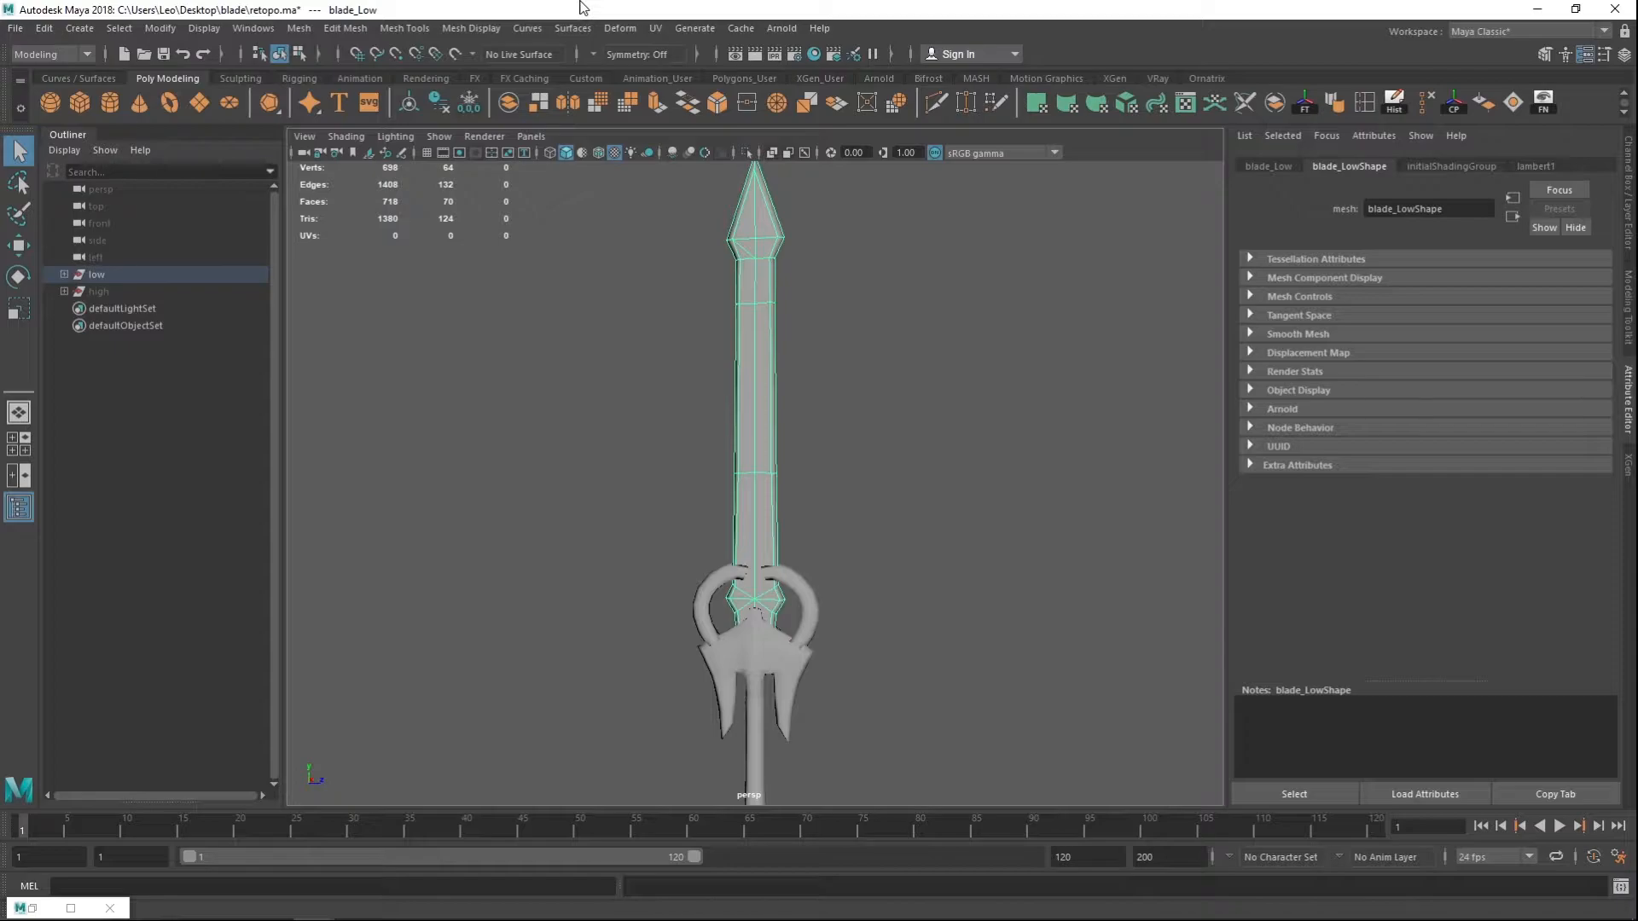
mouse_move(909, 53)
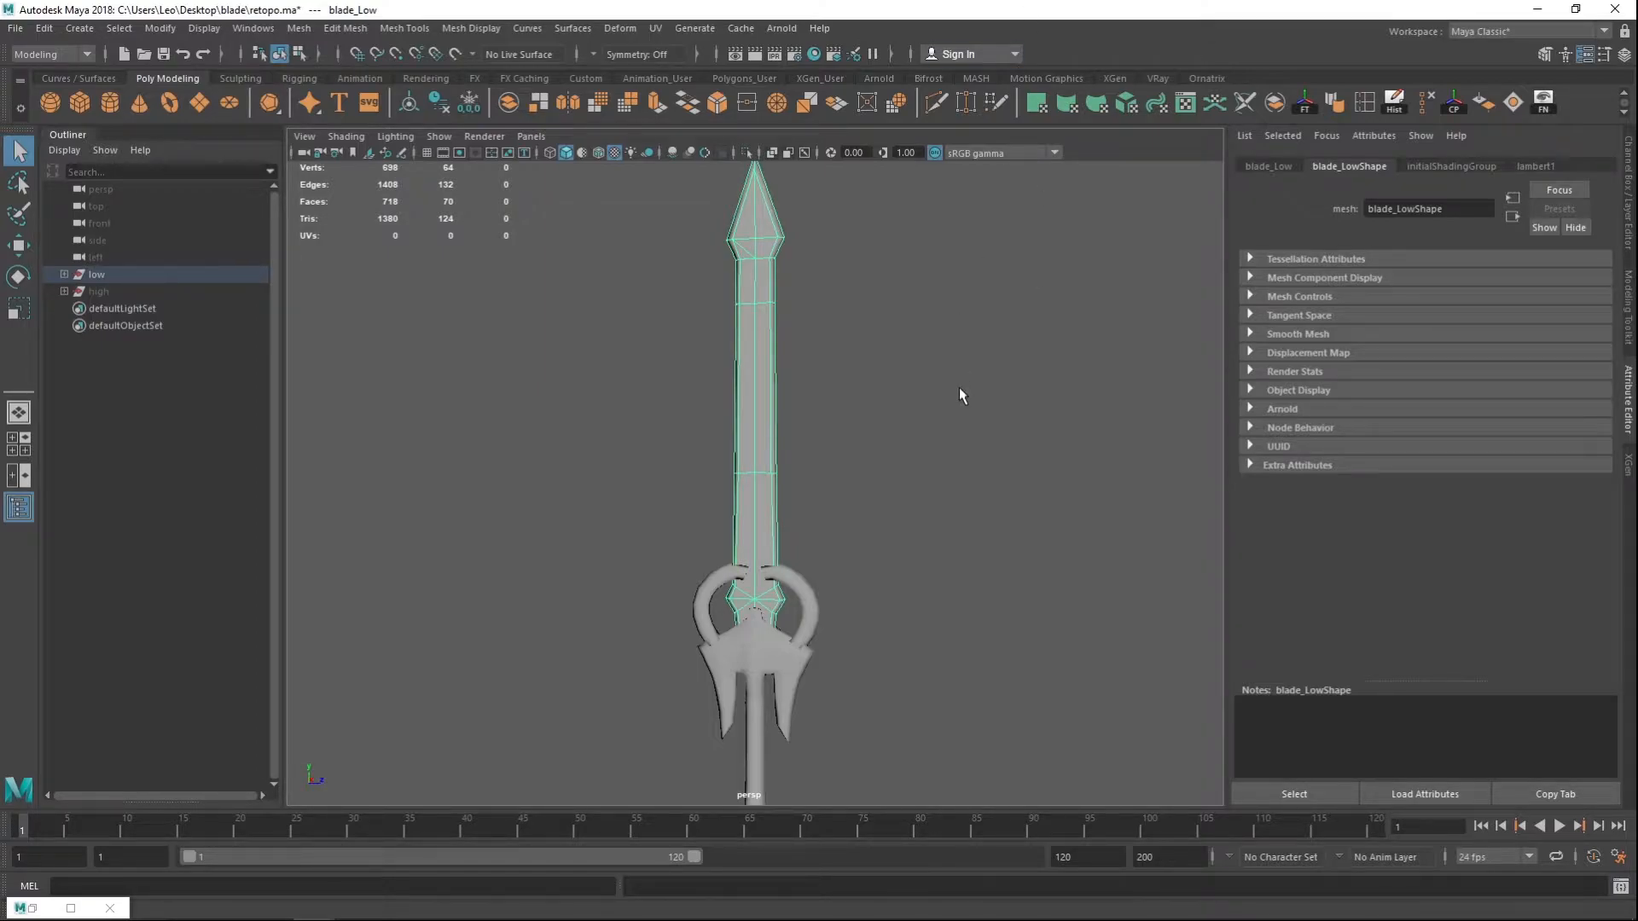
mouse_move(970, 436)
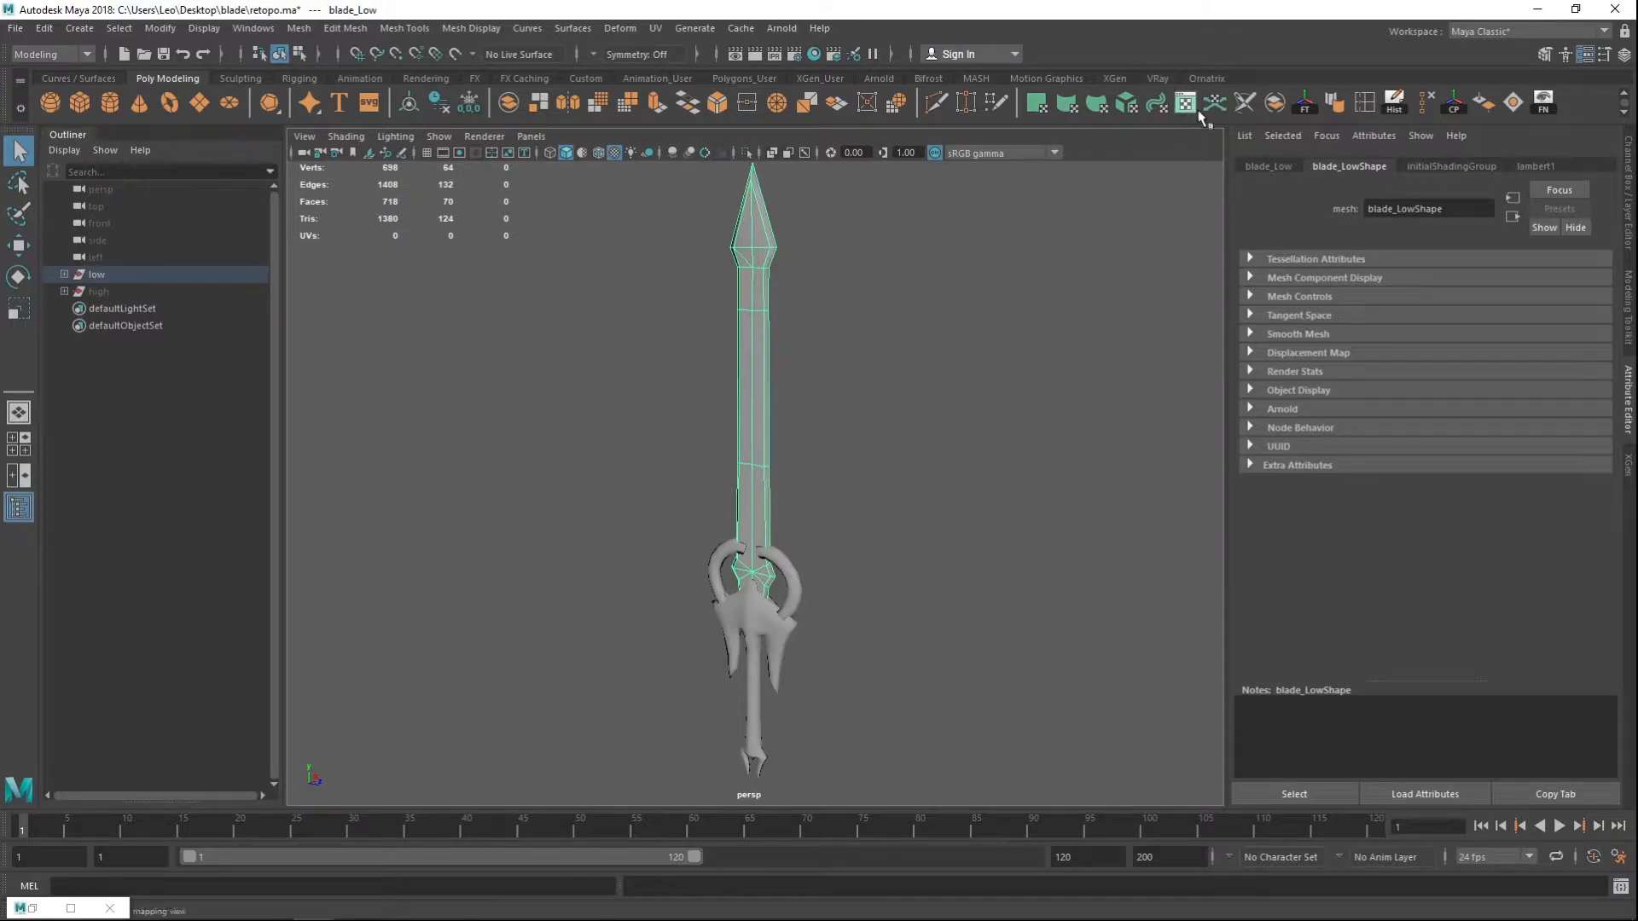
mouse_move(1191, 117)
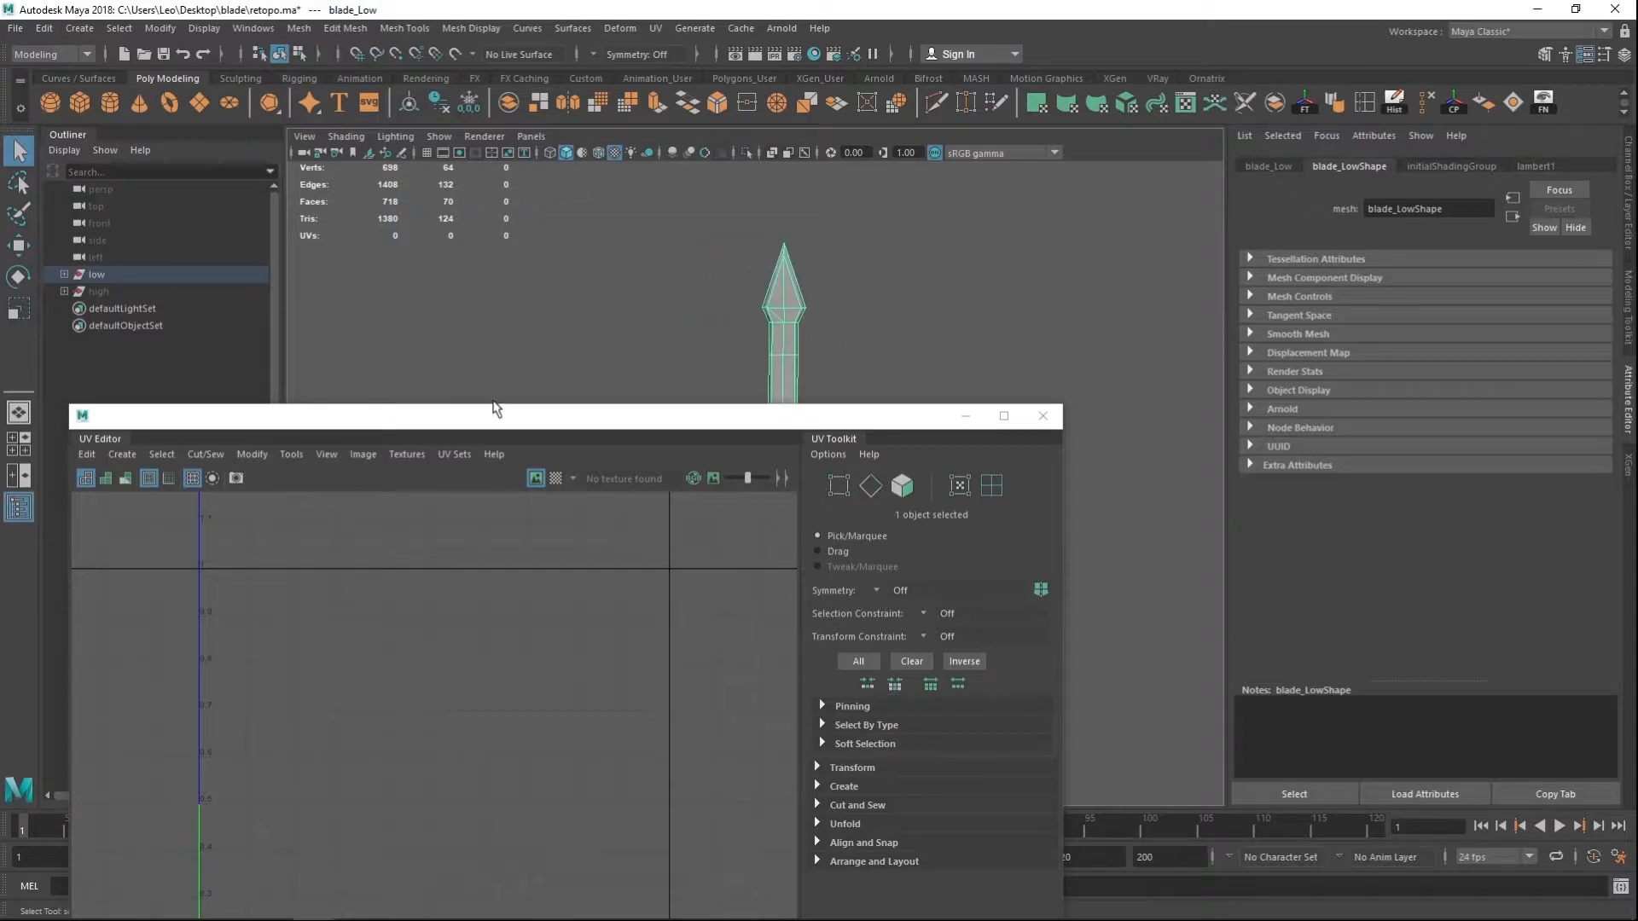
- Float the UV Editor window beside the viewport showing the test cube's cross-shaped layout
click(1041, 416)
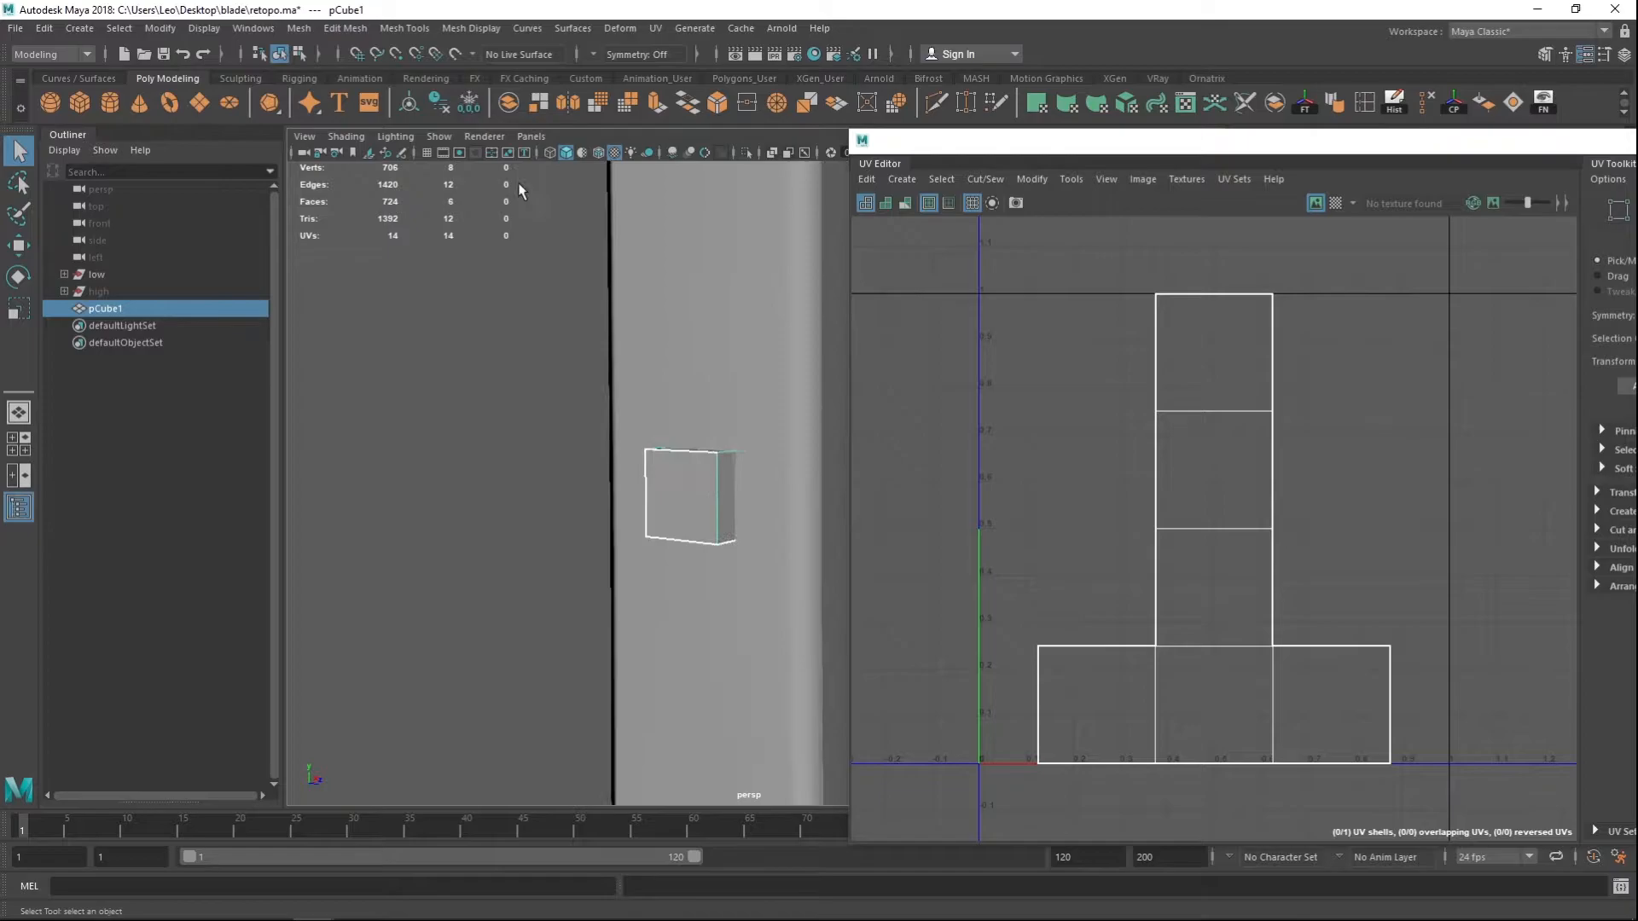
mouse_move(673, 508)
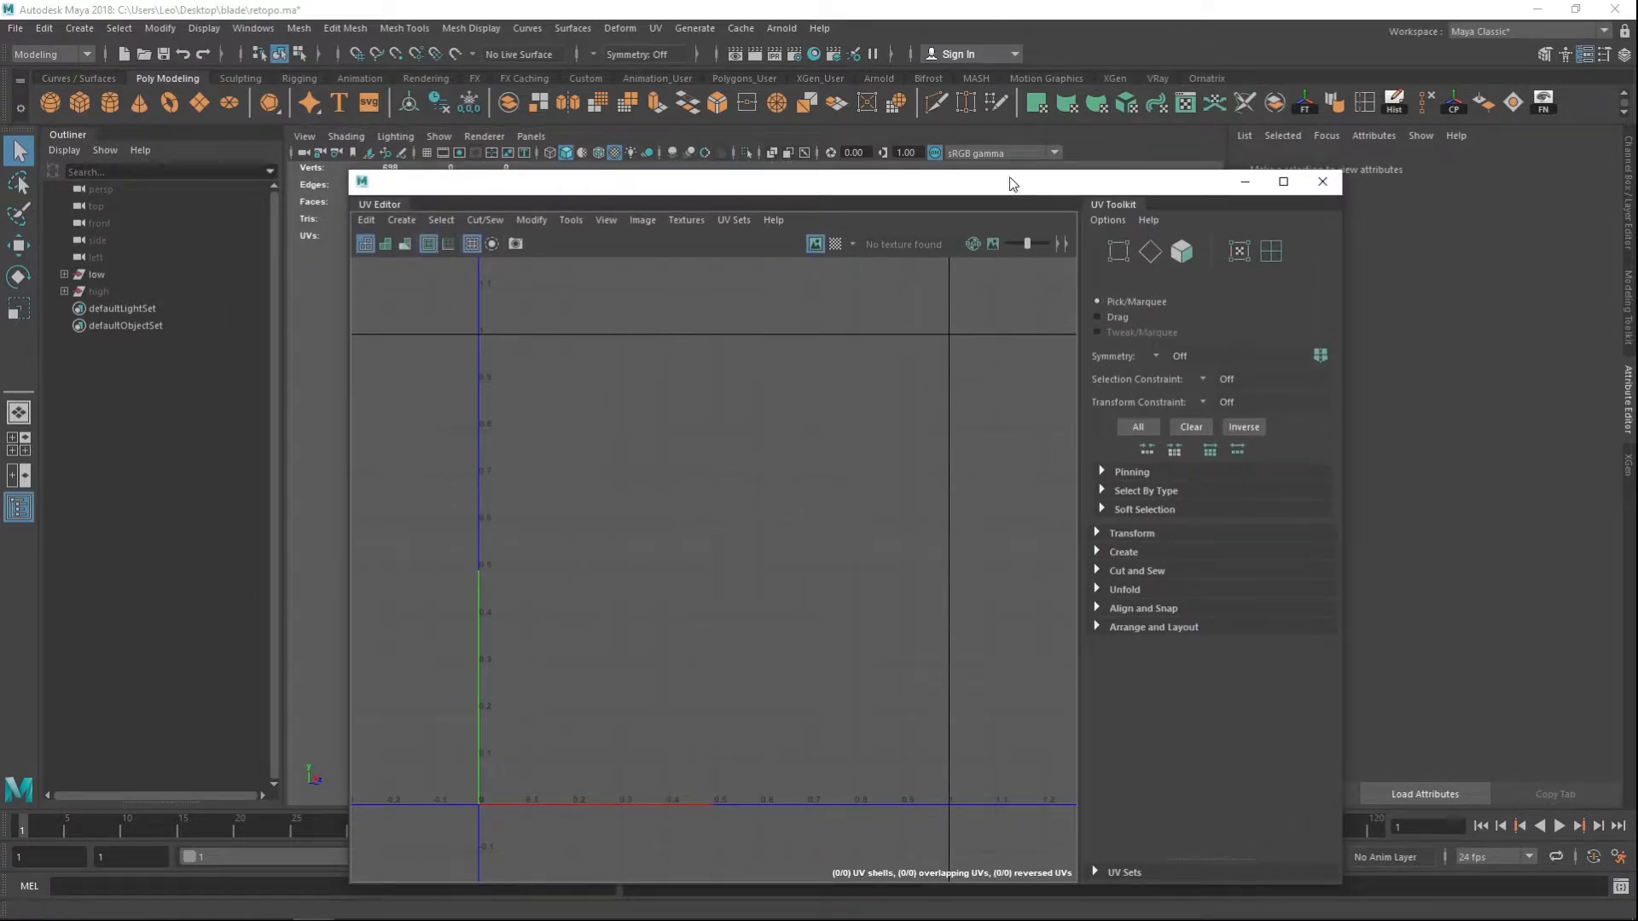
- Select blade_Low, browse the UV Editor Create options and reopen the editor on its empty UV space
click(95, 273)
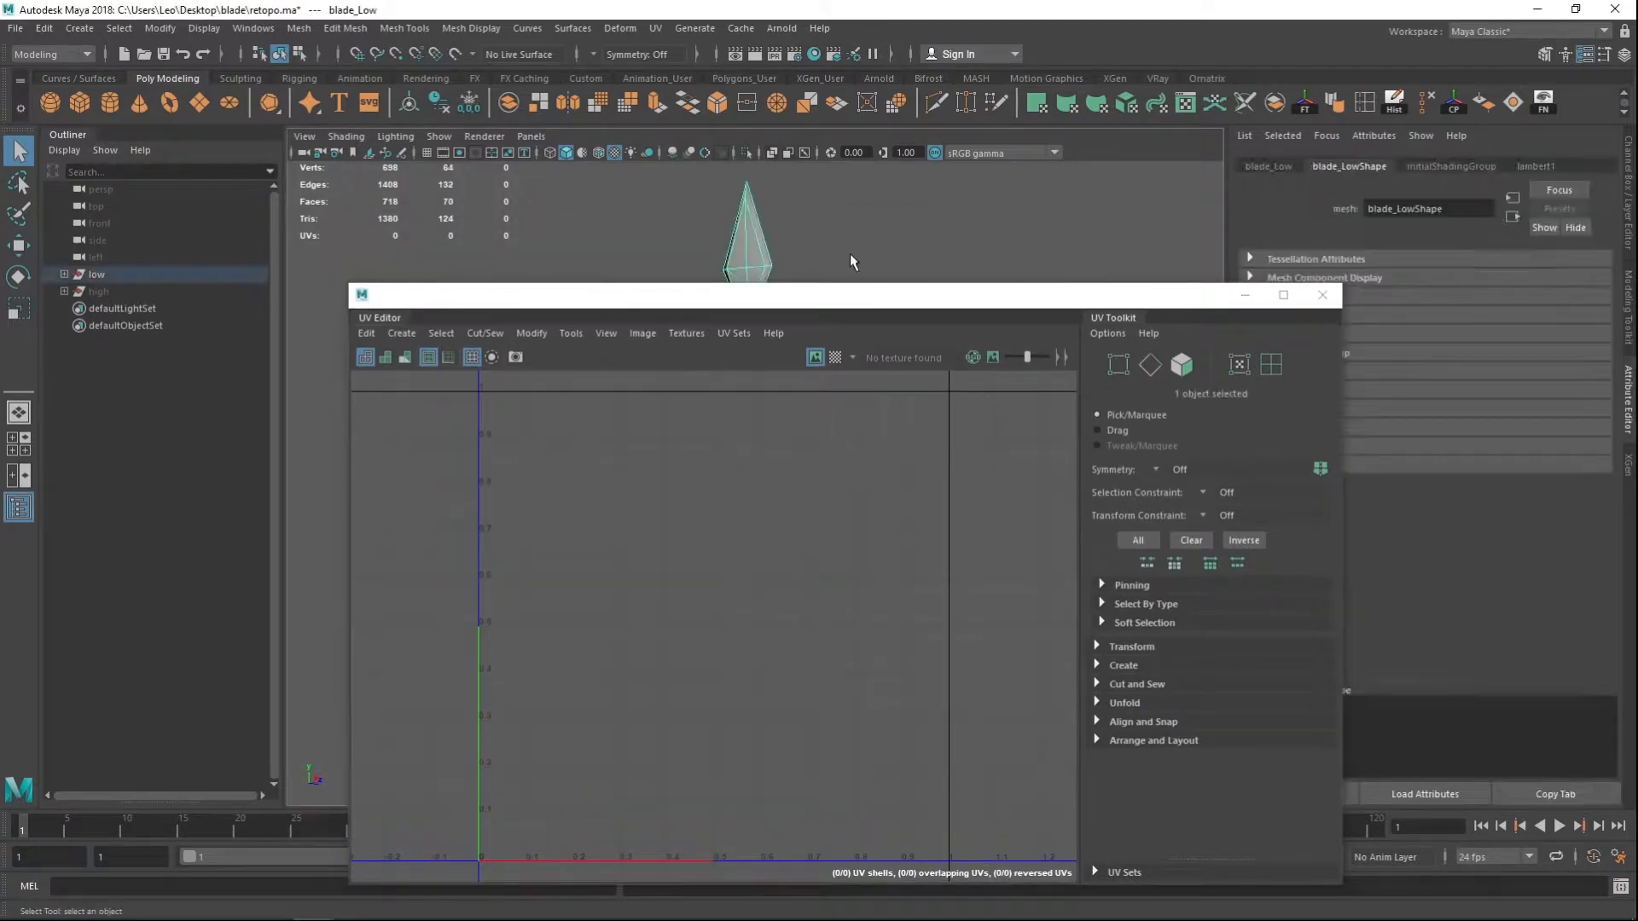
mouse_move(803, 273)
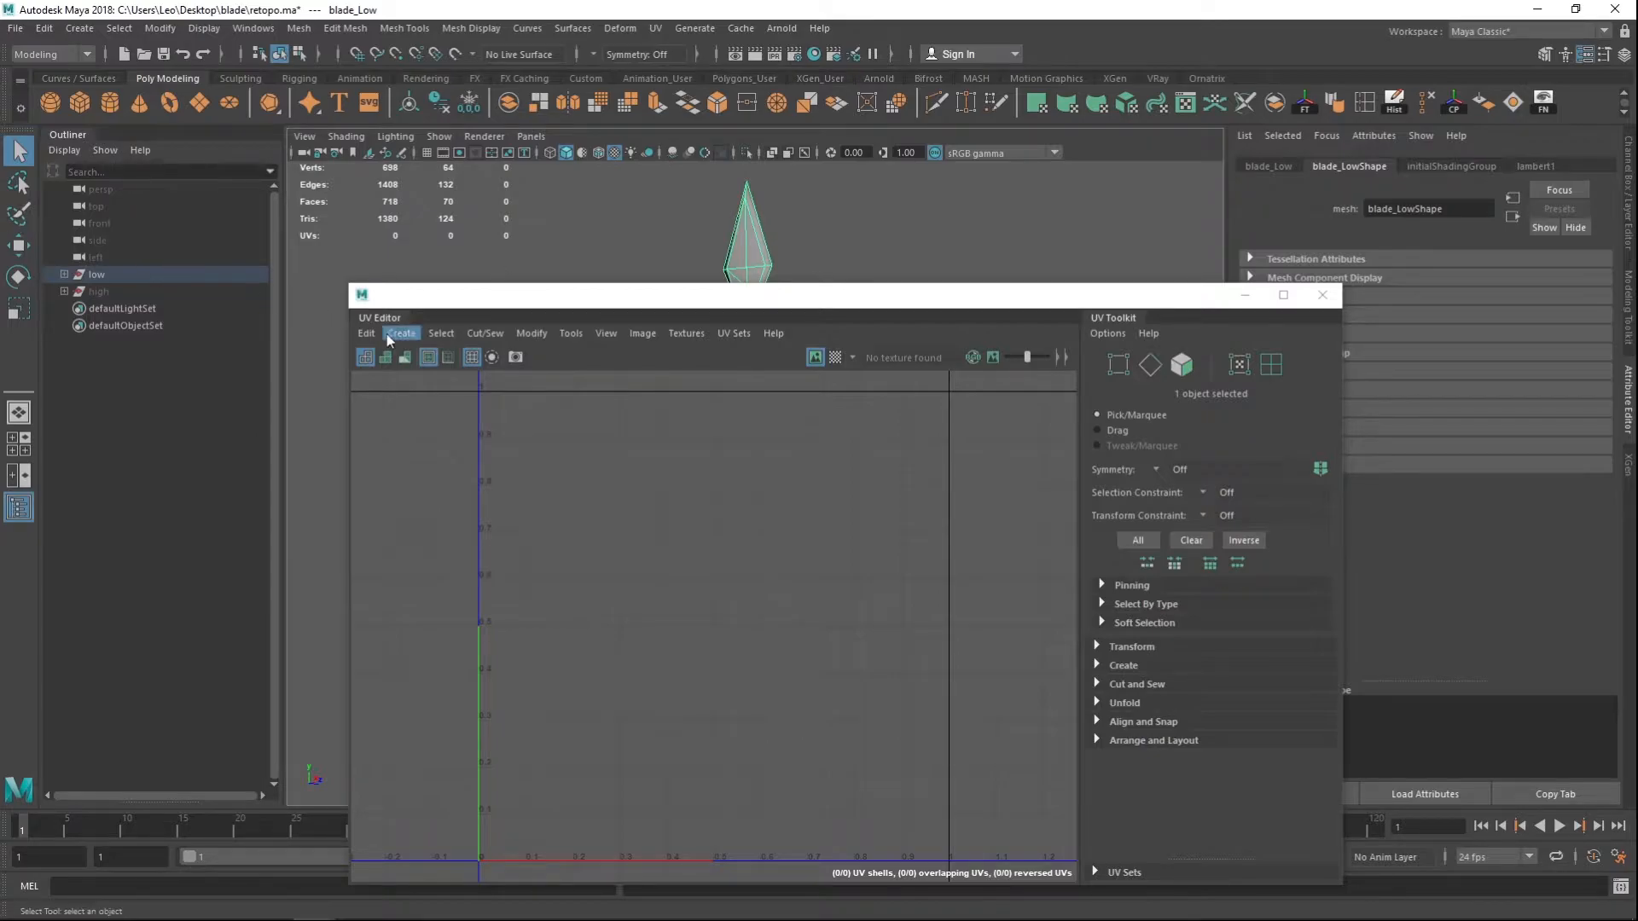
click(407, 266)
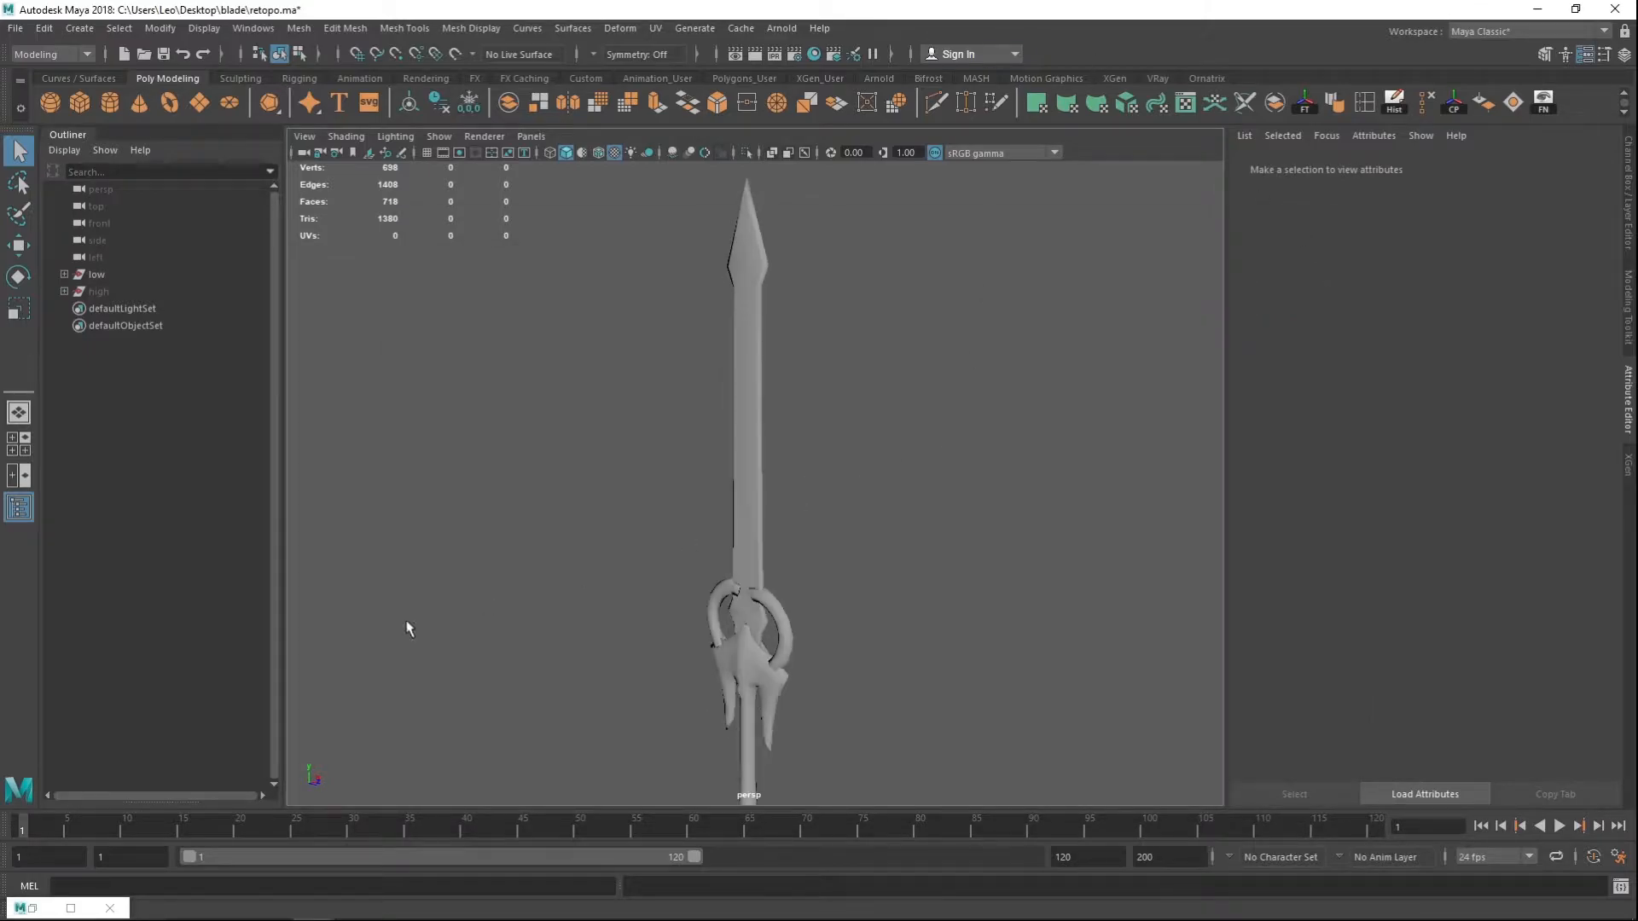
right_click(644, 413)
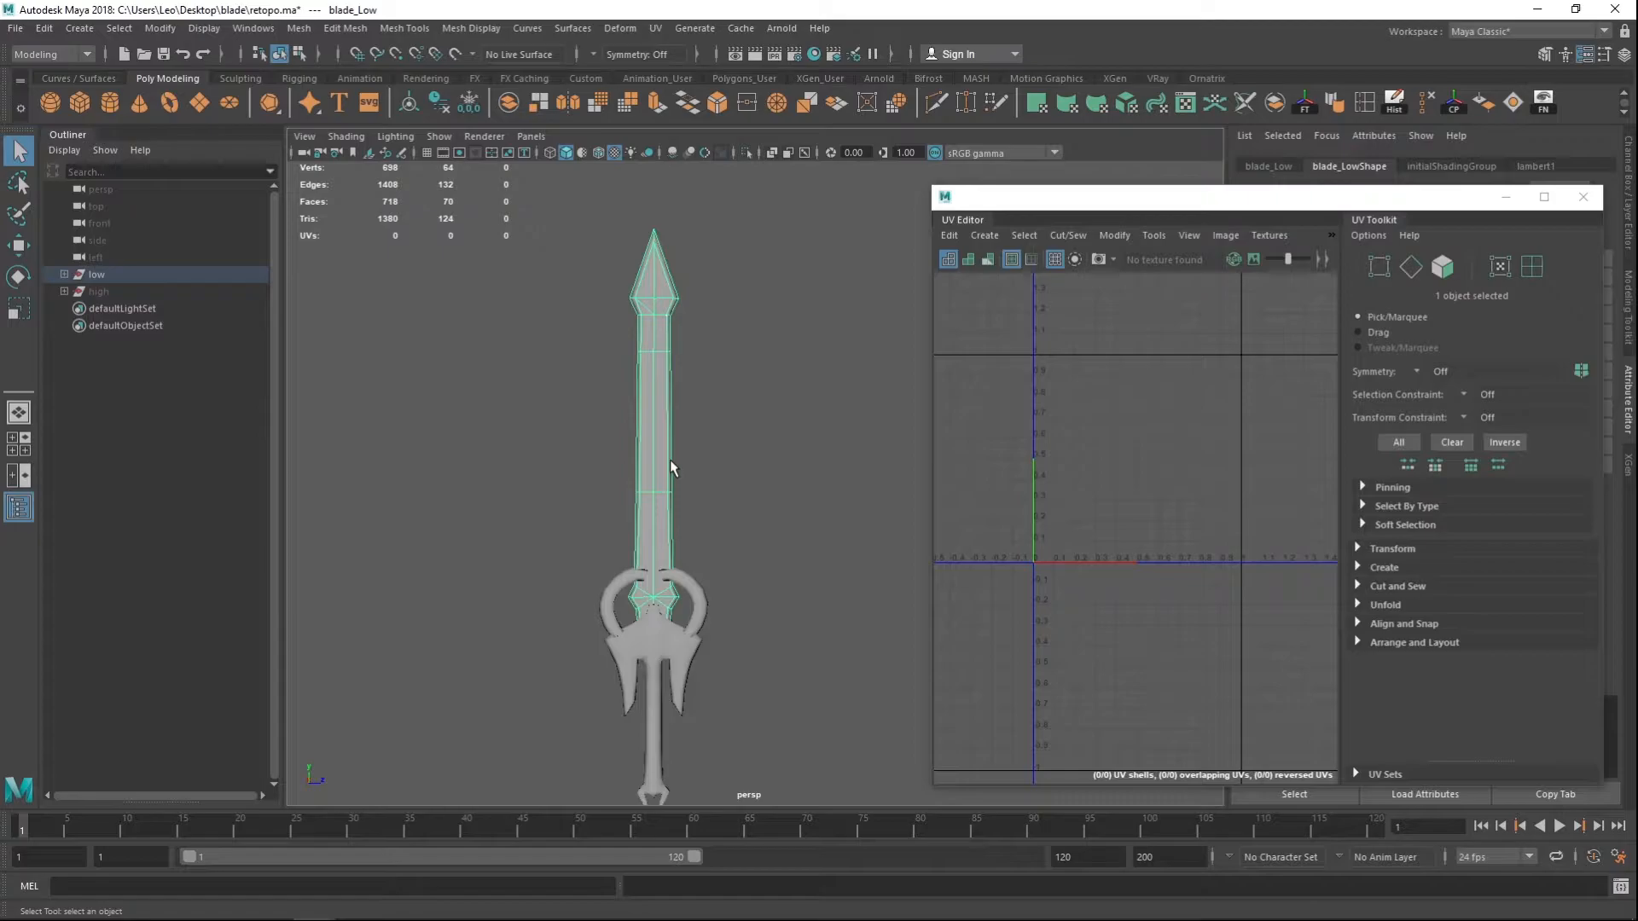
- Select the blade faces and isolate them with View Selected
click(746, 152)
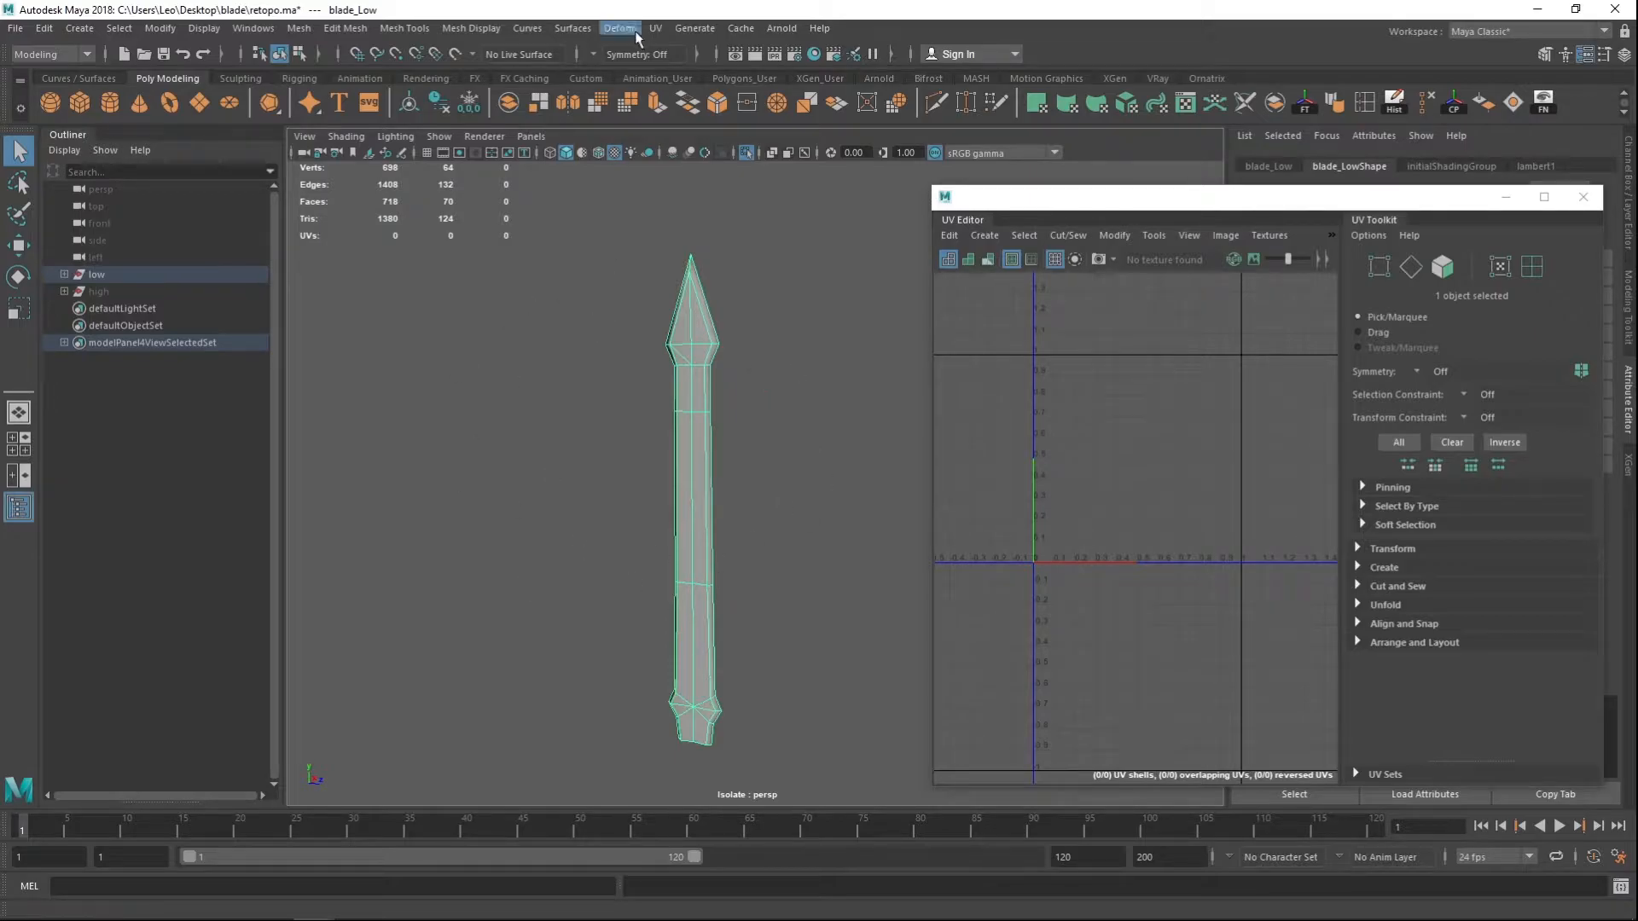
- Bring up the Planar Mapping Options from the UV menu for the isolated blade
click(654, 29)
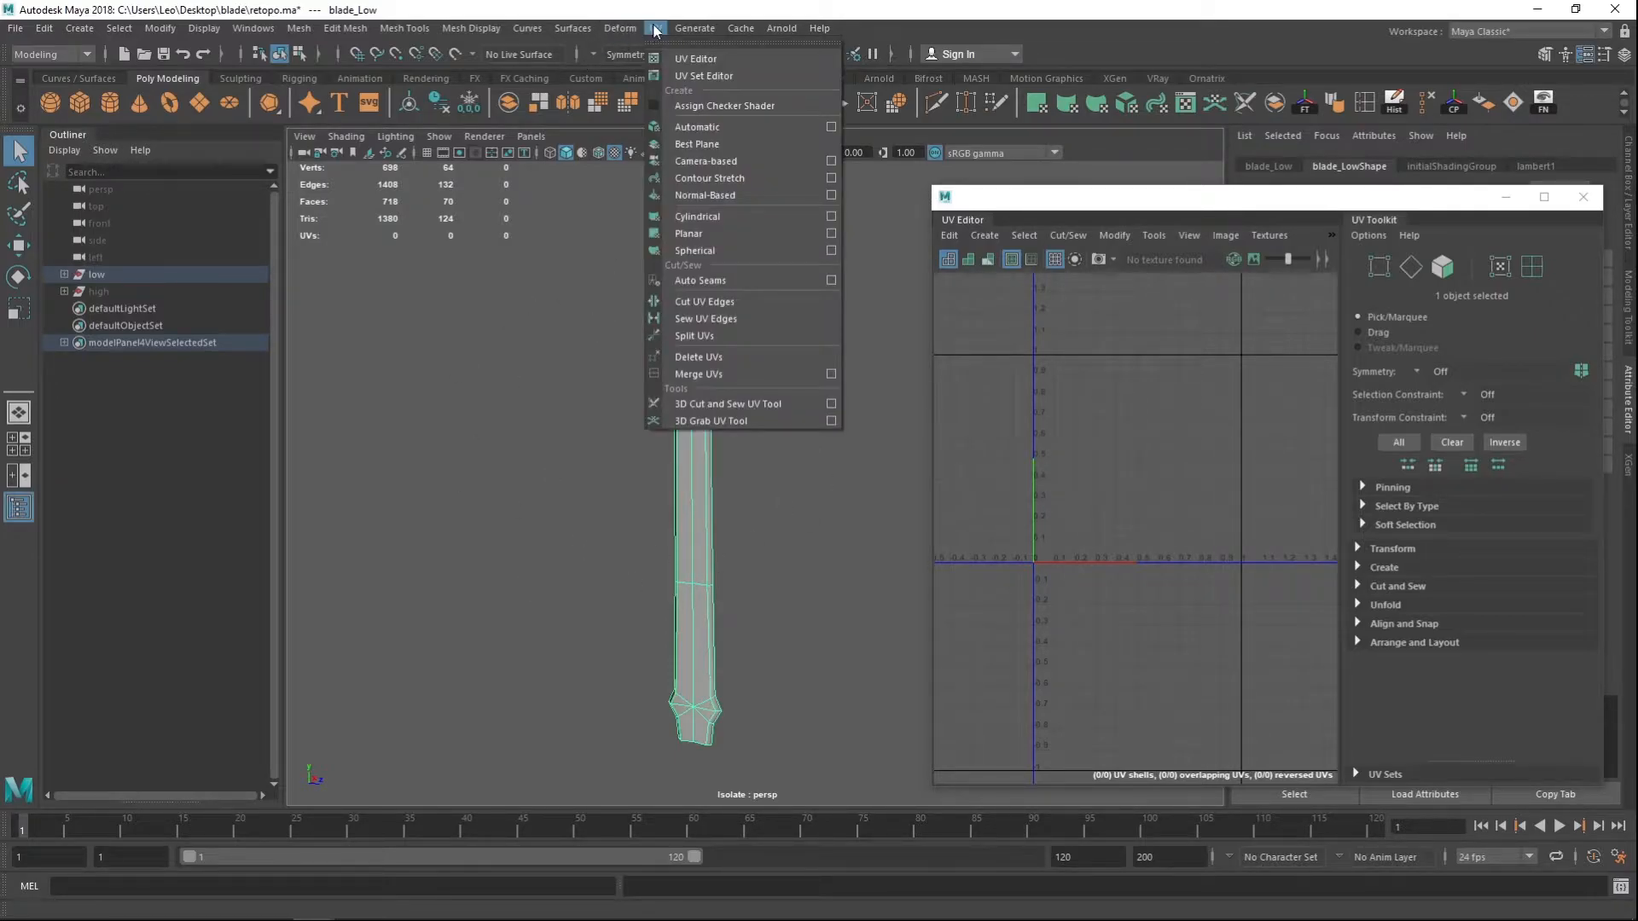
mouse_move(687, 234)
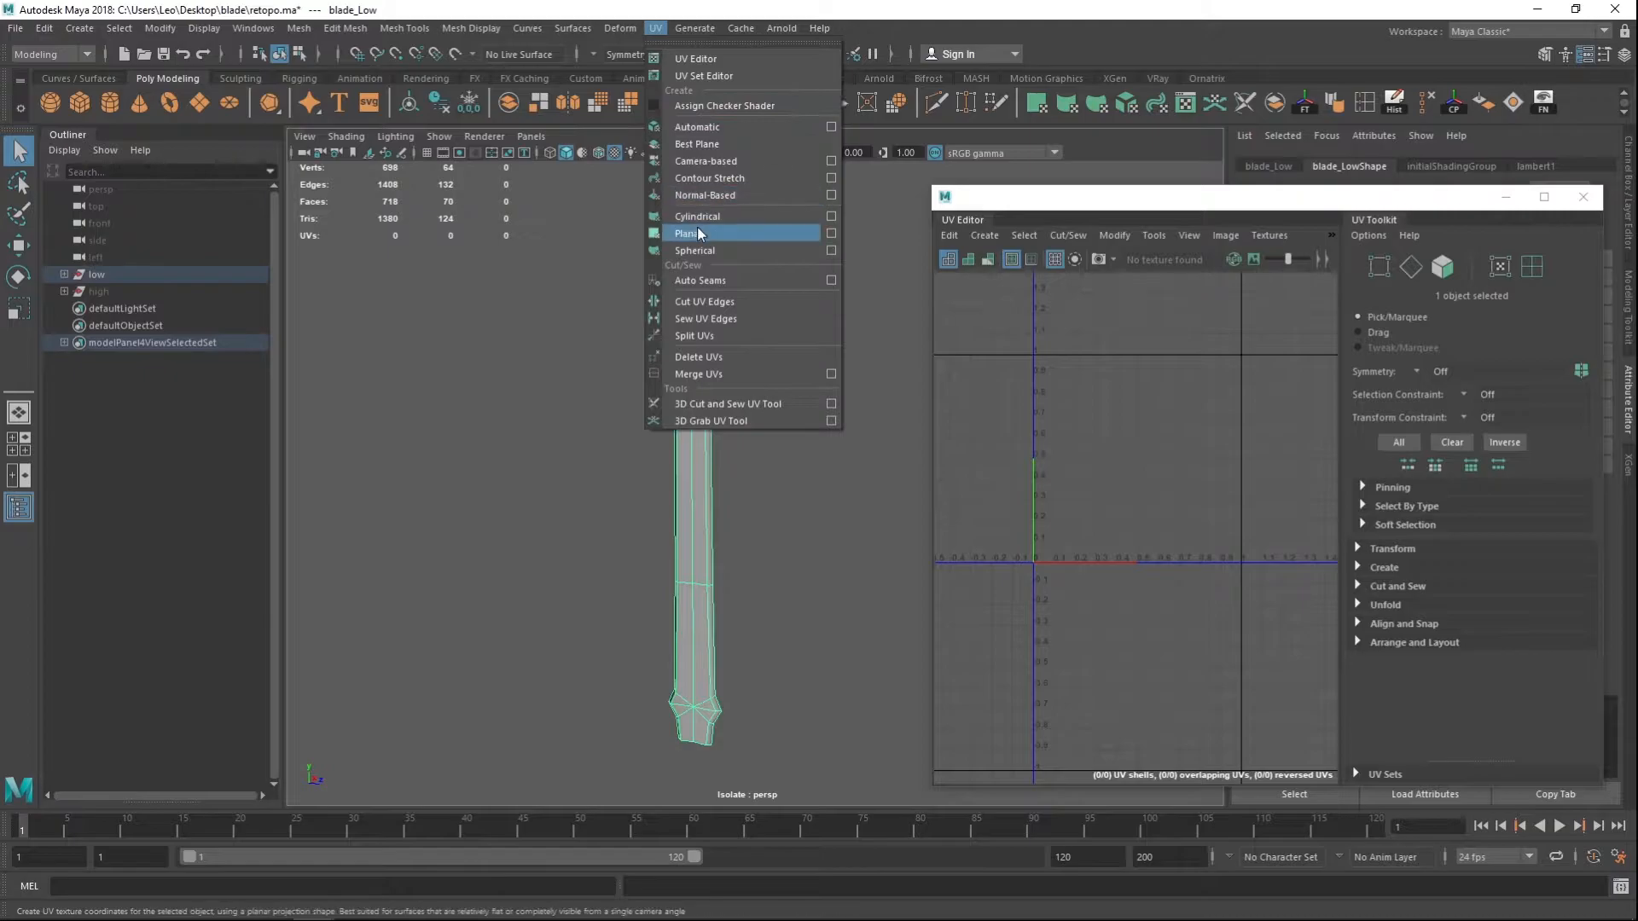
mouse_move(778, 237)
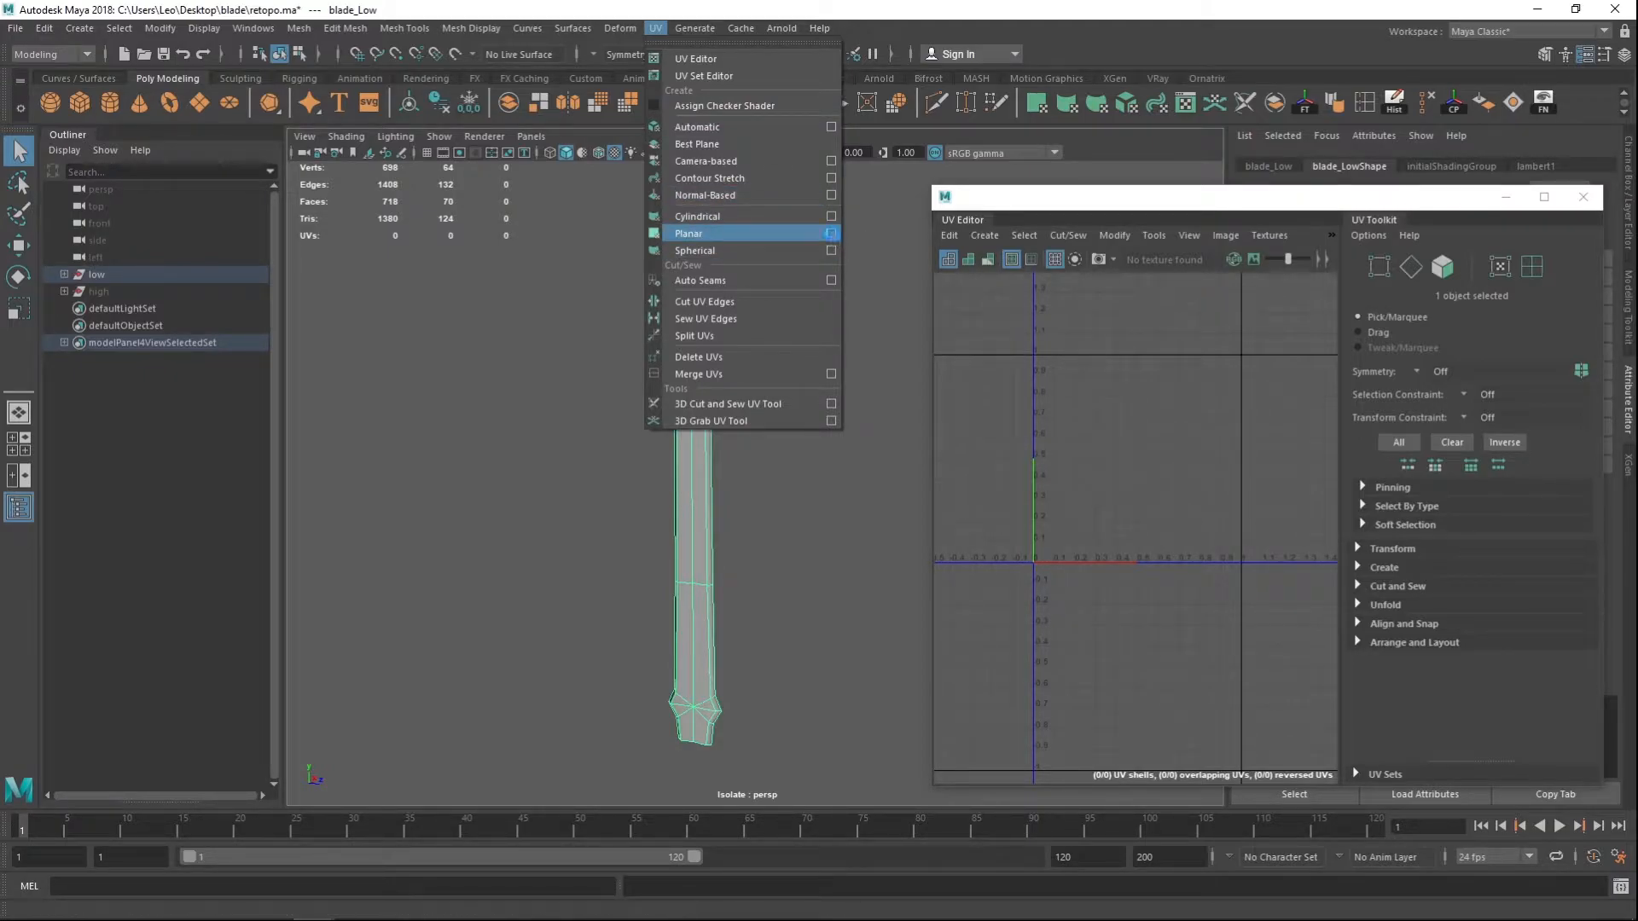
click(831, 232)
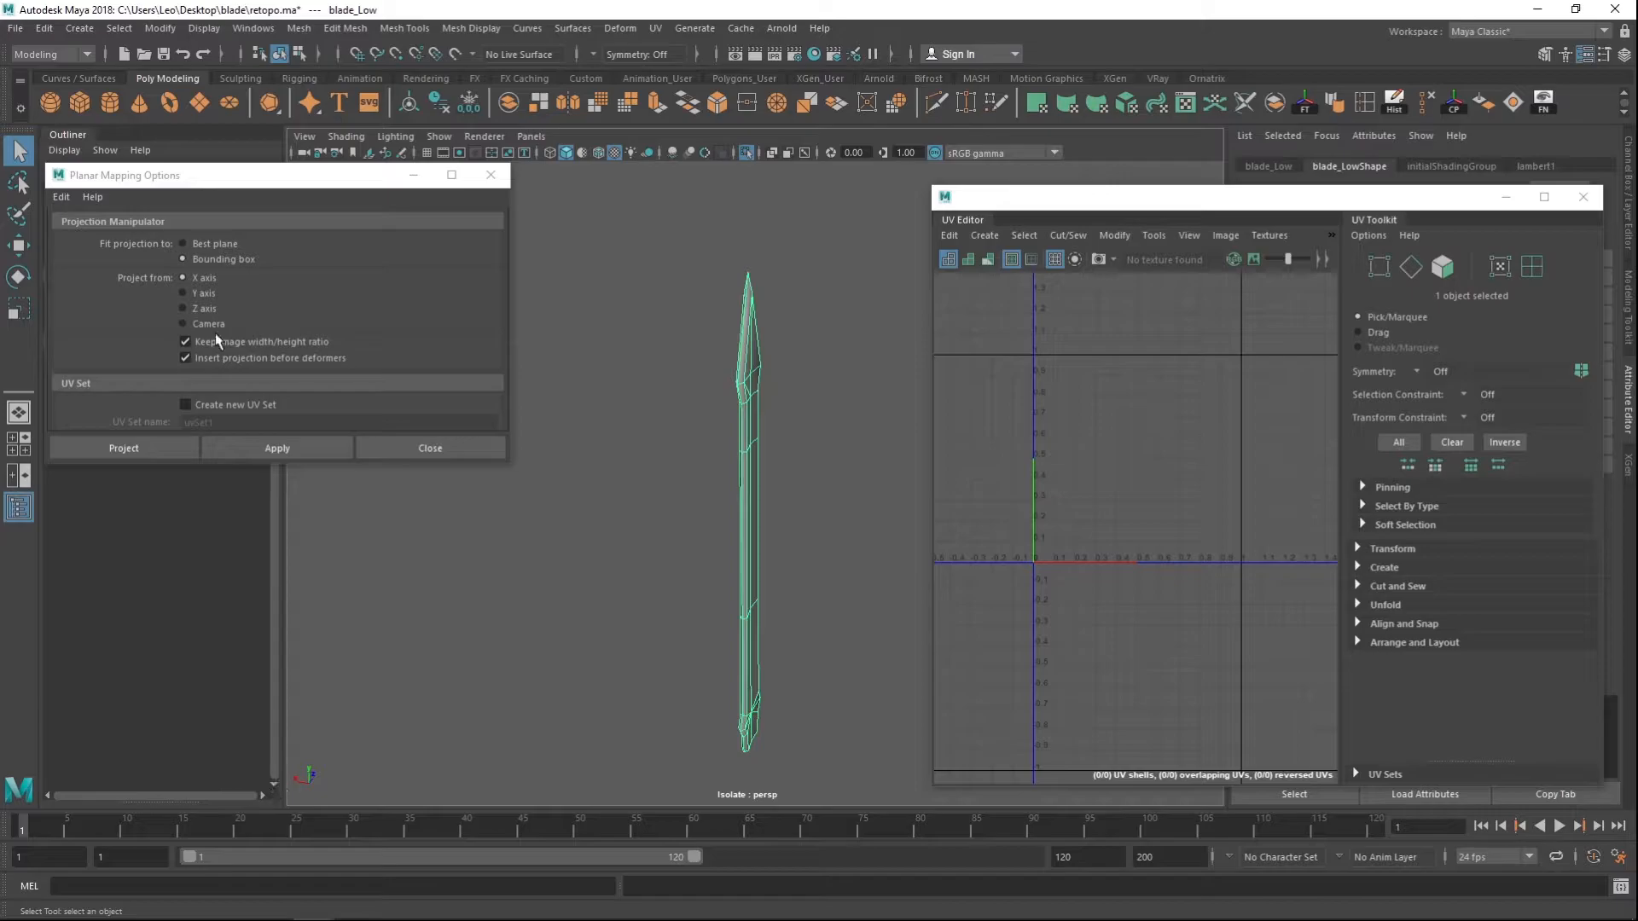
mouse_move(658, 566)
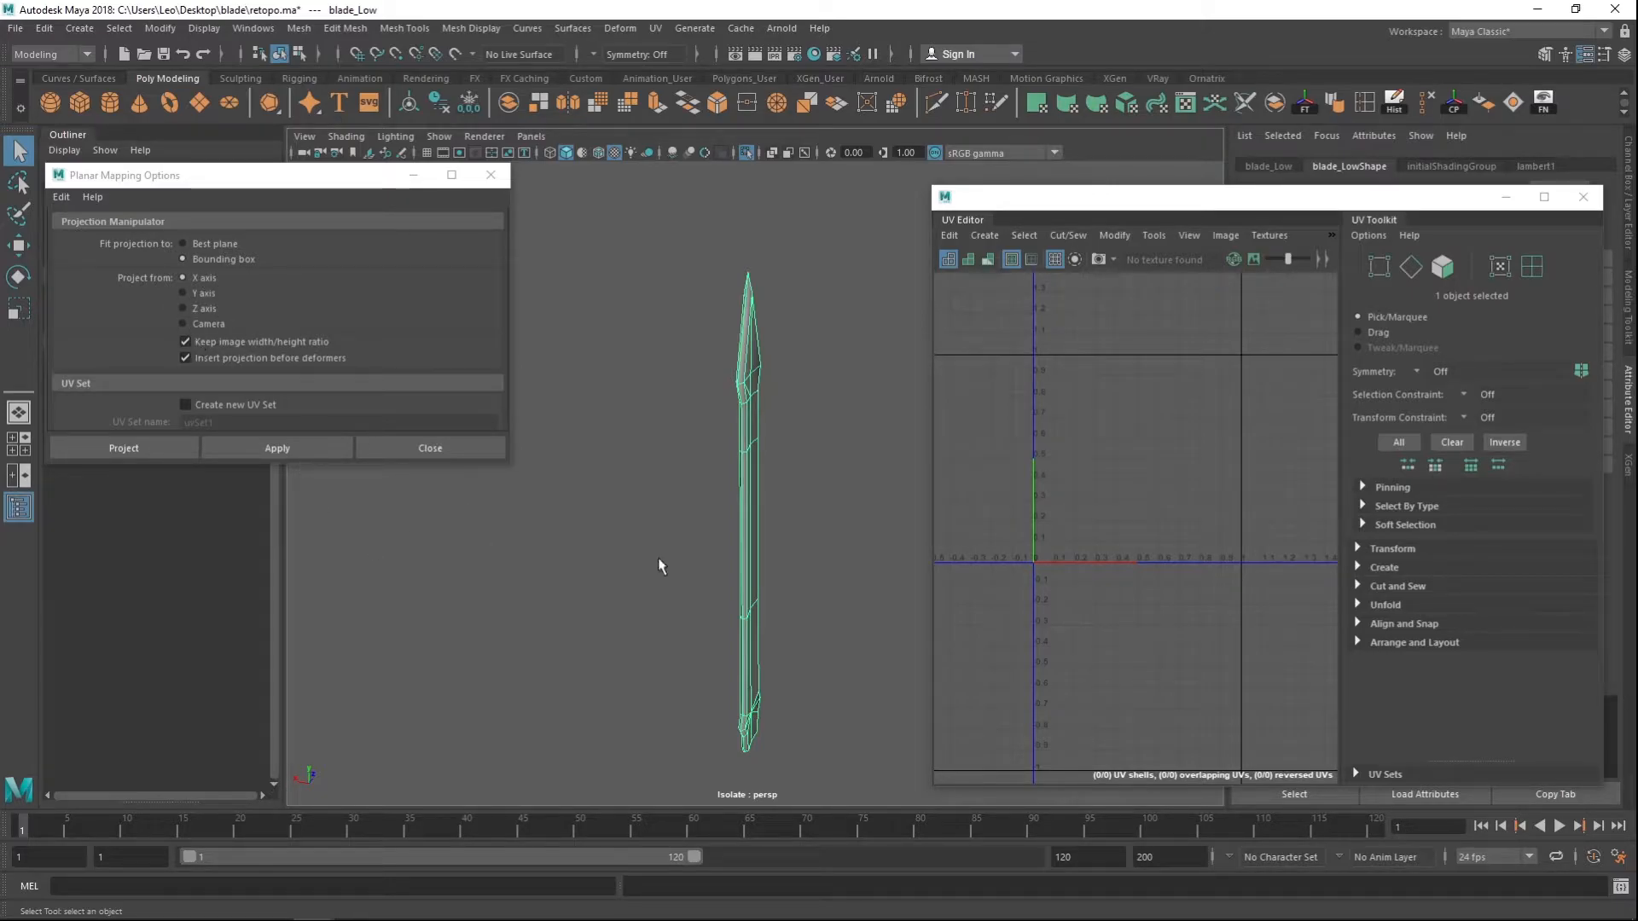
- Apply an X-axis planar projection to the blade and zoom out to check the tip
click(123, 447)
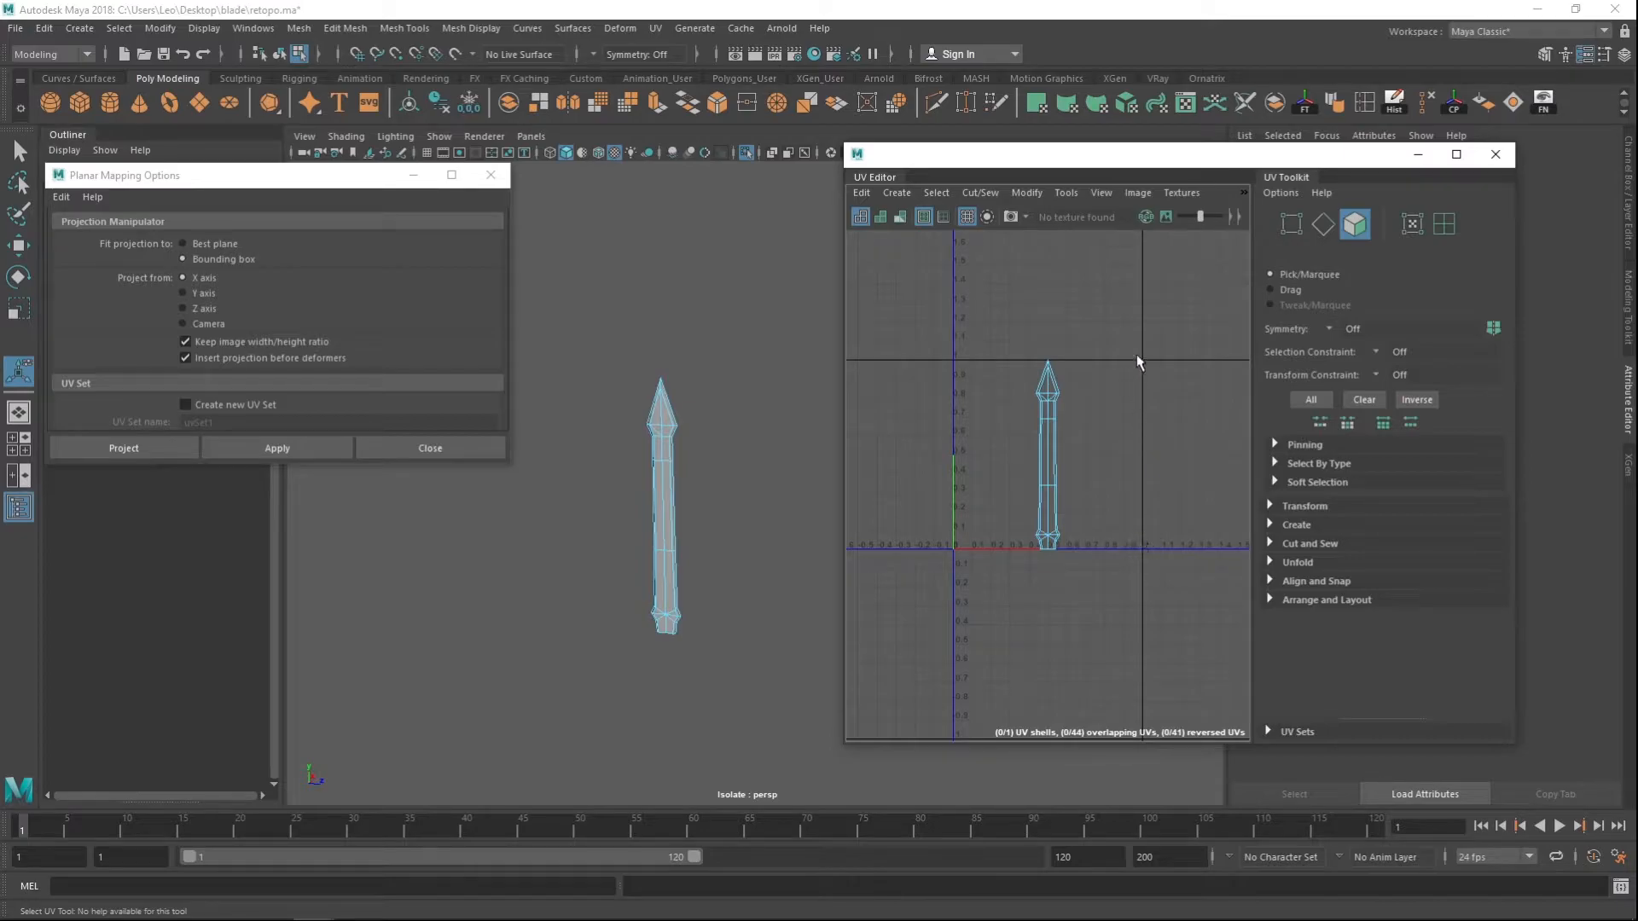
mouse_move(988, 556)
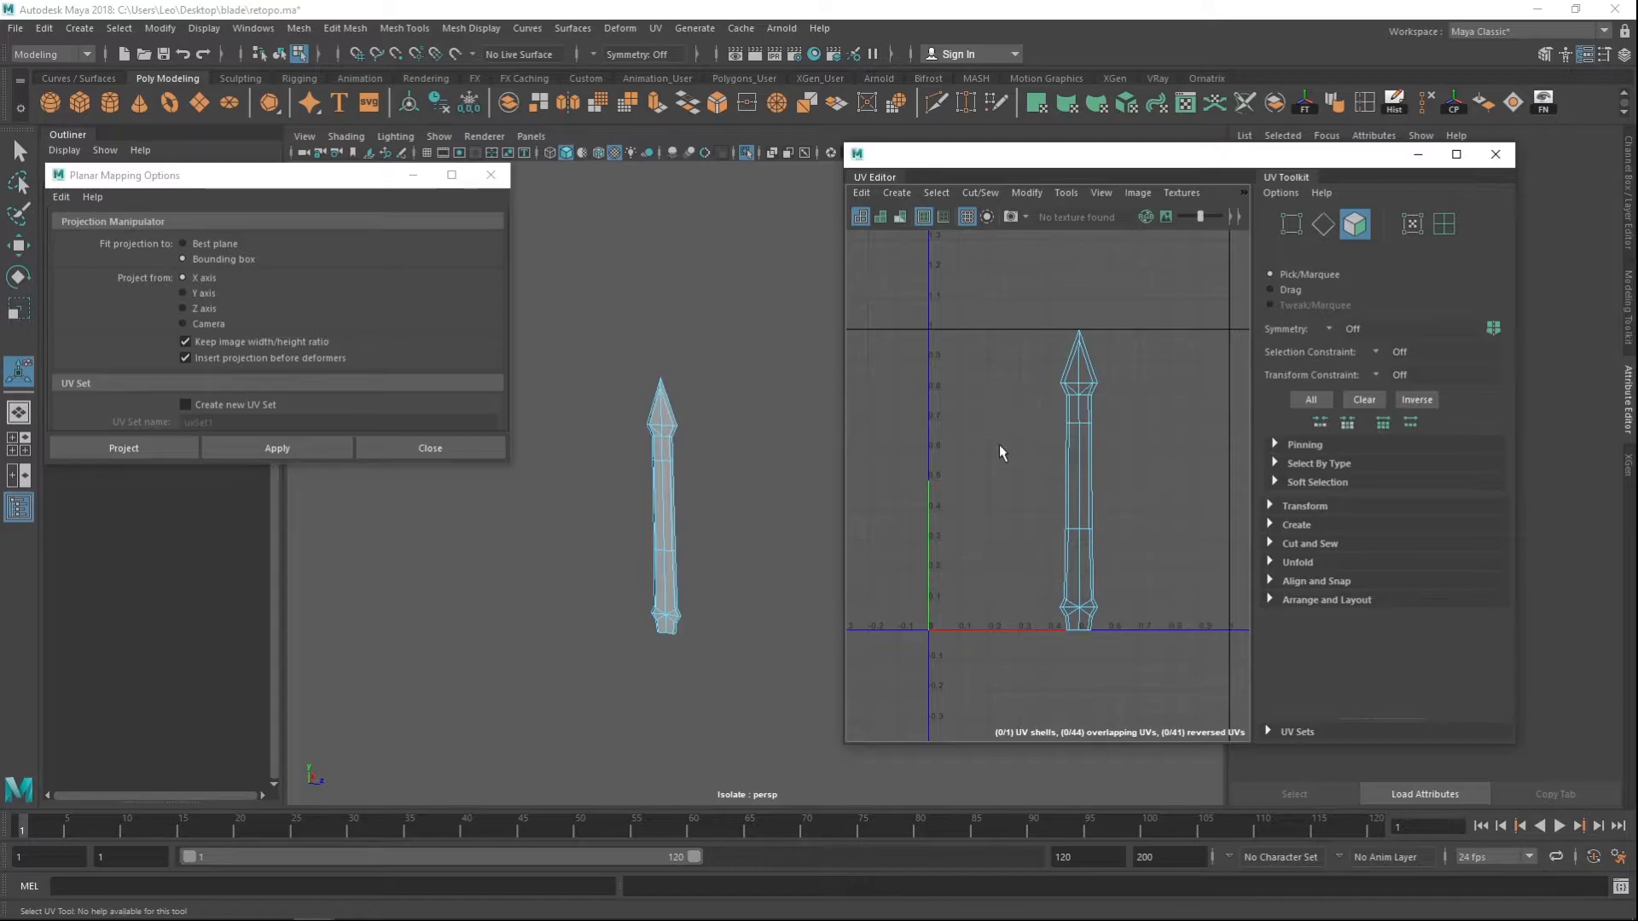
mouse_move(1109, 457)
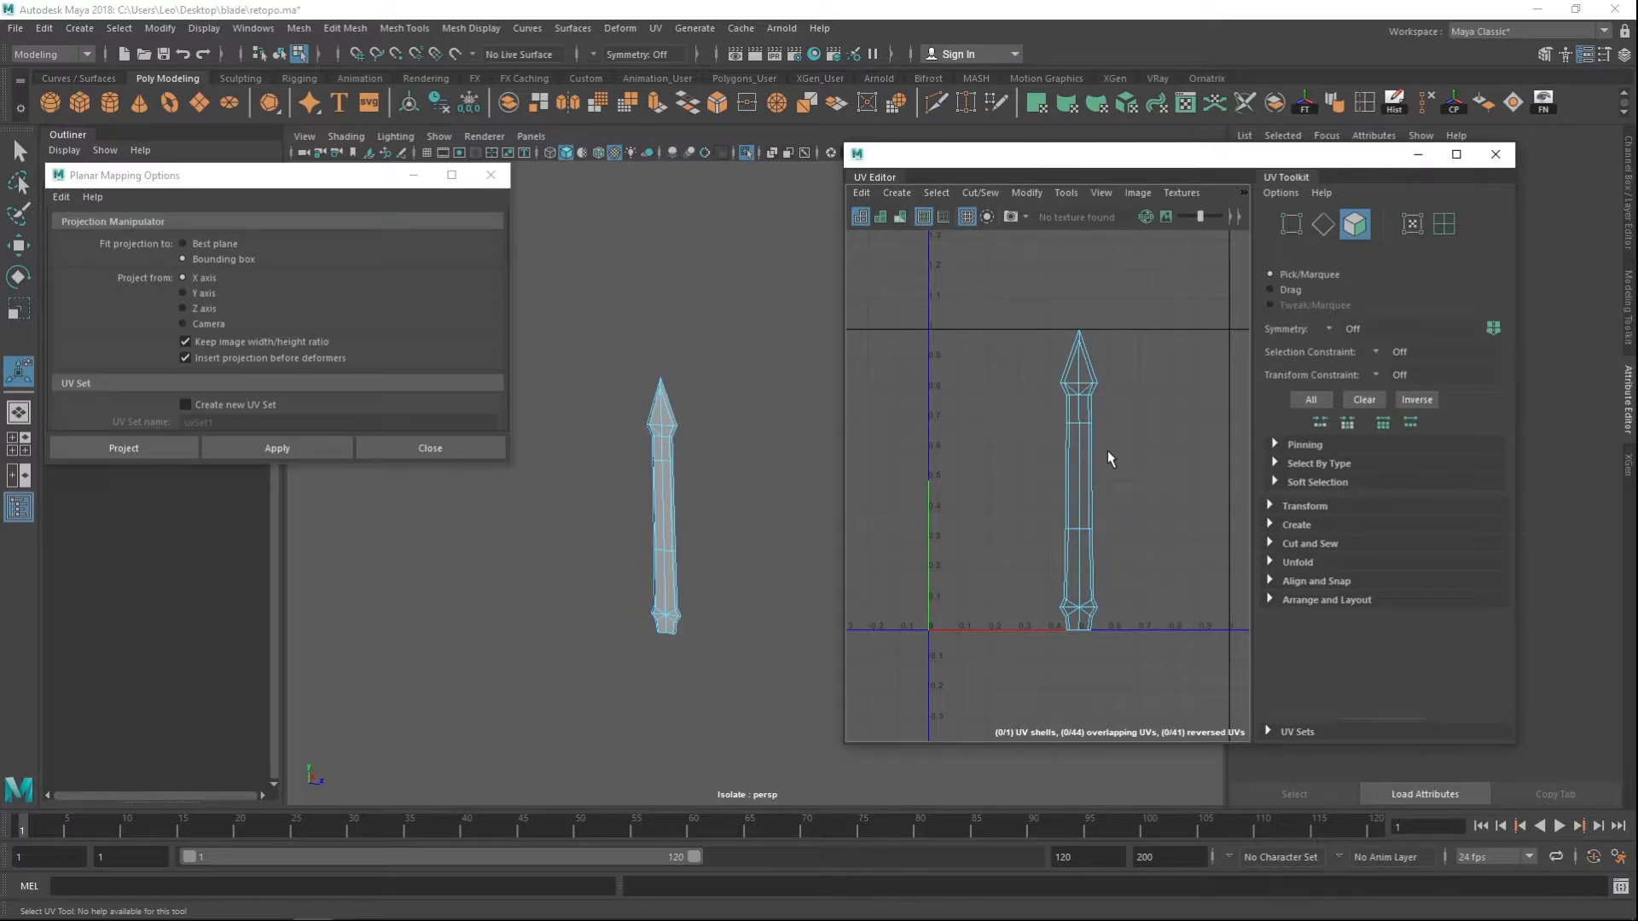
mouse_move(886, 472)
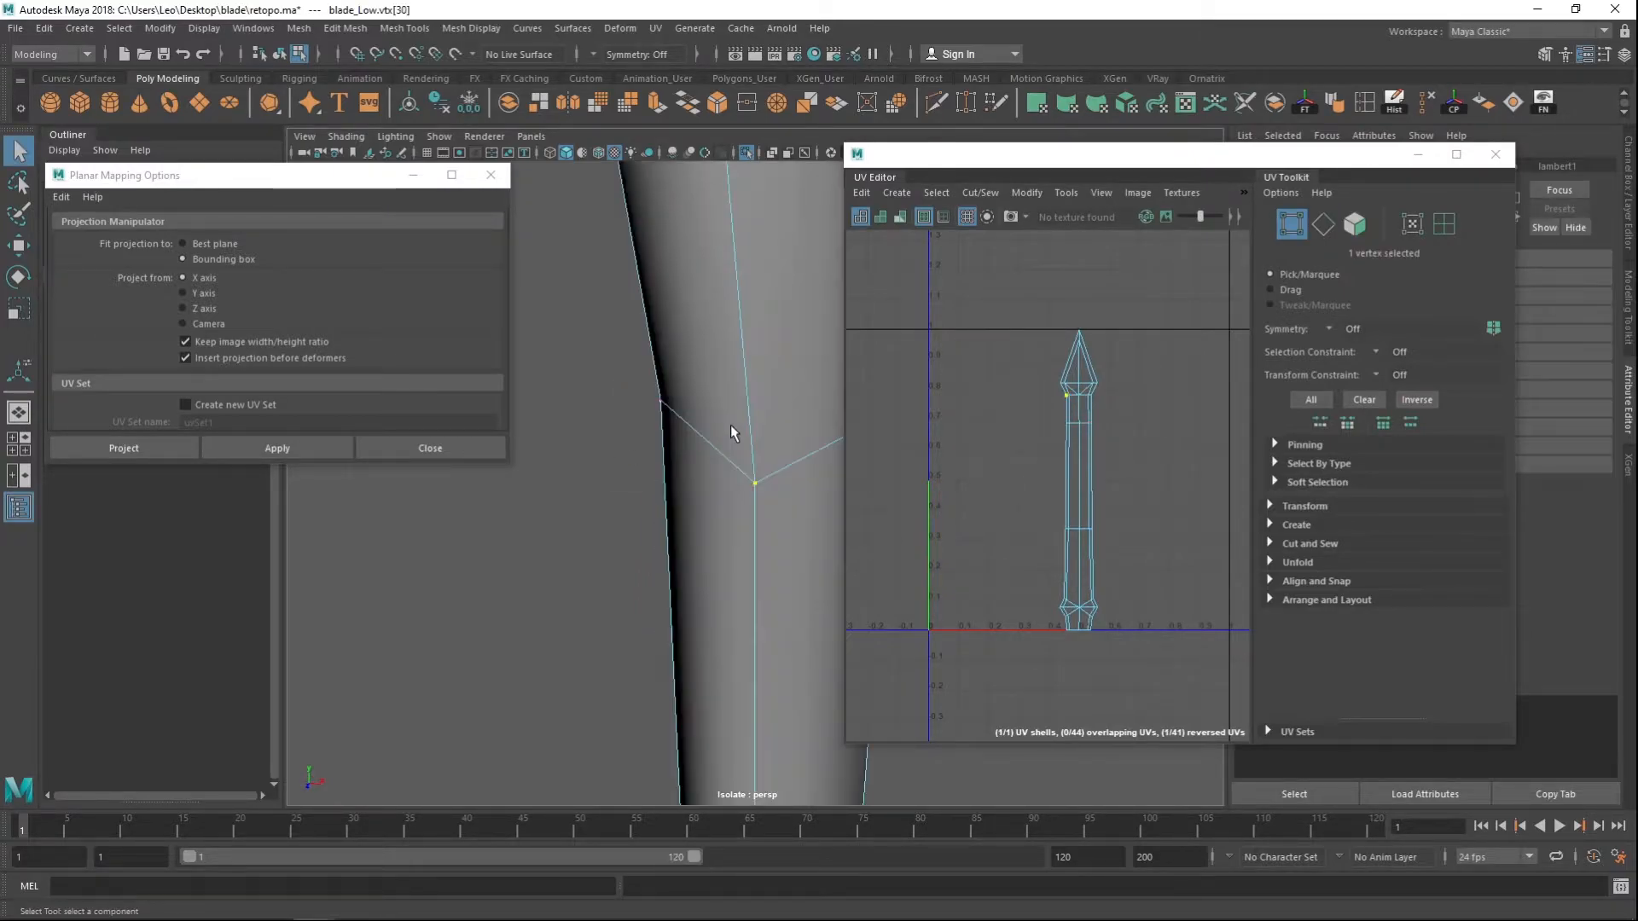
drag(732, 431, 643, 655)
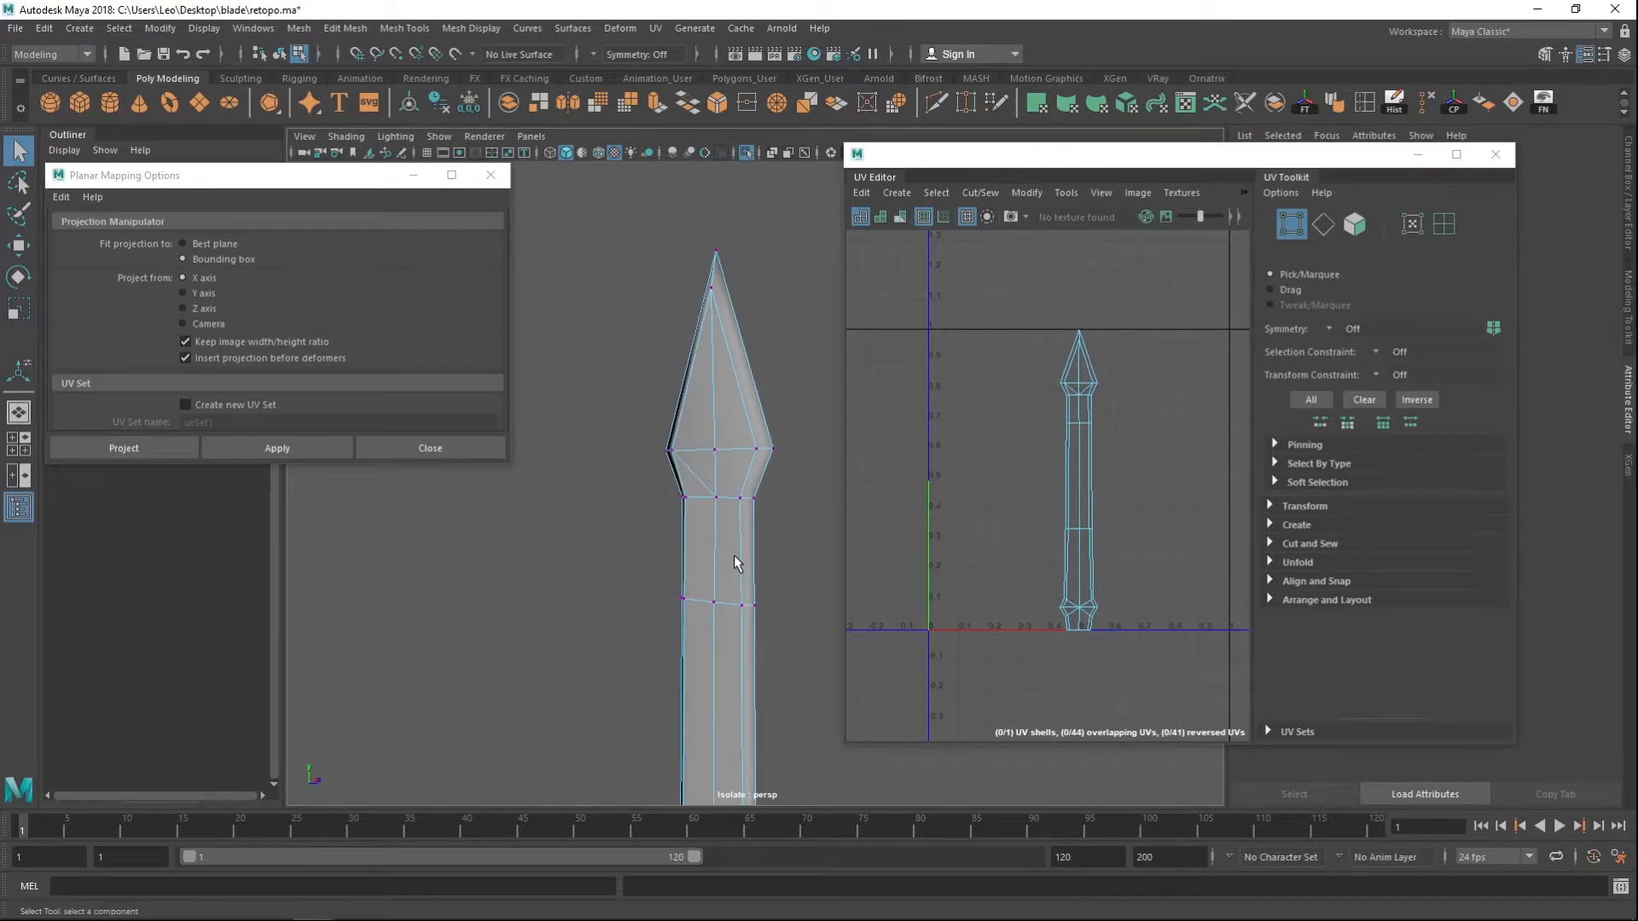
- Select the 18 seam edges along the blade in Edge mode and close Planar Mapping Options
right_click(737, 565)
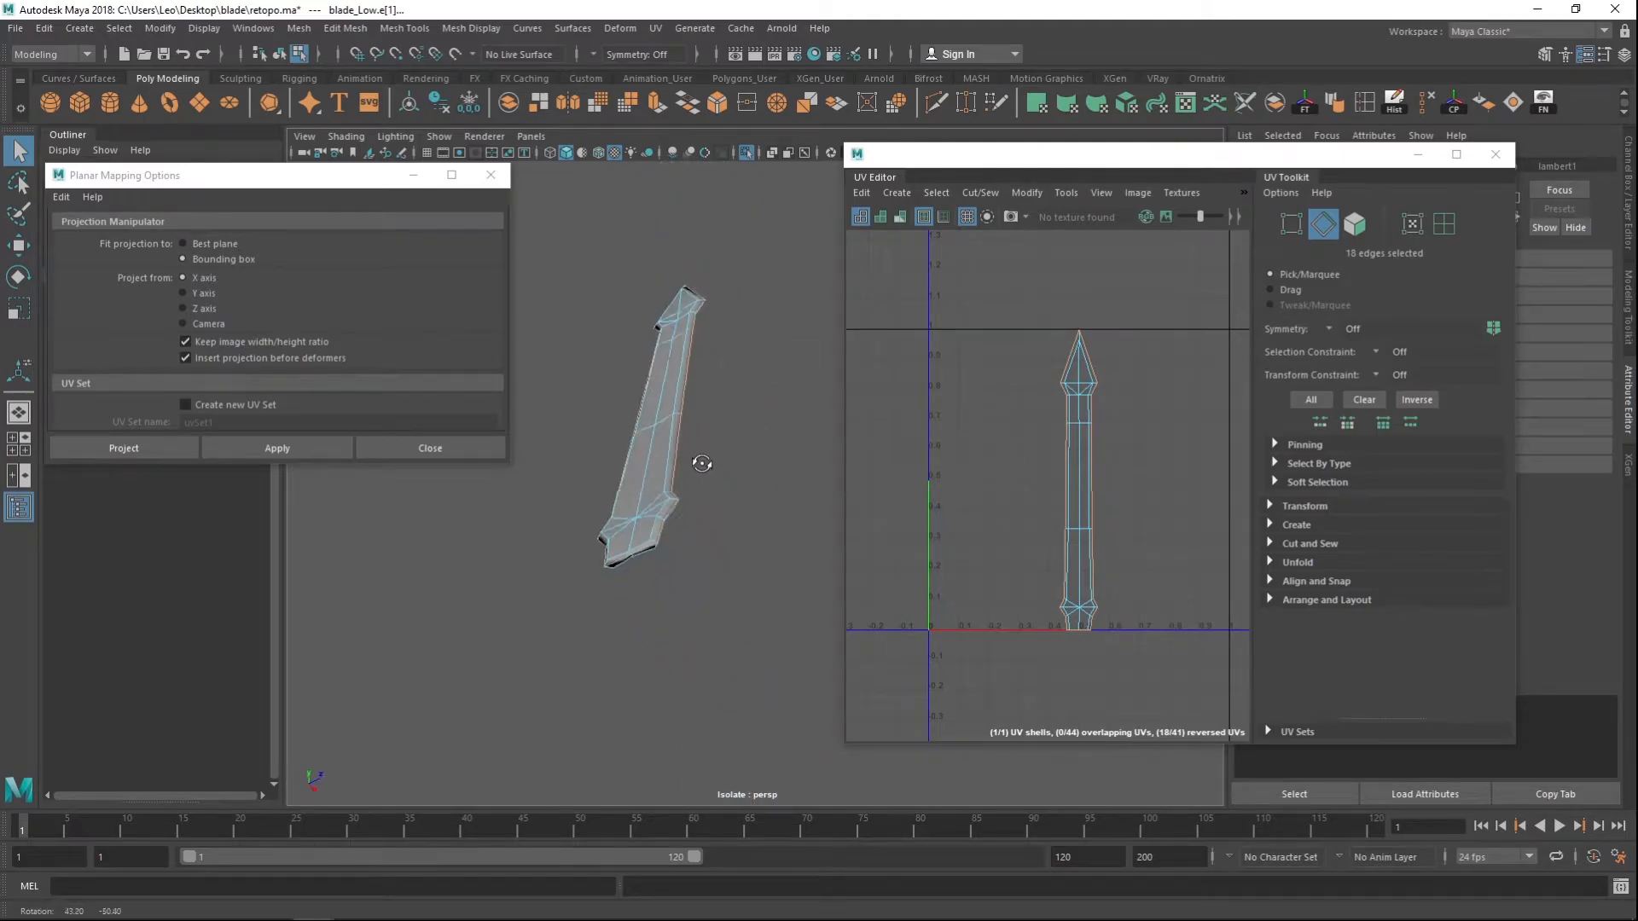
drag(701, 463, 762, 502)
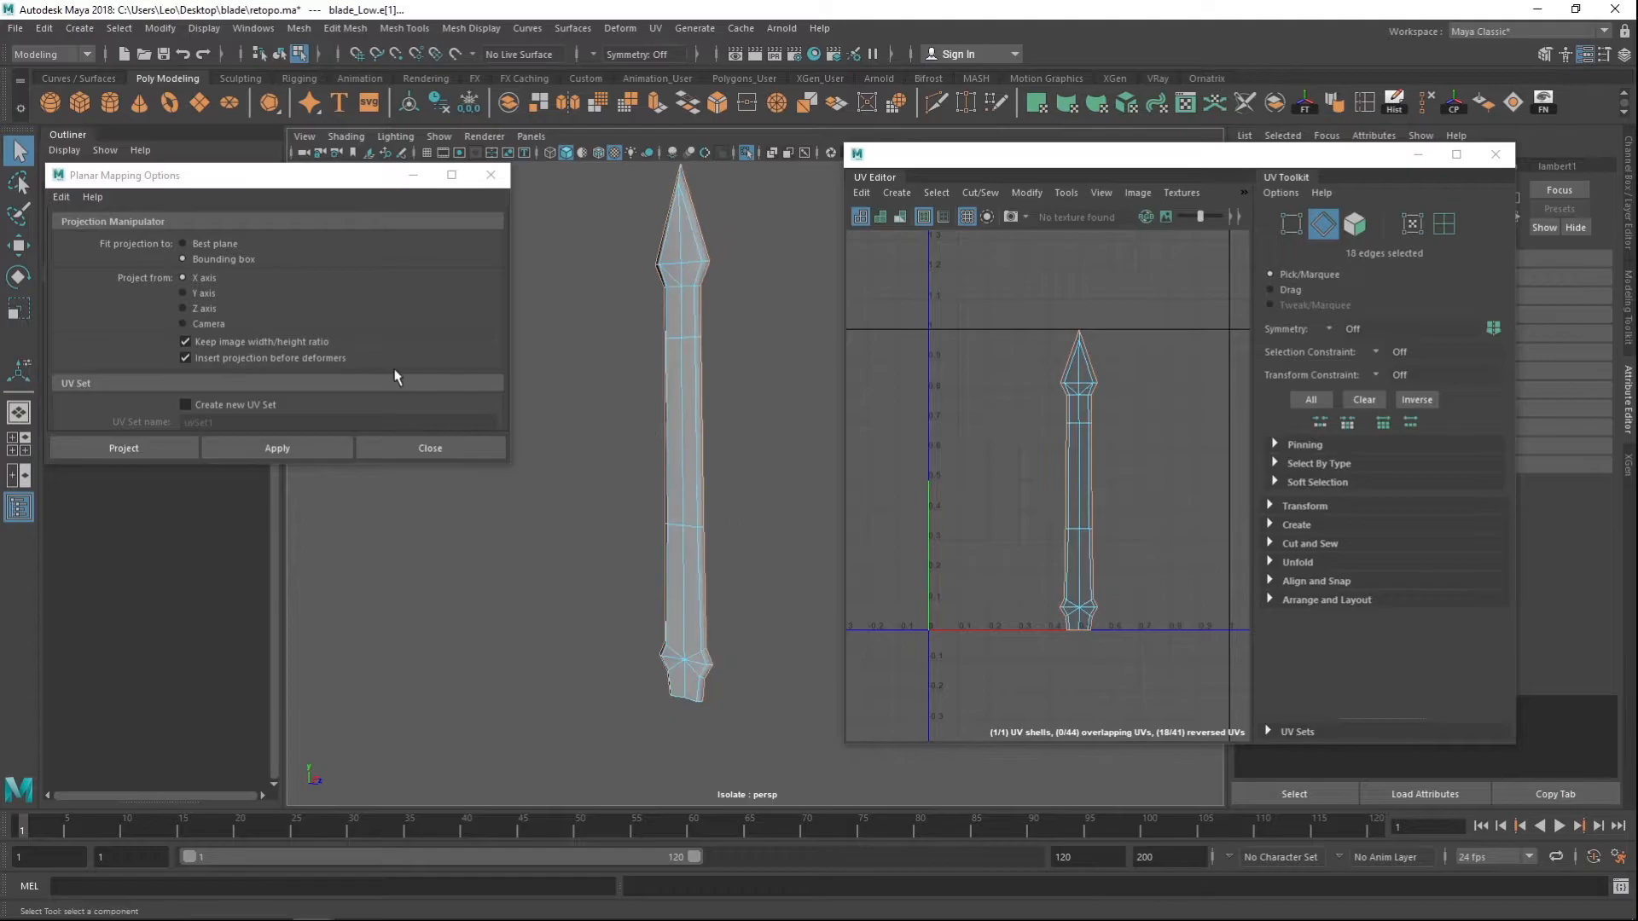
click(428, 447)
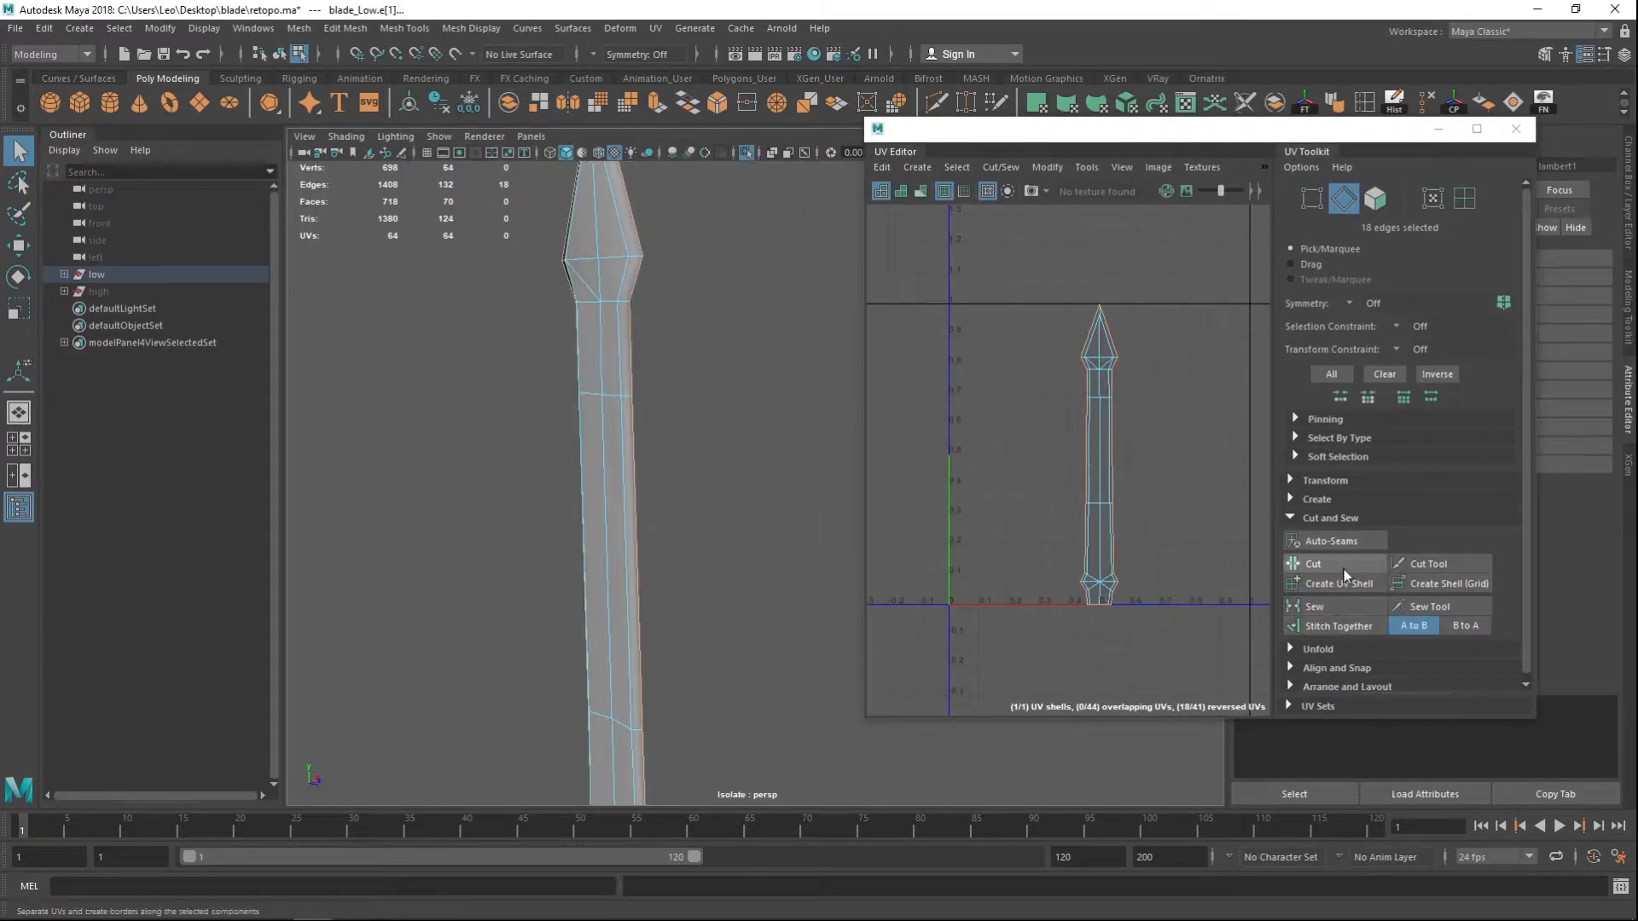
- Cut the blade UVs along the selected seam edges into two shells
click(1313, 564)
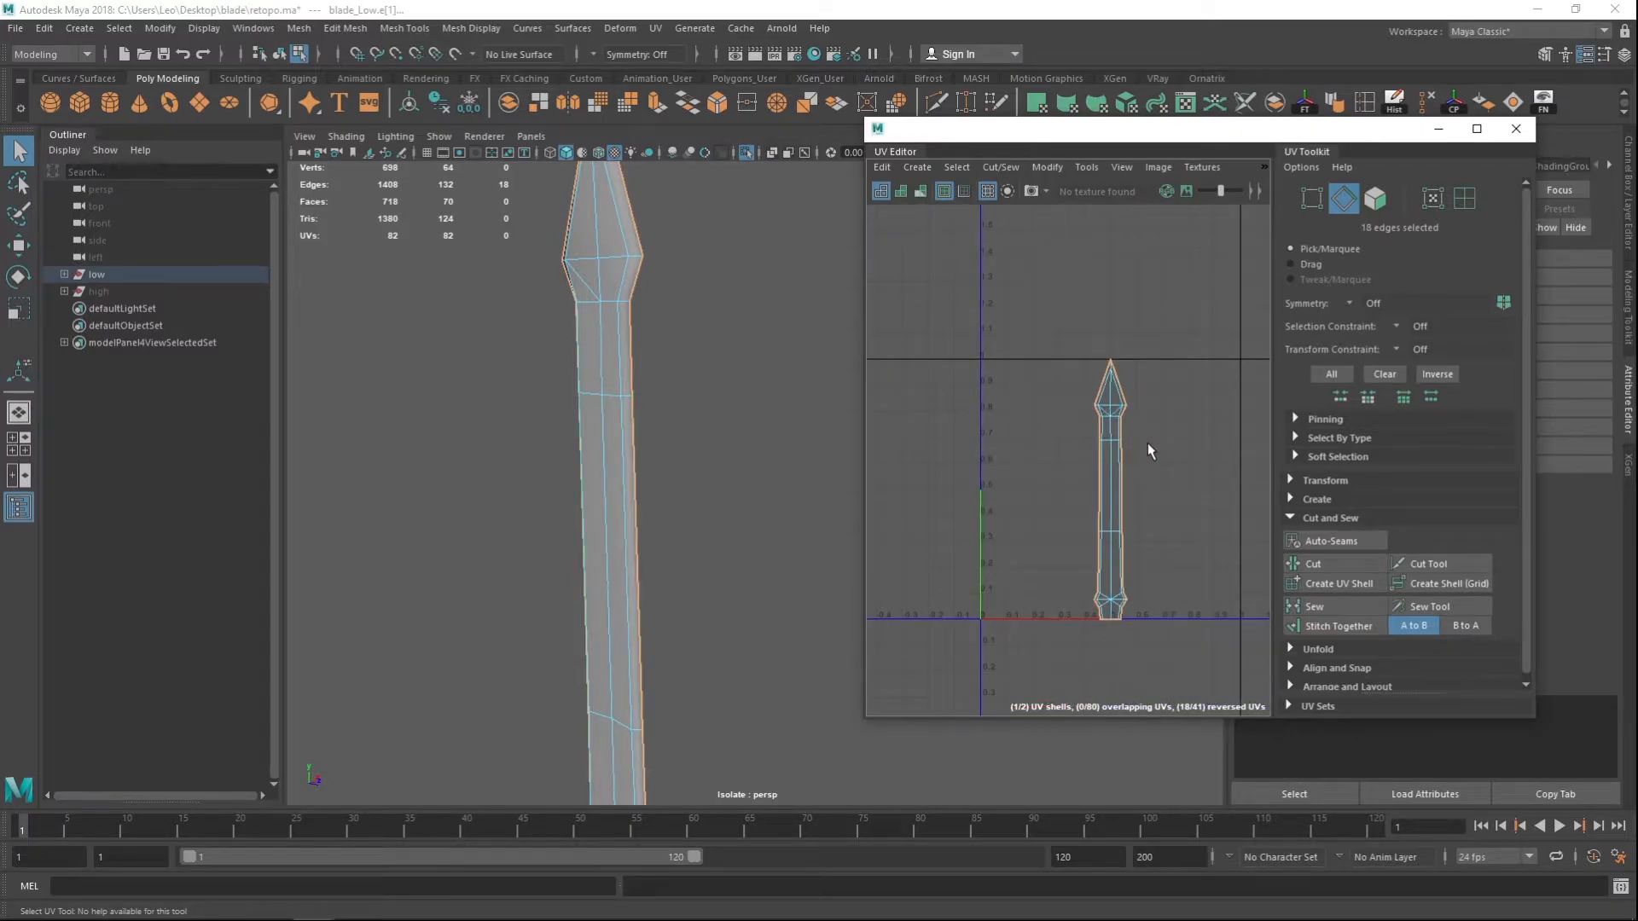
- Move one blade UV shell aside and enable Shaded display to reveal the reversed red shell
right_click(1095, 495)
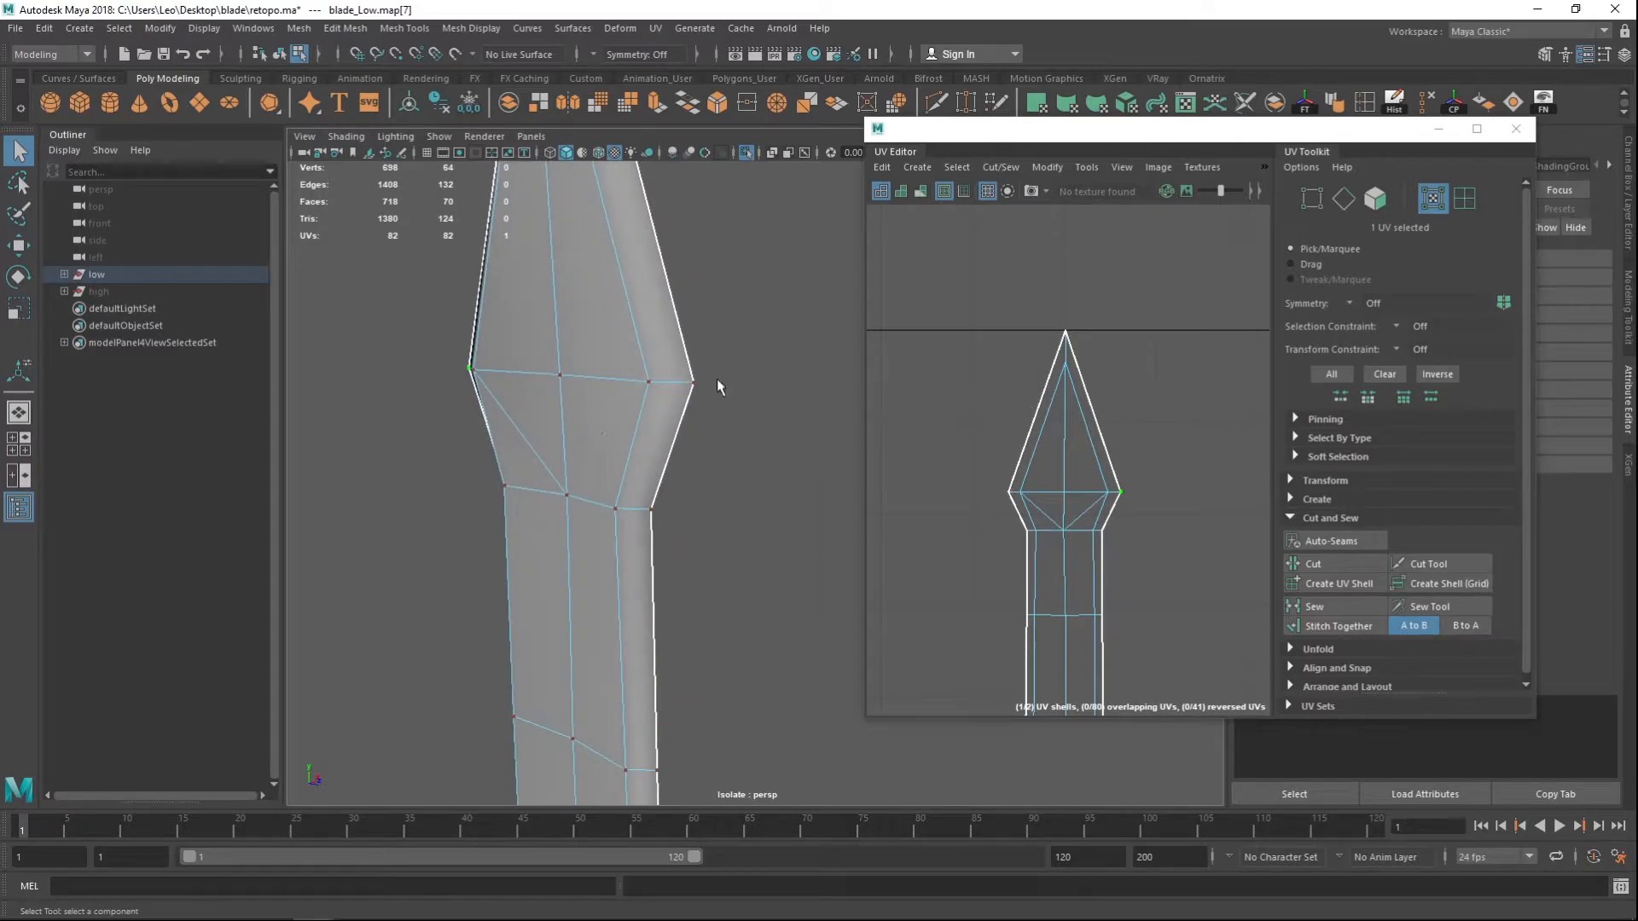
mouse_move(660, 433)
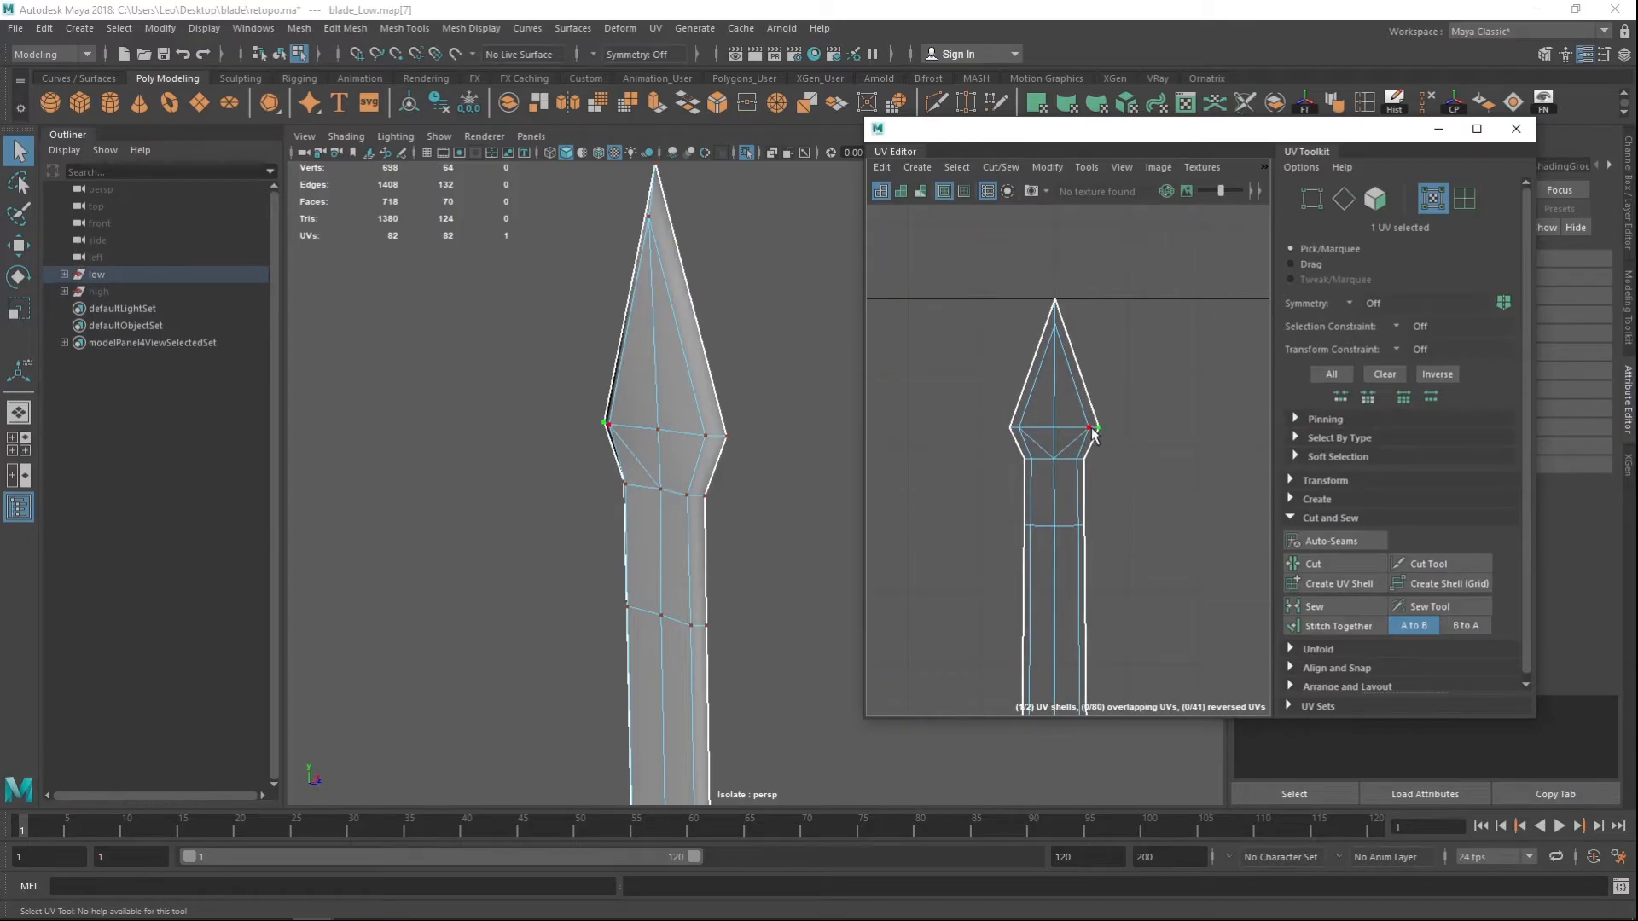
right_click(1094, 429)
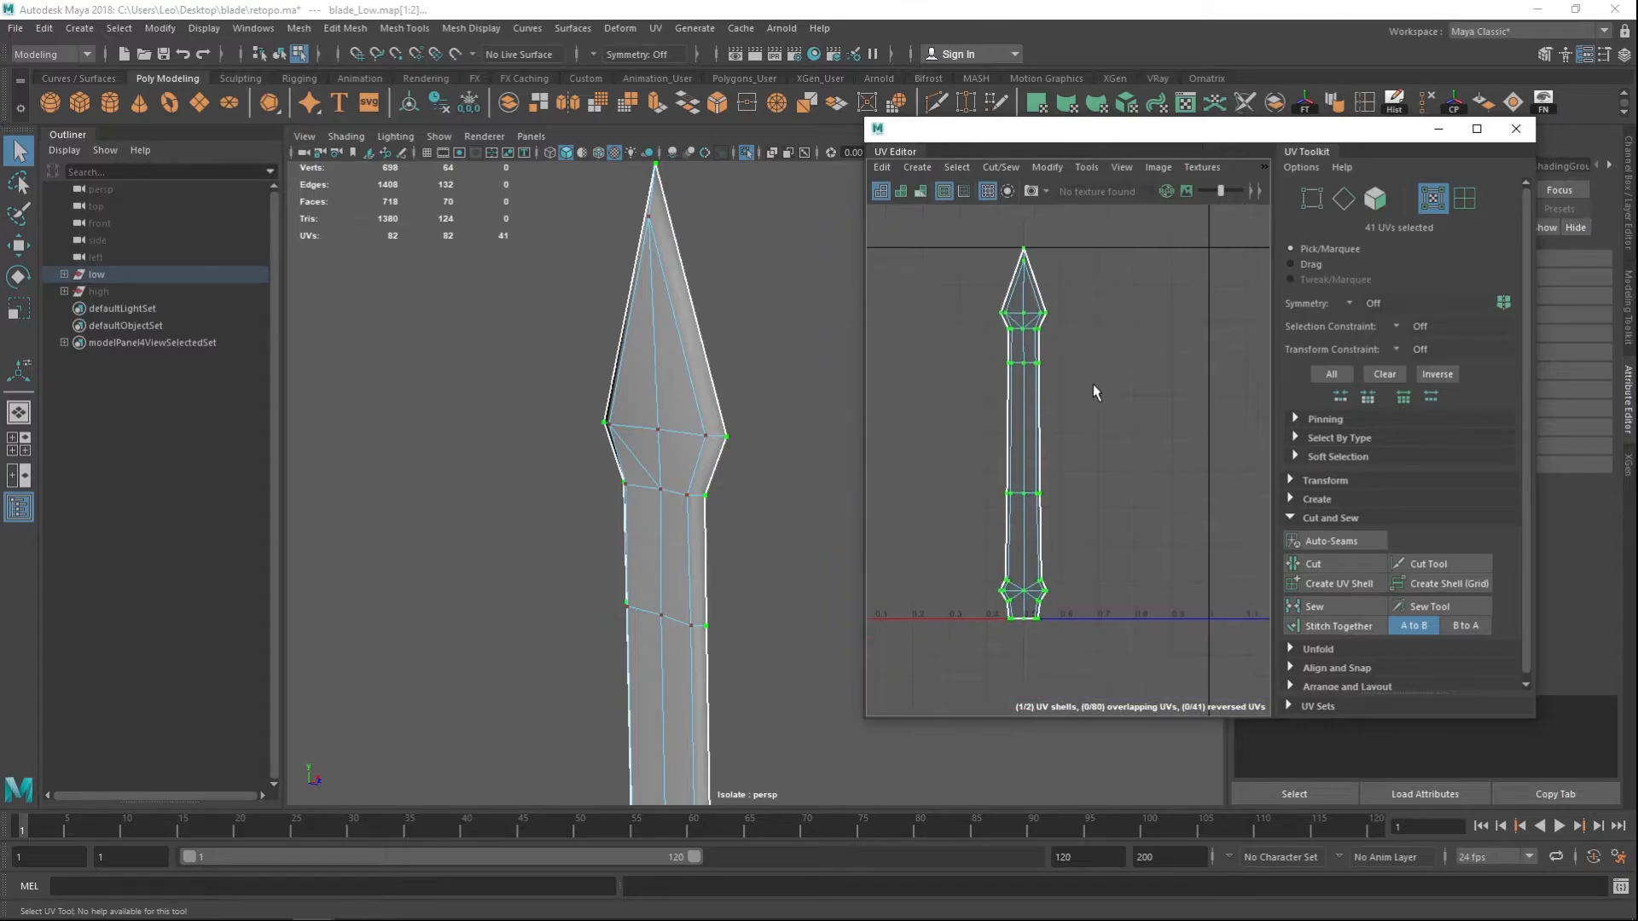
drag(1024, 429, 1133, 428)
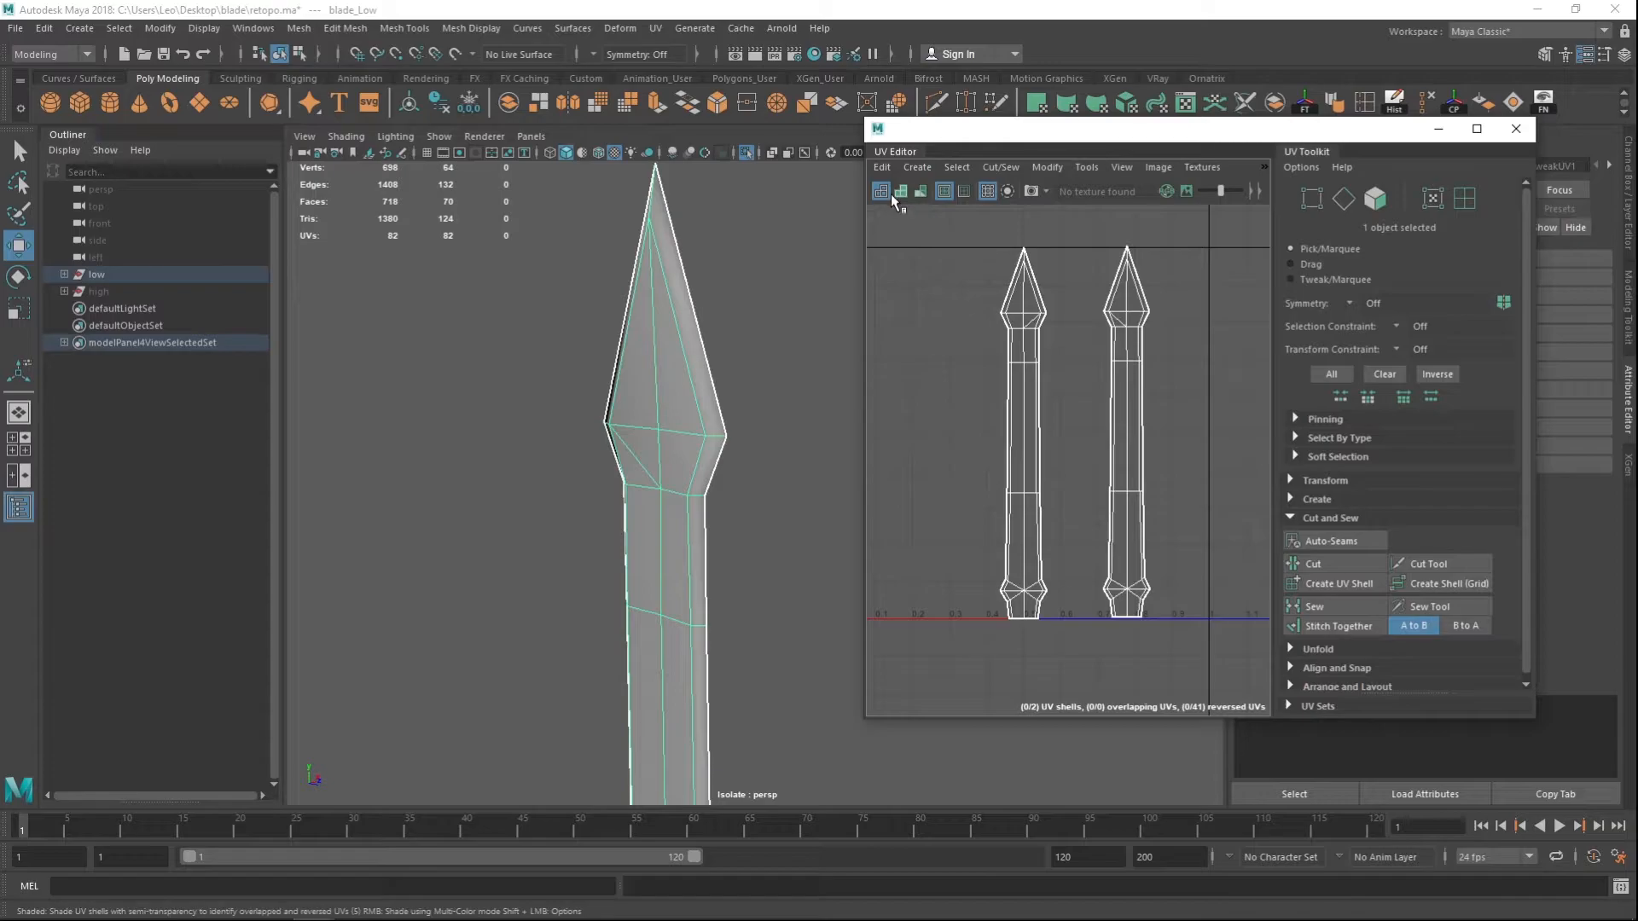
mouse_move(920, 191)
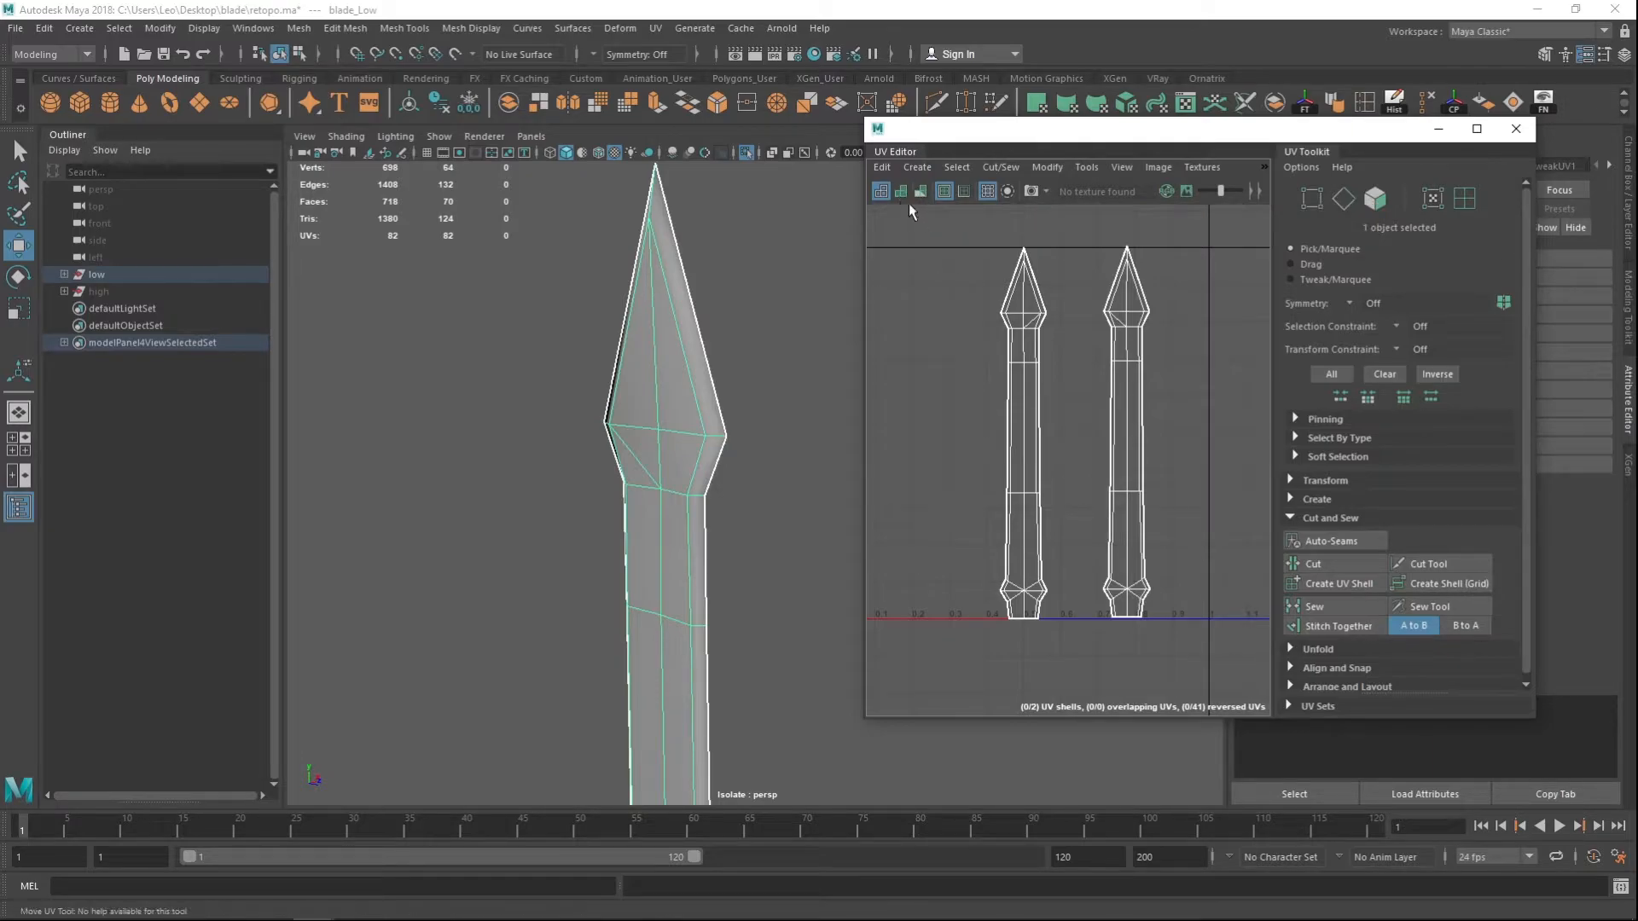
click(901, 191)
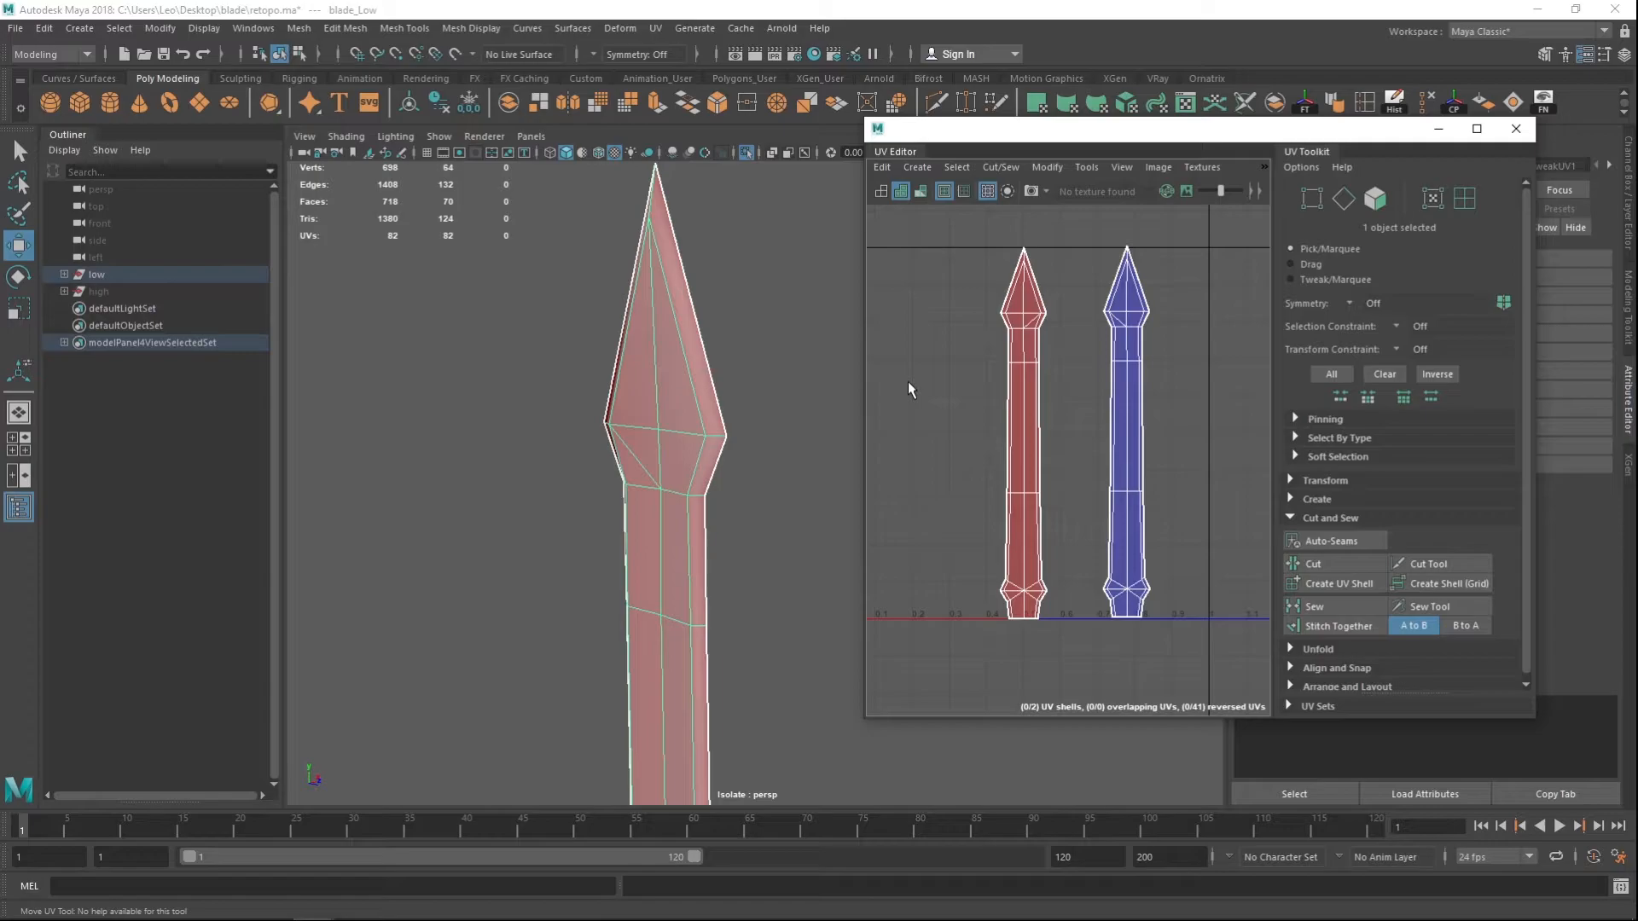
mouse_move(1148, 501)
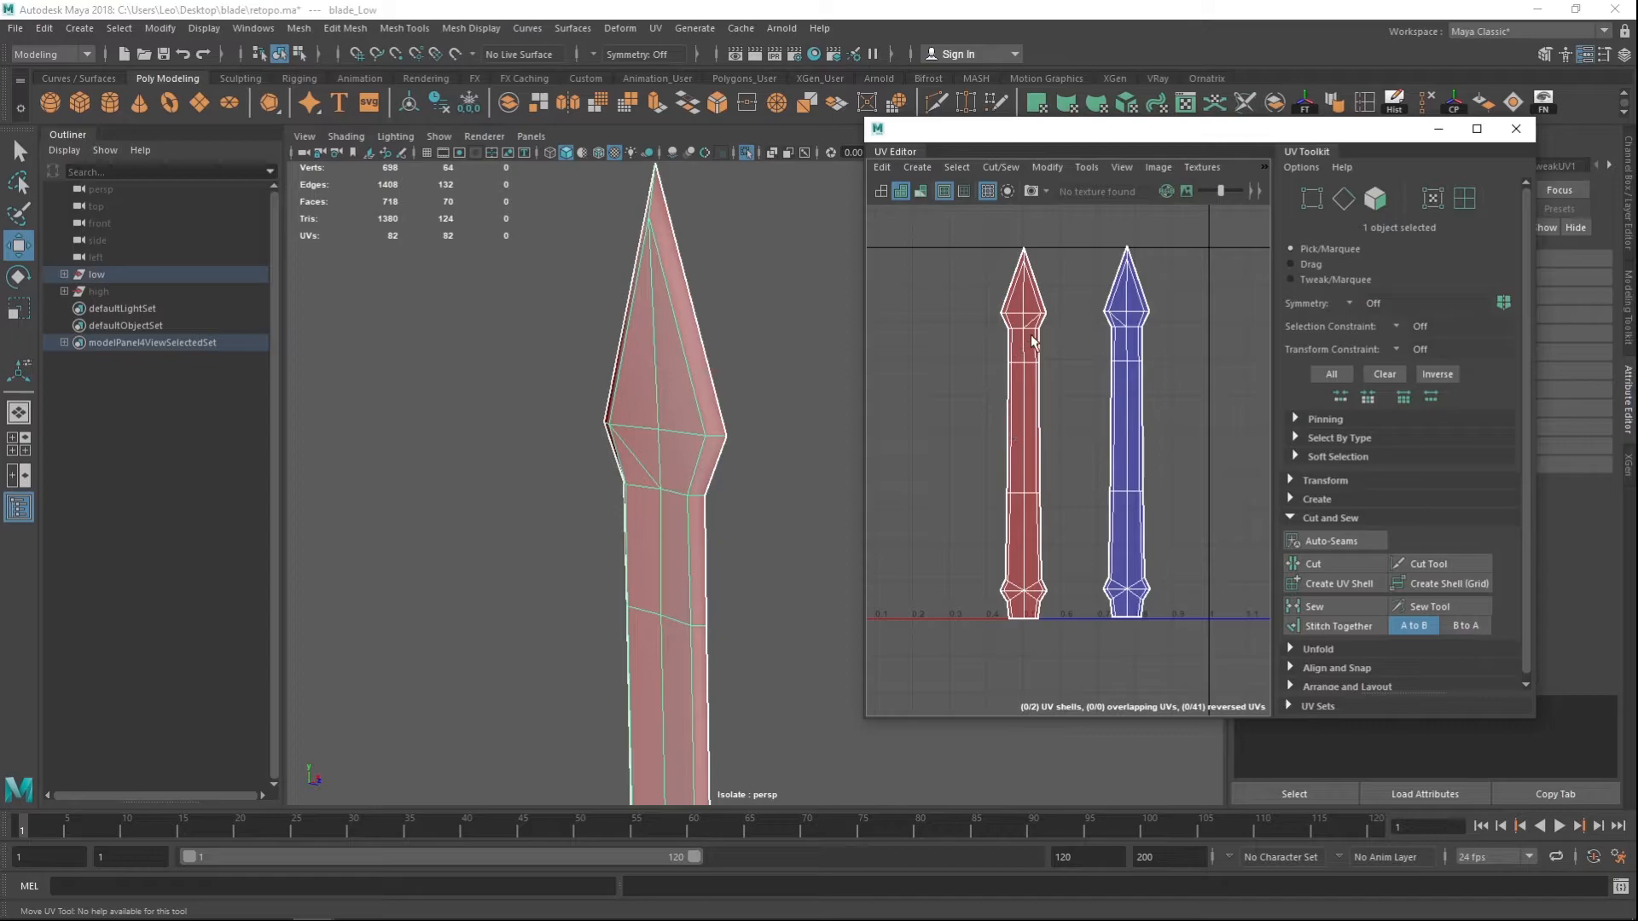
mouse_move(968, 632)
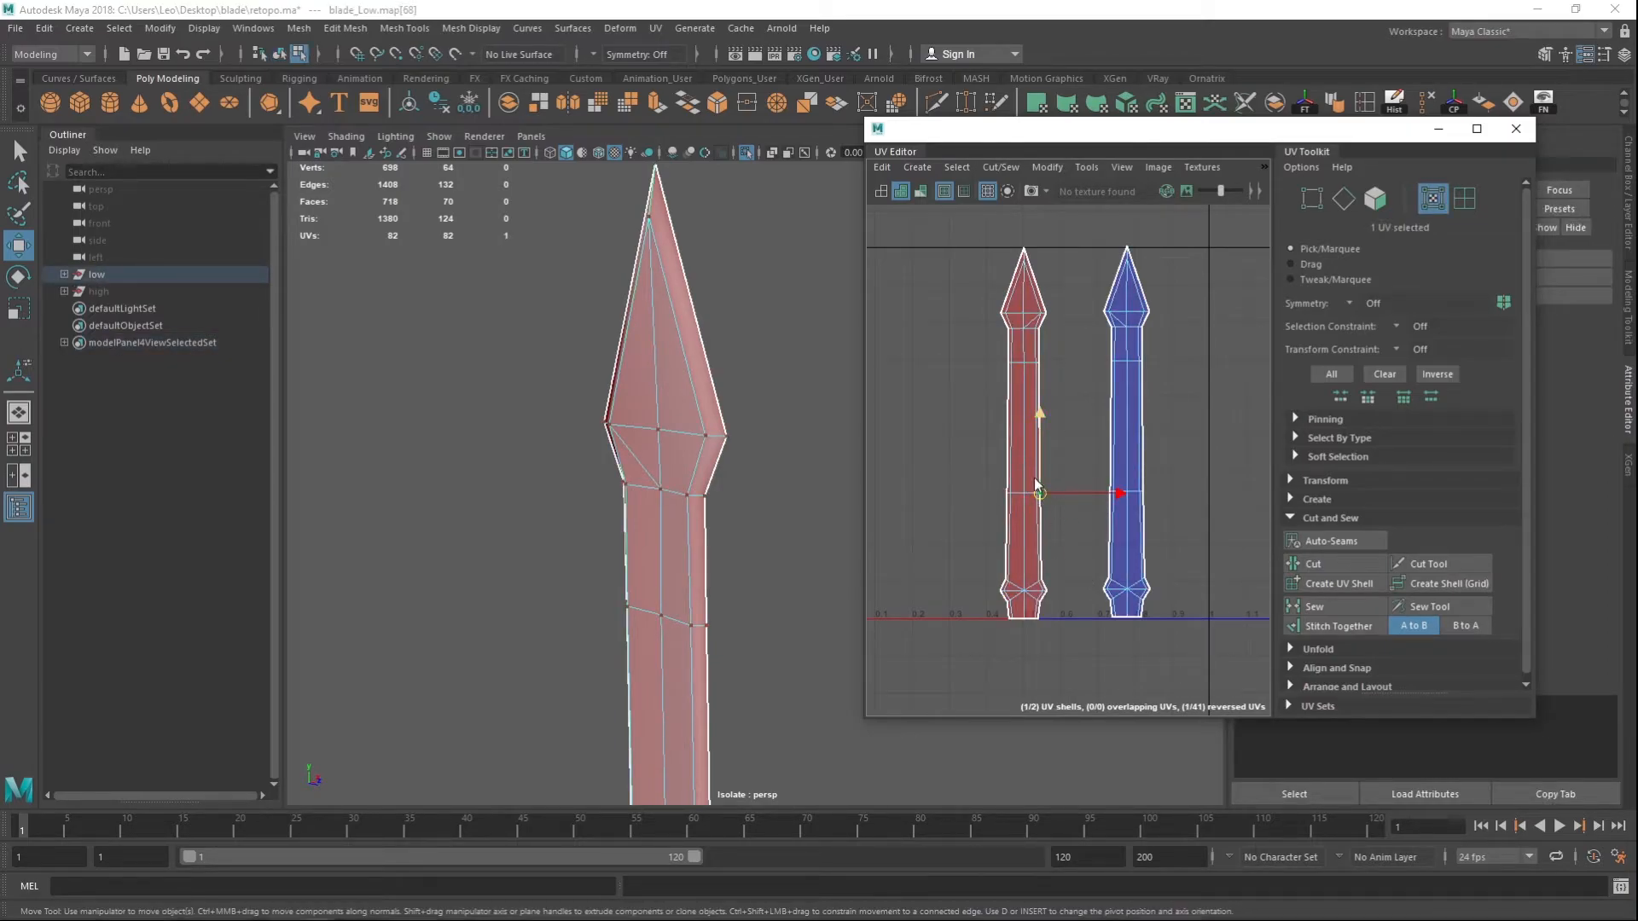
- Select the red blade shell and flip it so both shells shade blue
right_click(1035, 483)
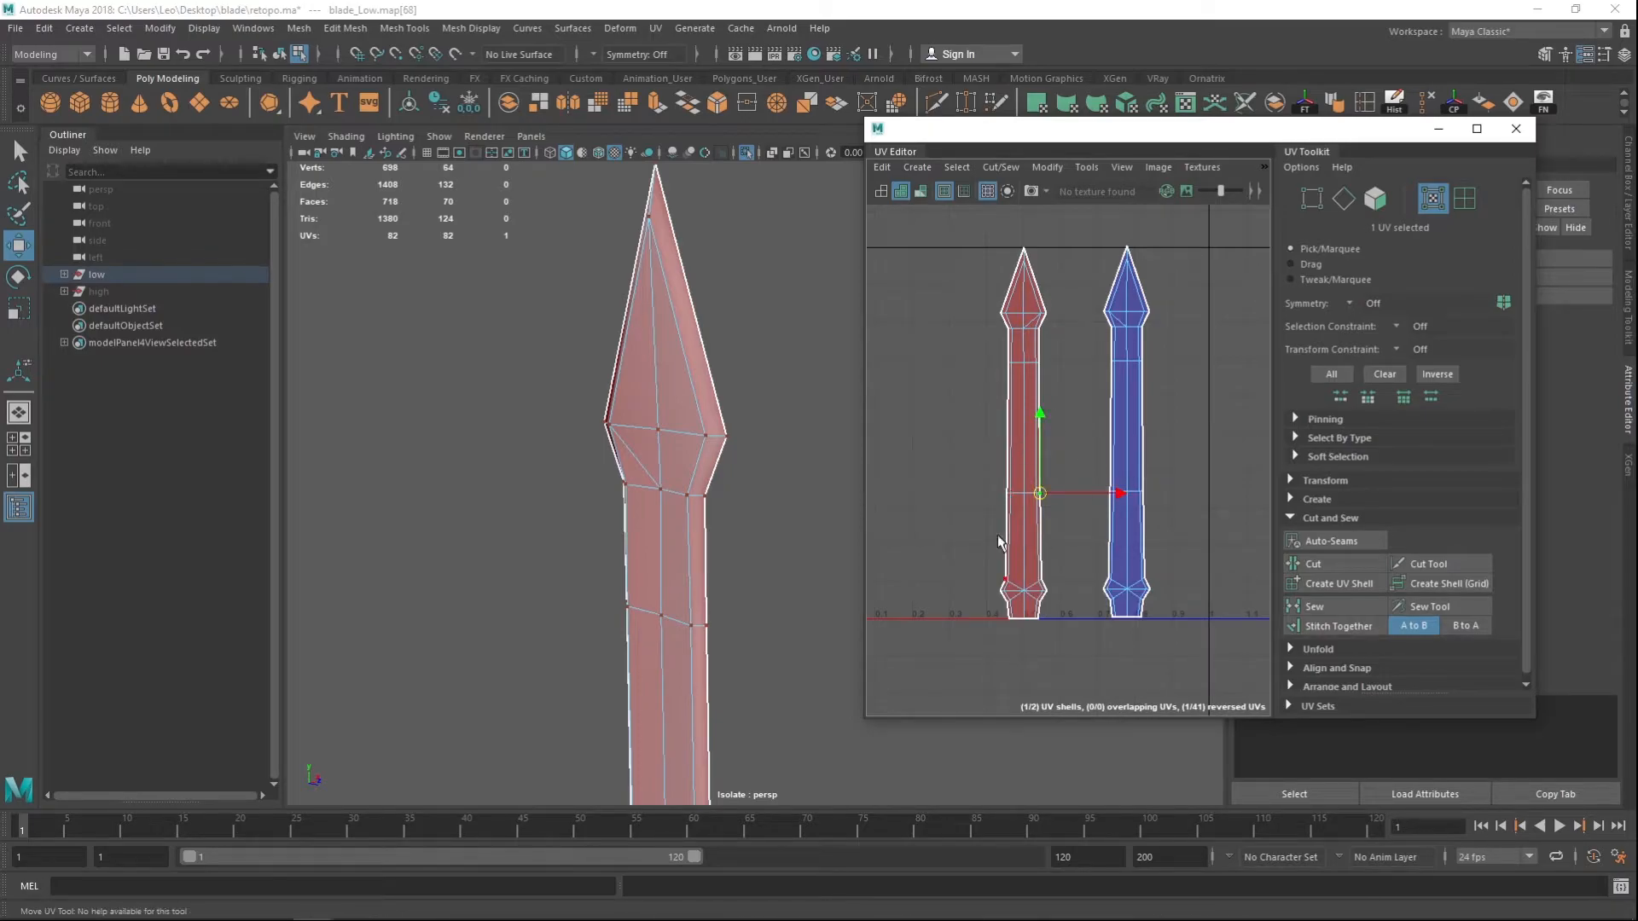
mouse_move(1025, 493)
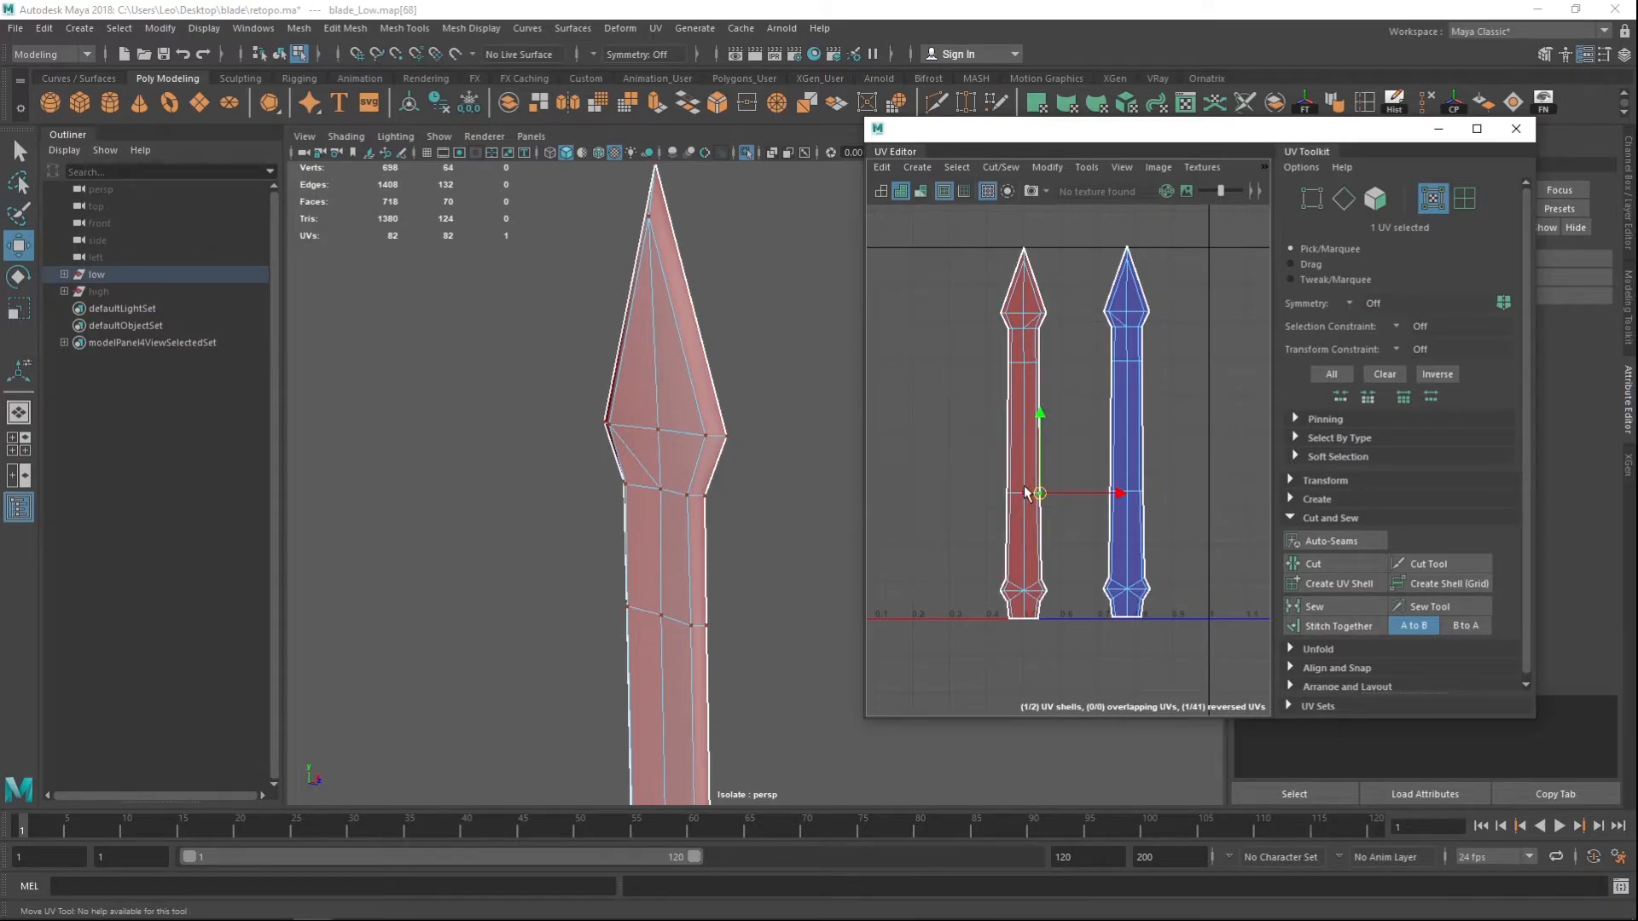
mouse_move(1021, 465)
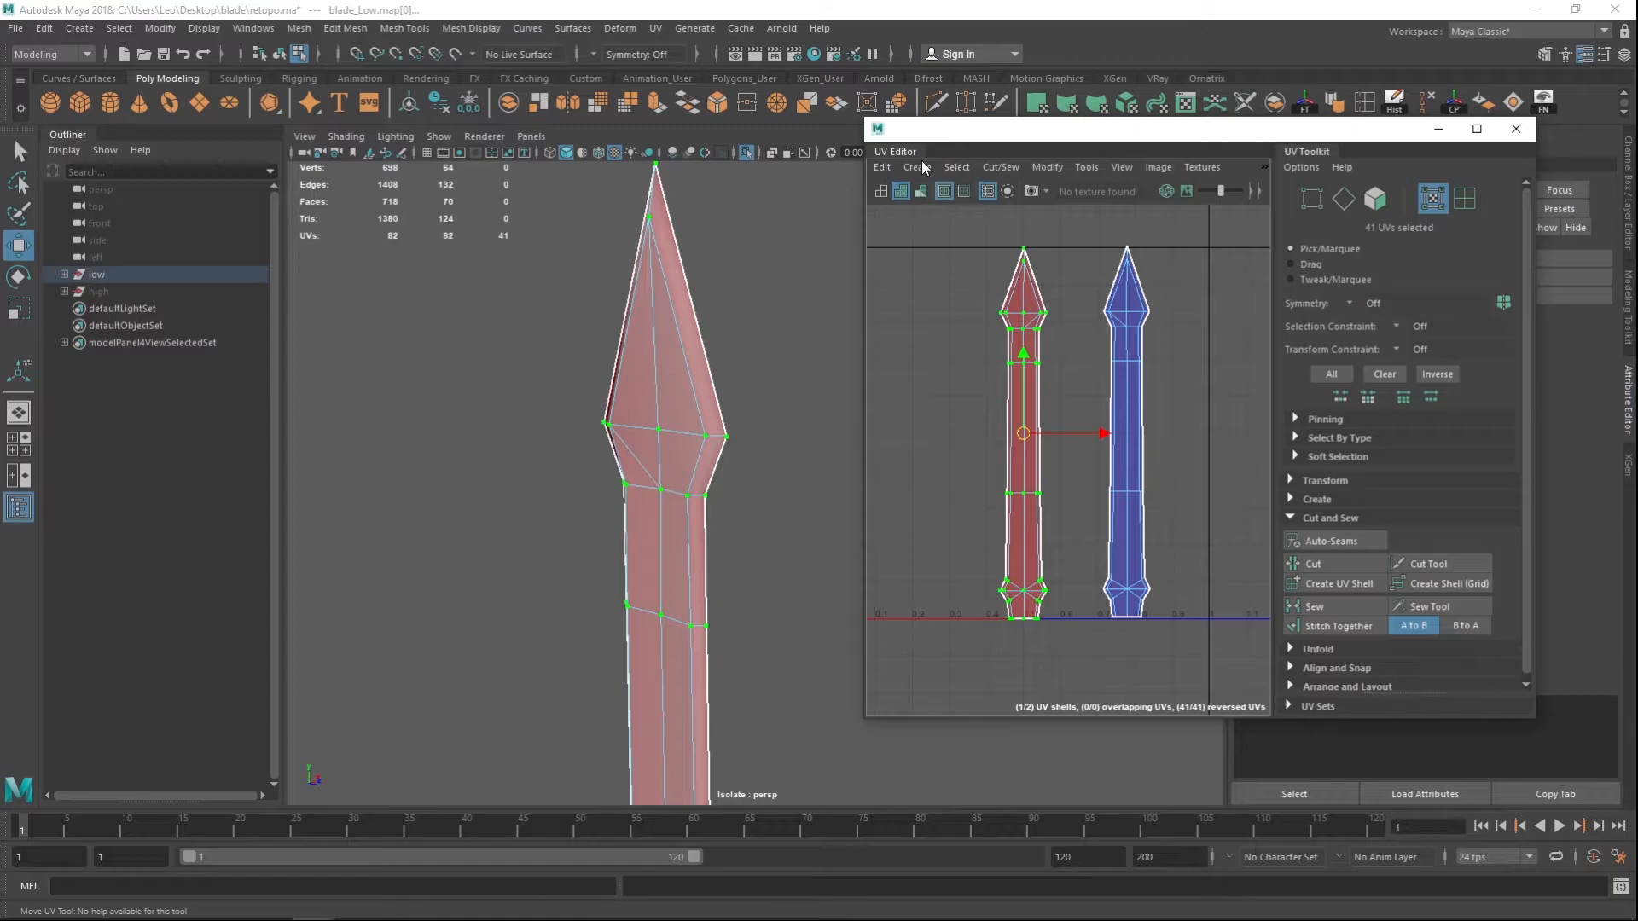
click(1046, 167)
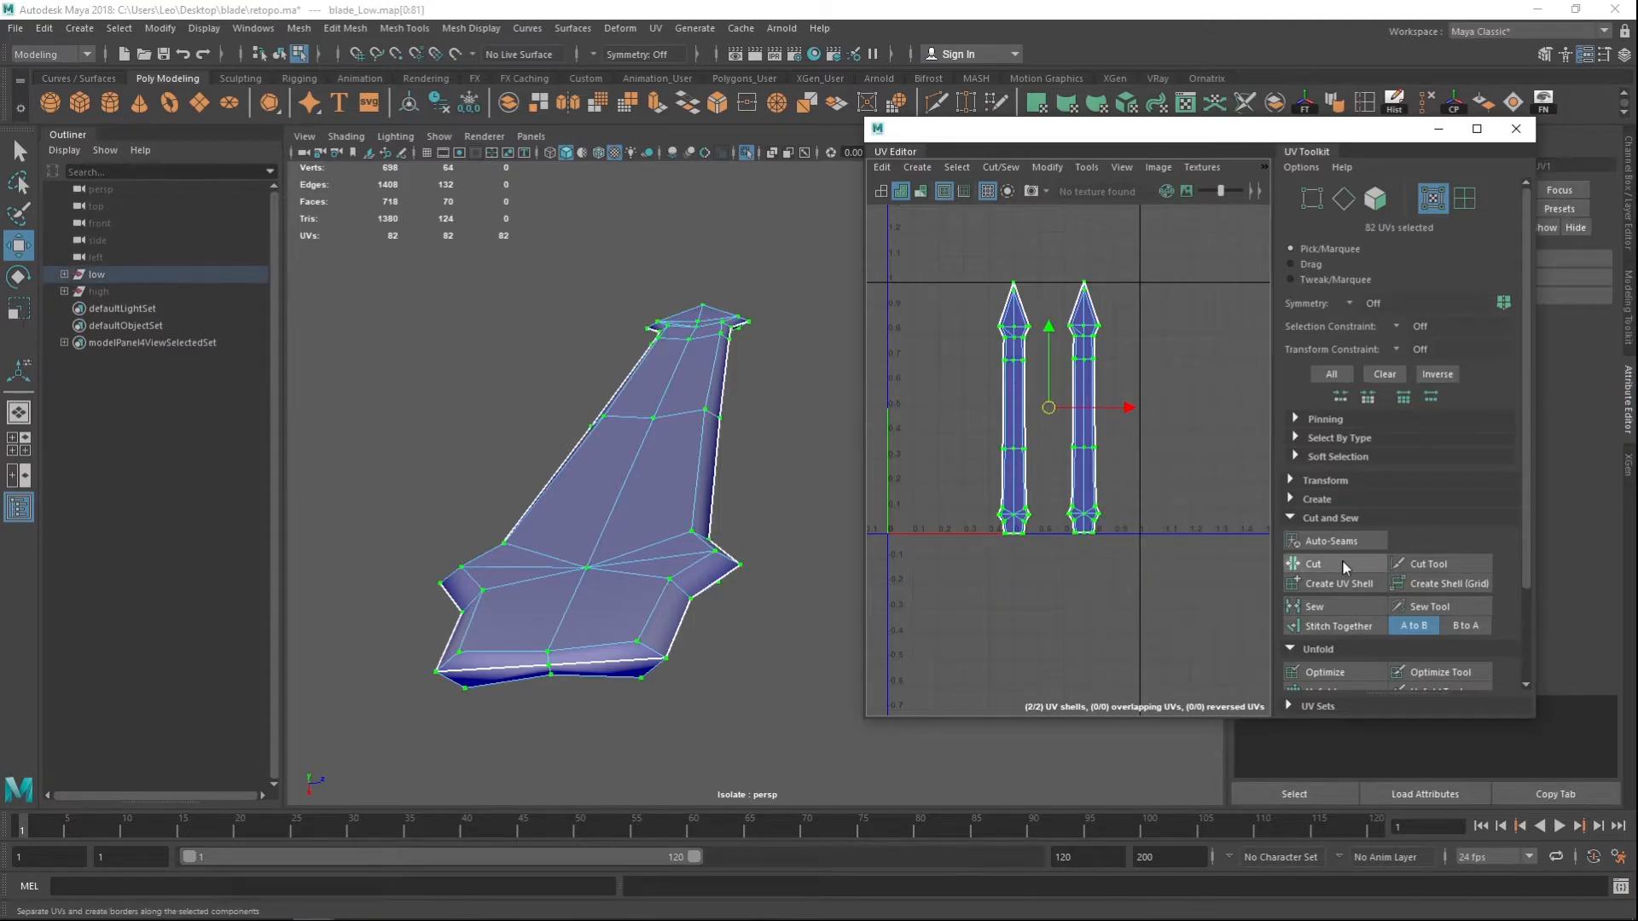
- Unfold both selected blade shells from the UV Toolkit Unfold section
scroll(down, 3)
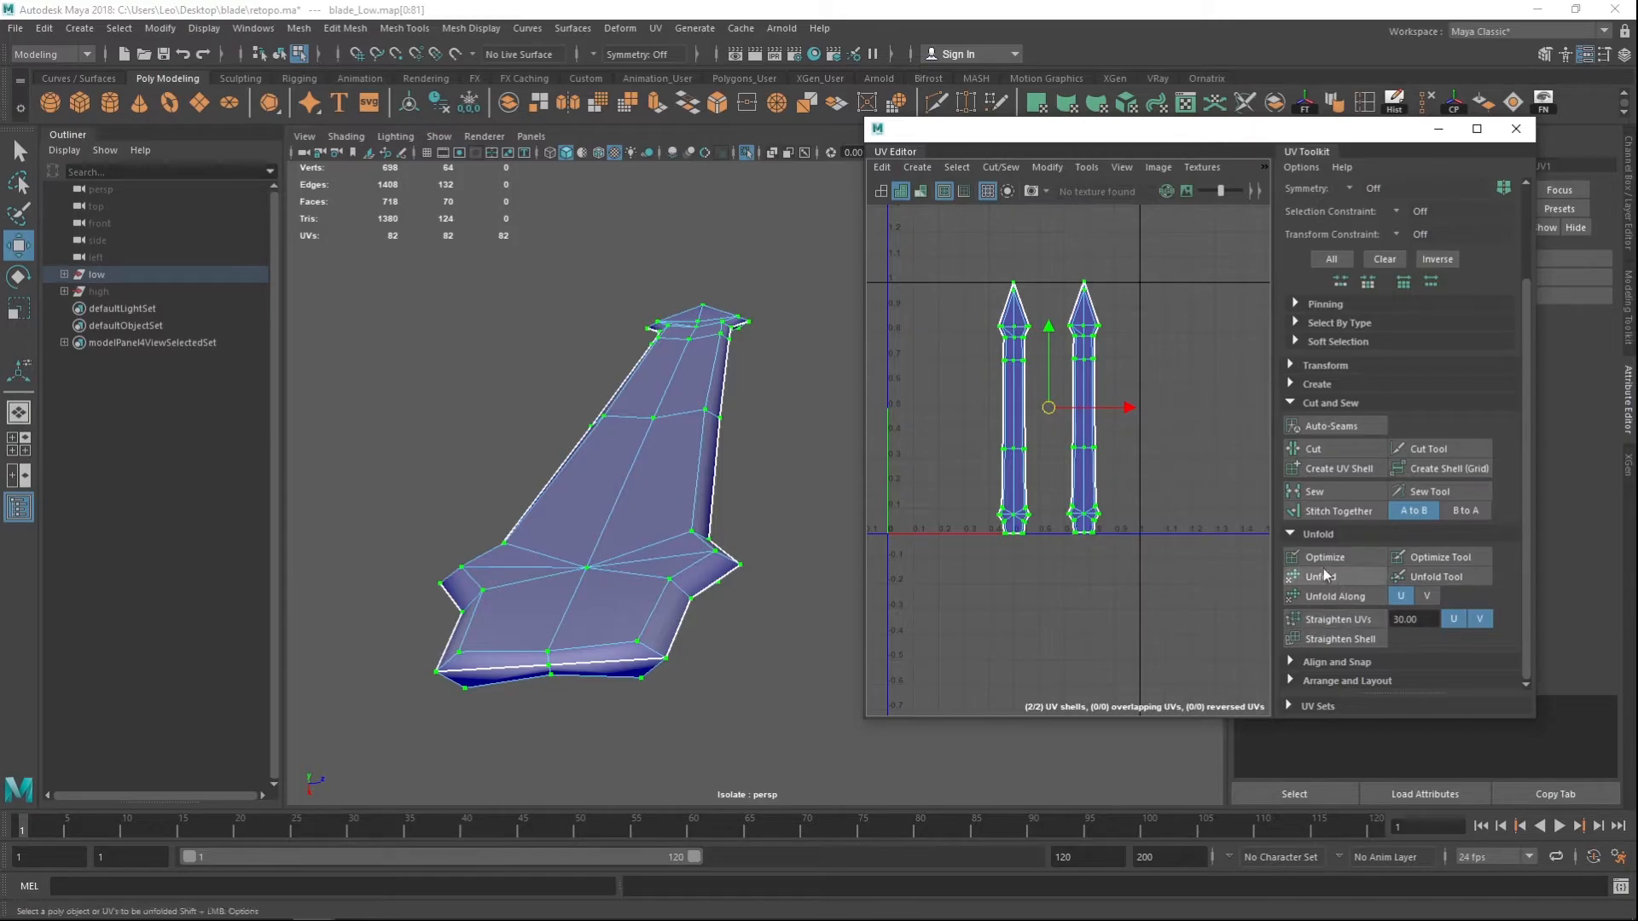
click(1320, 574)
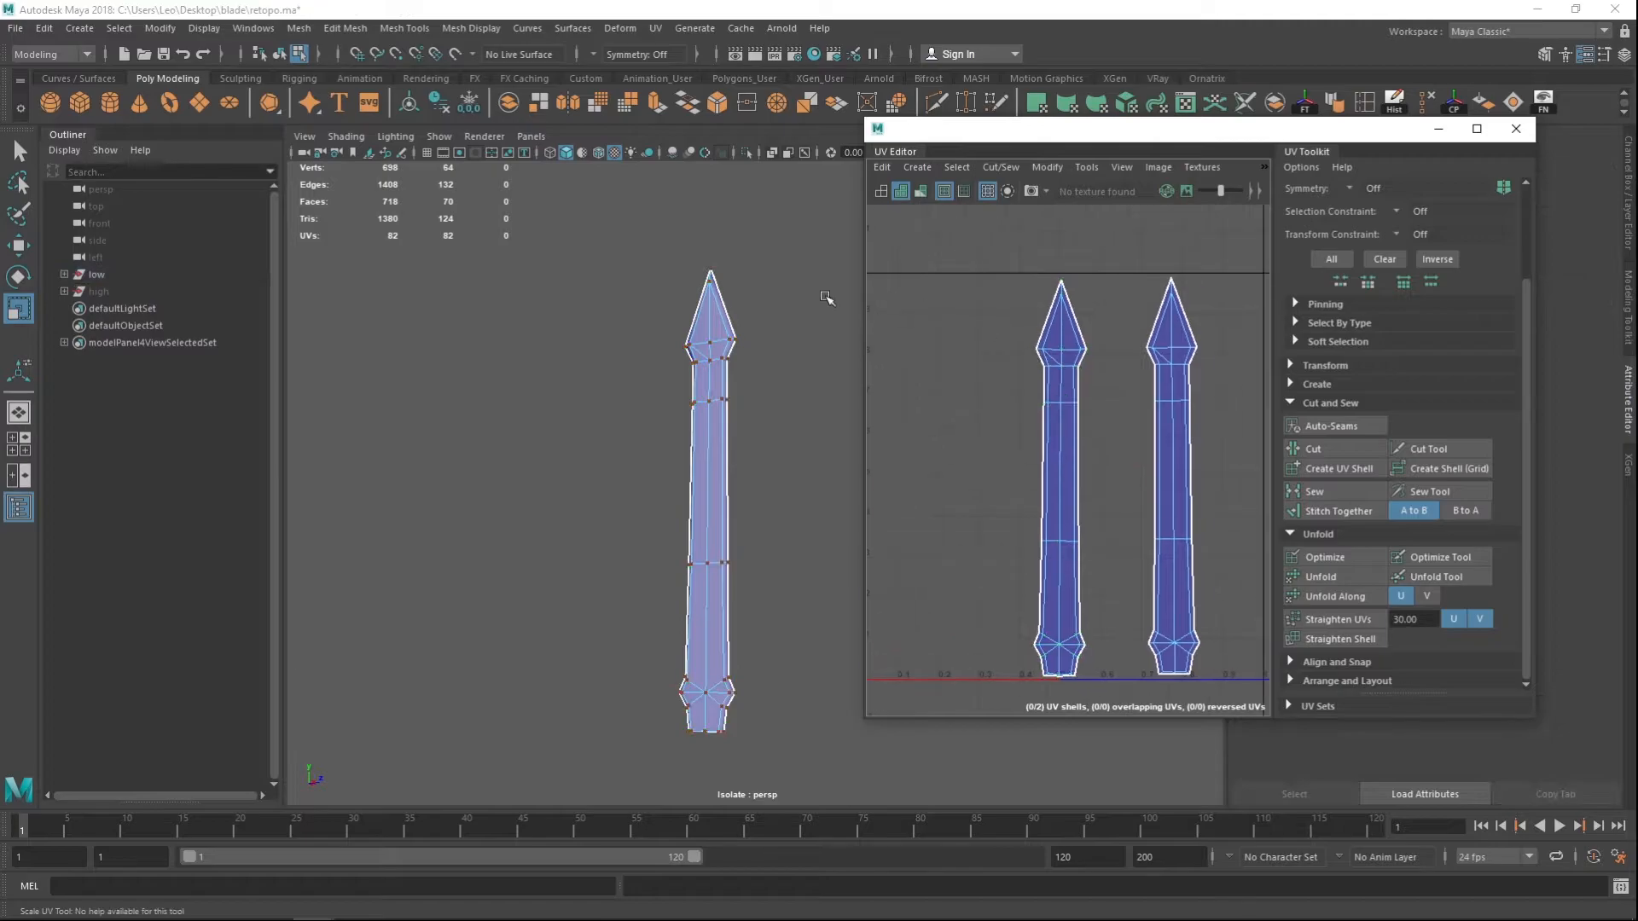
mouse_move(1138, 416)
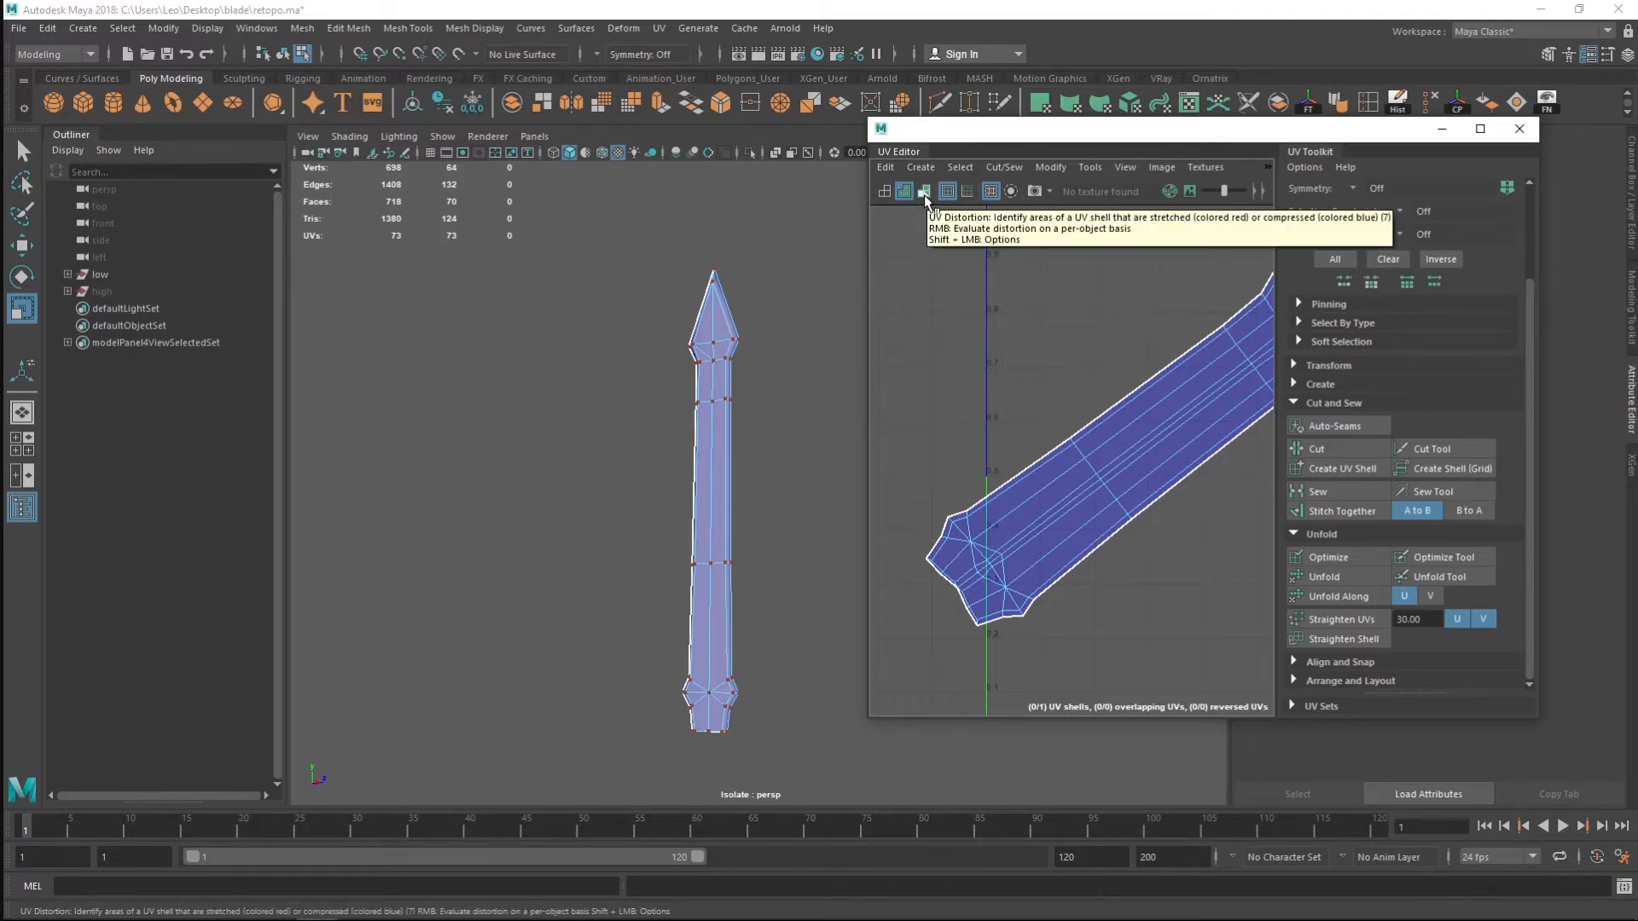
- With UV Distortion shading on, relax red stretched areas and widen blue compressed faces on the blade shell
click(922, 191)
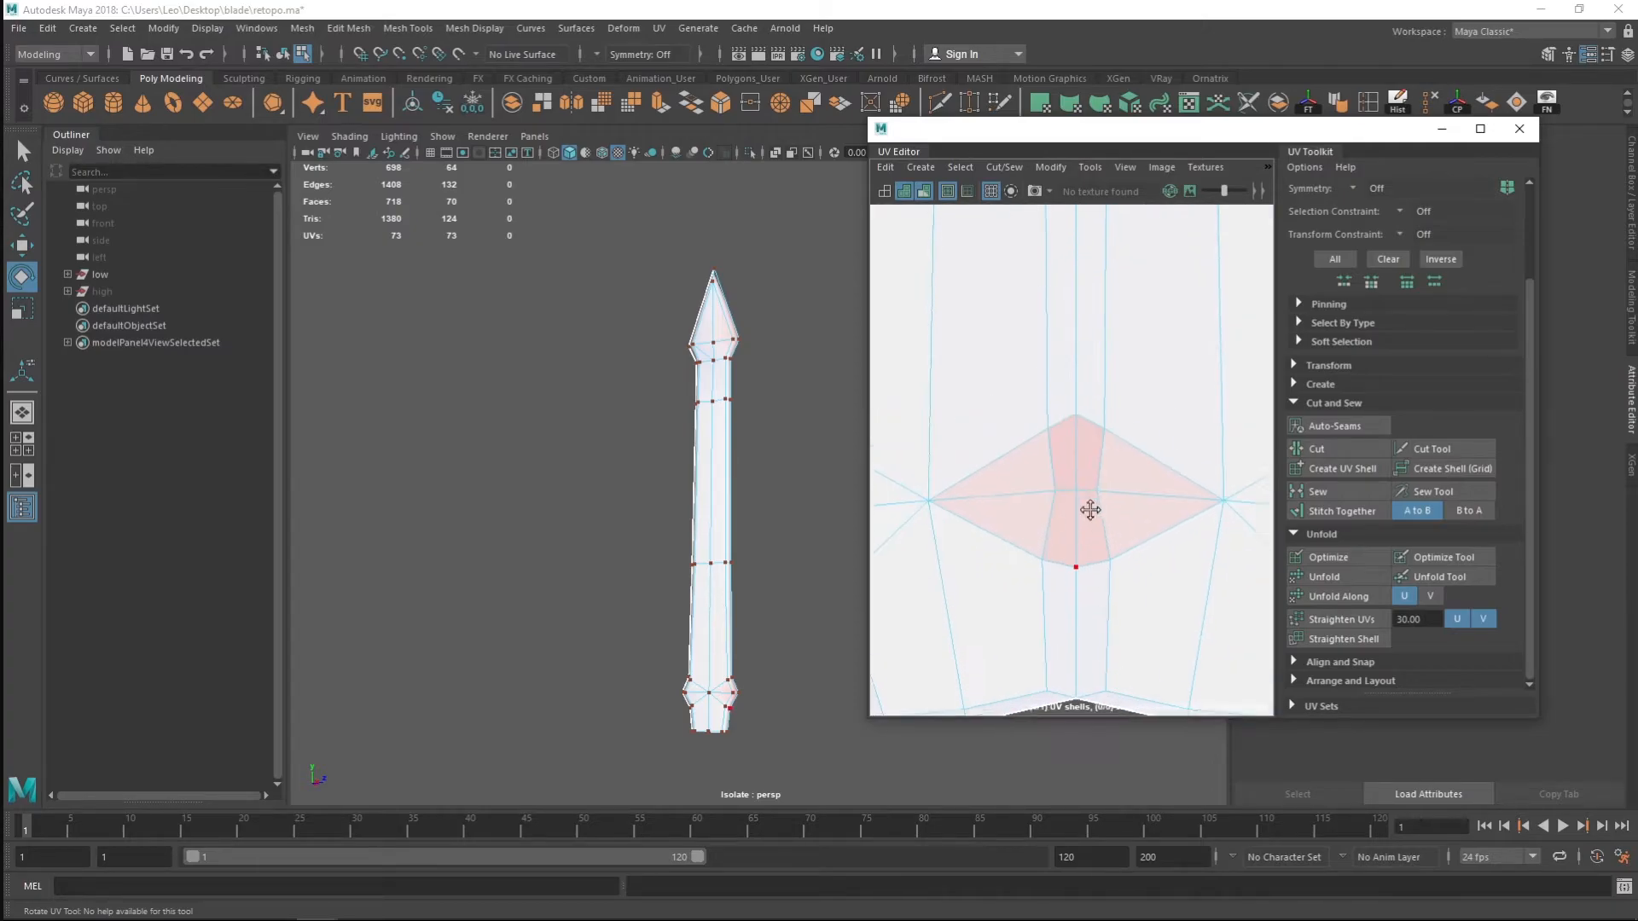
drag(1090, 510, 1054, 500)
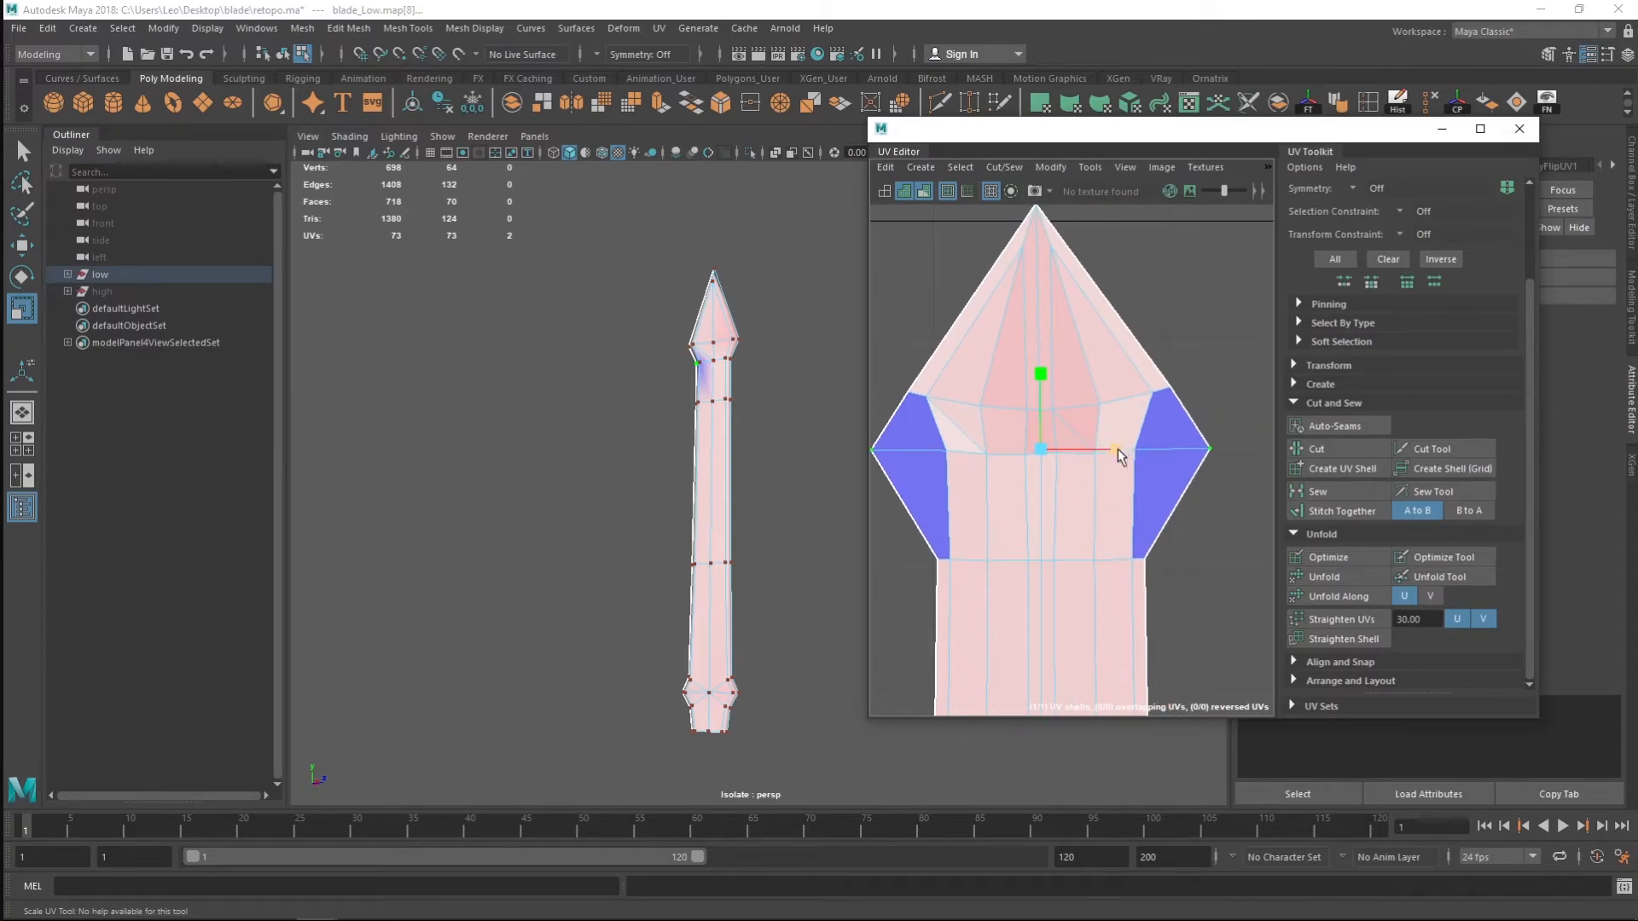
drag(1117, 450, 1201, 449)
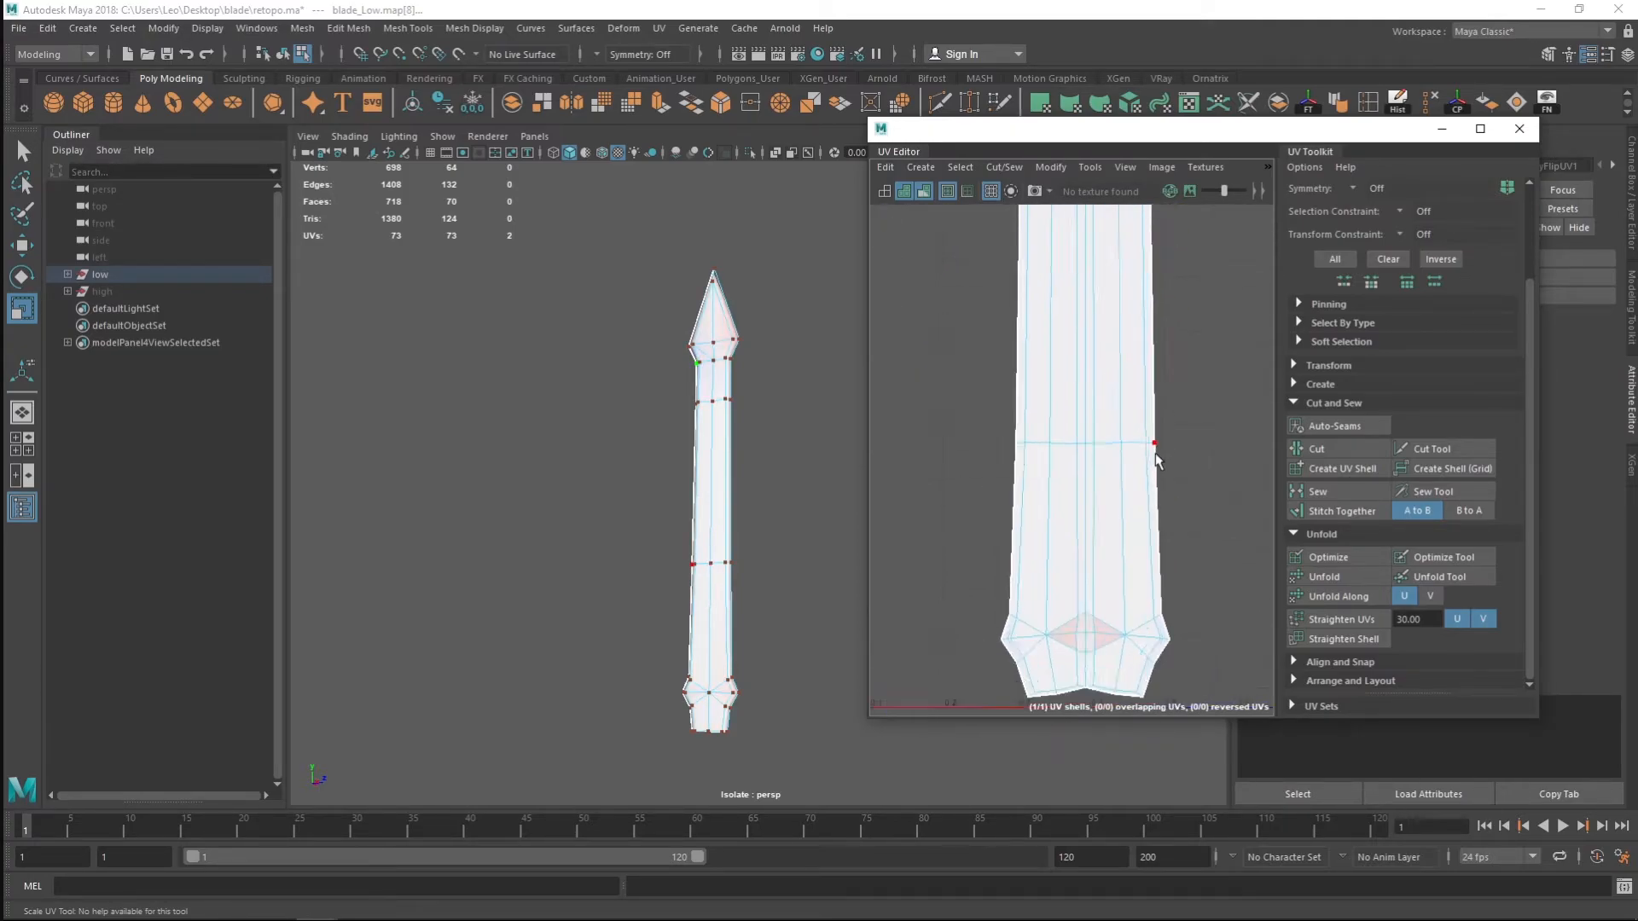
click(1155, 444)
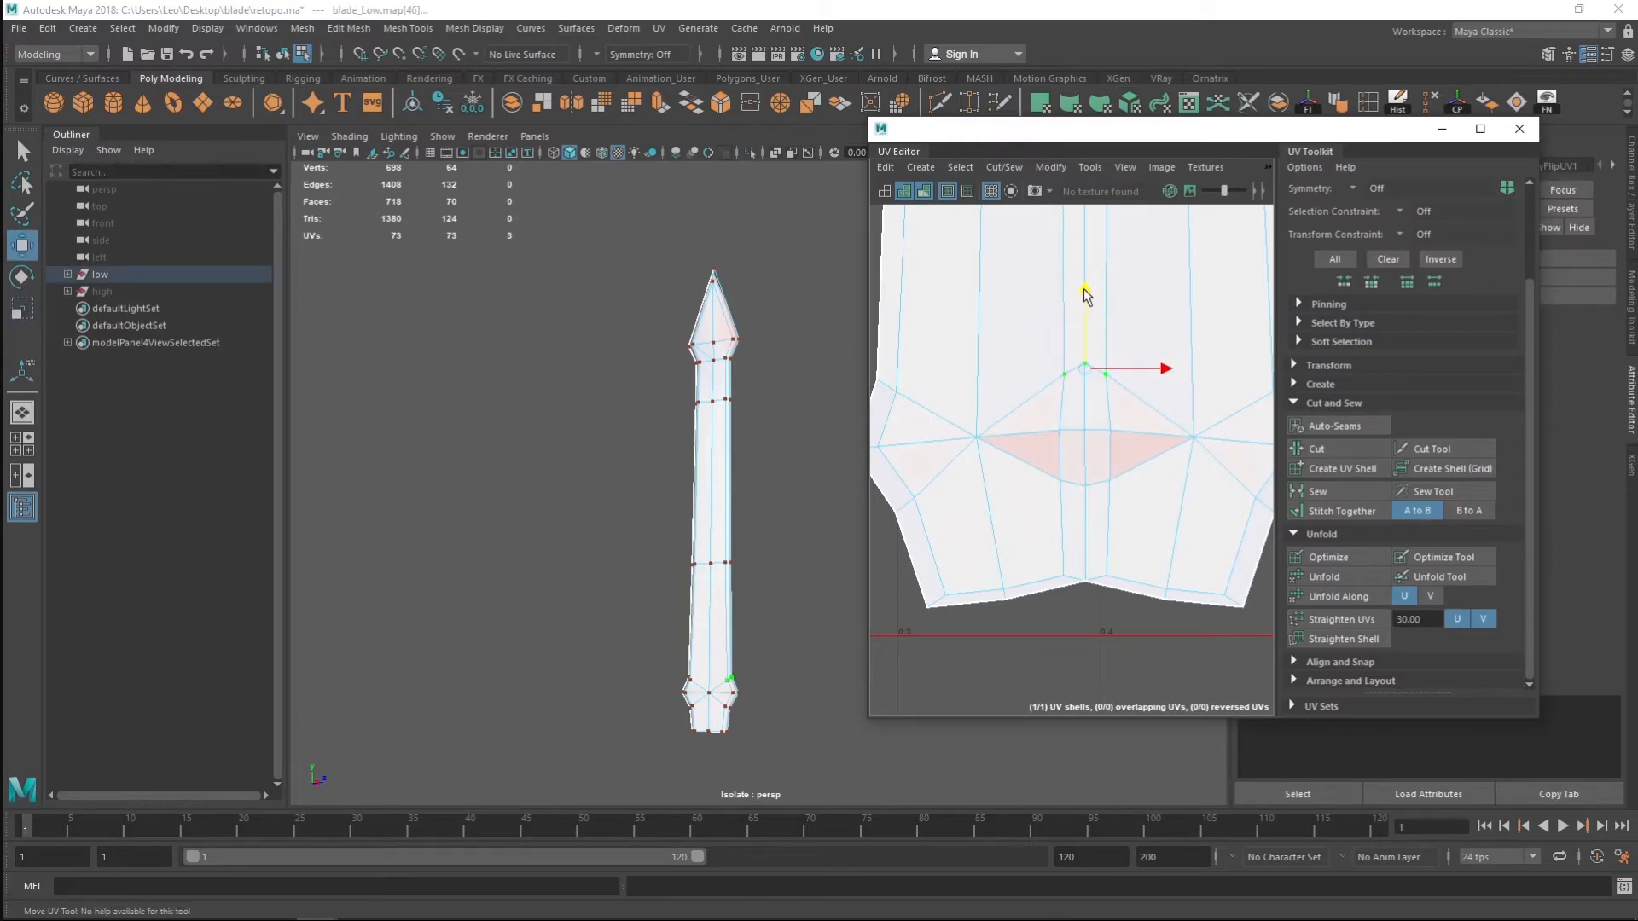
drag(1085, 368, 1085, 486)
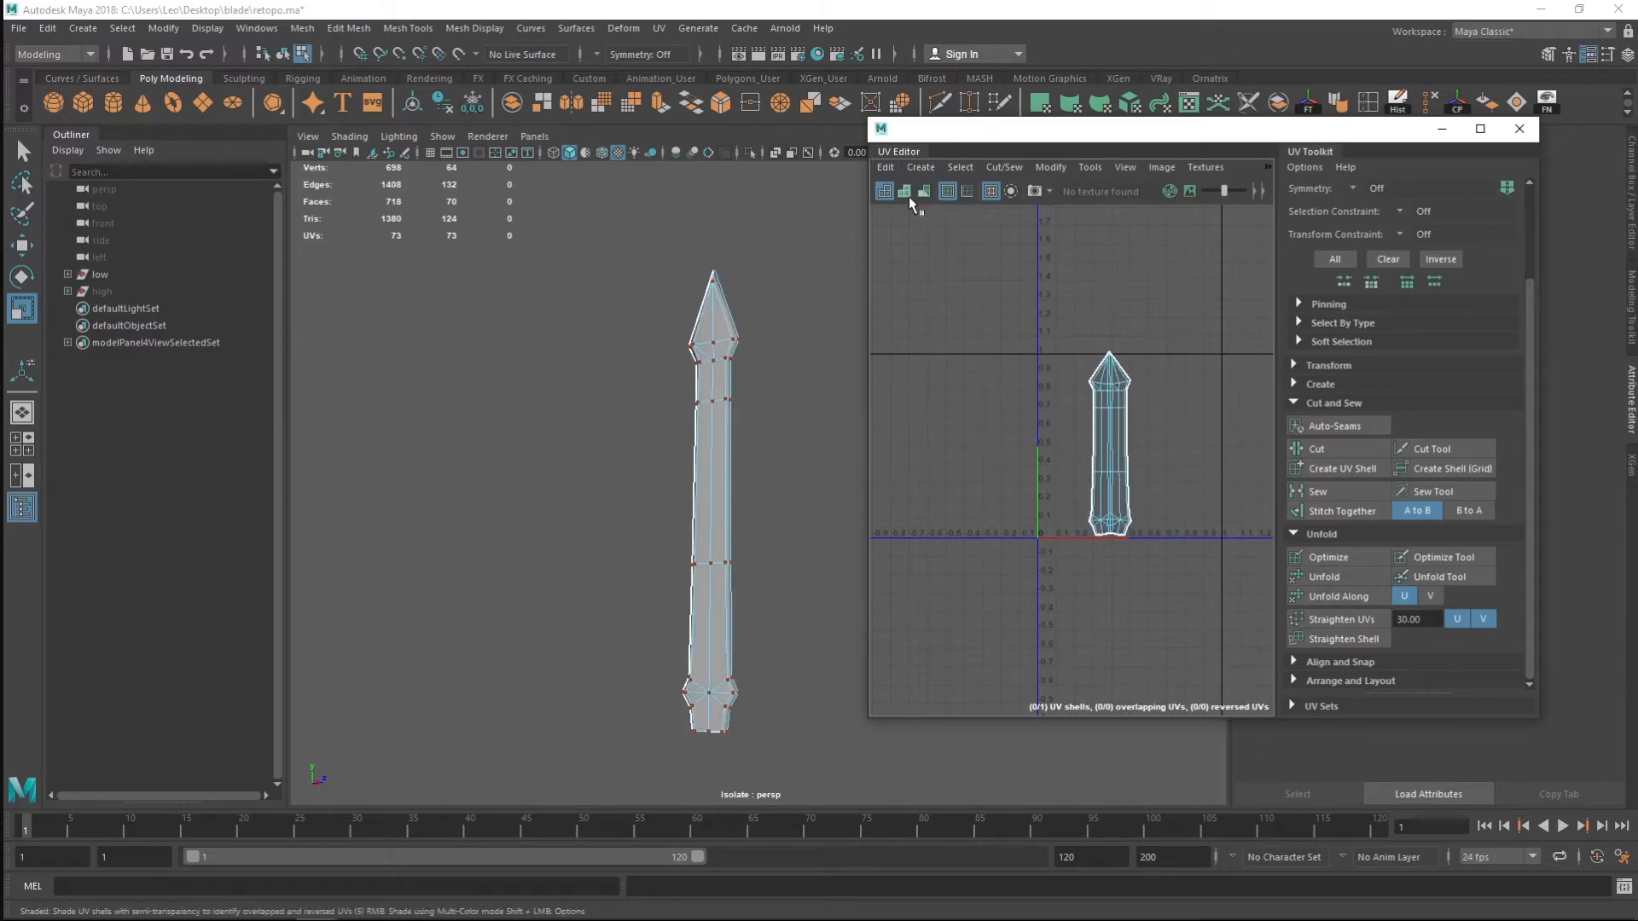
click(885, 191)
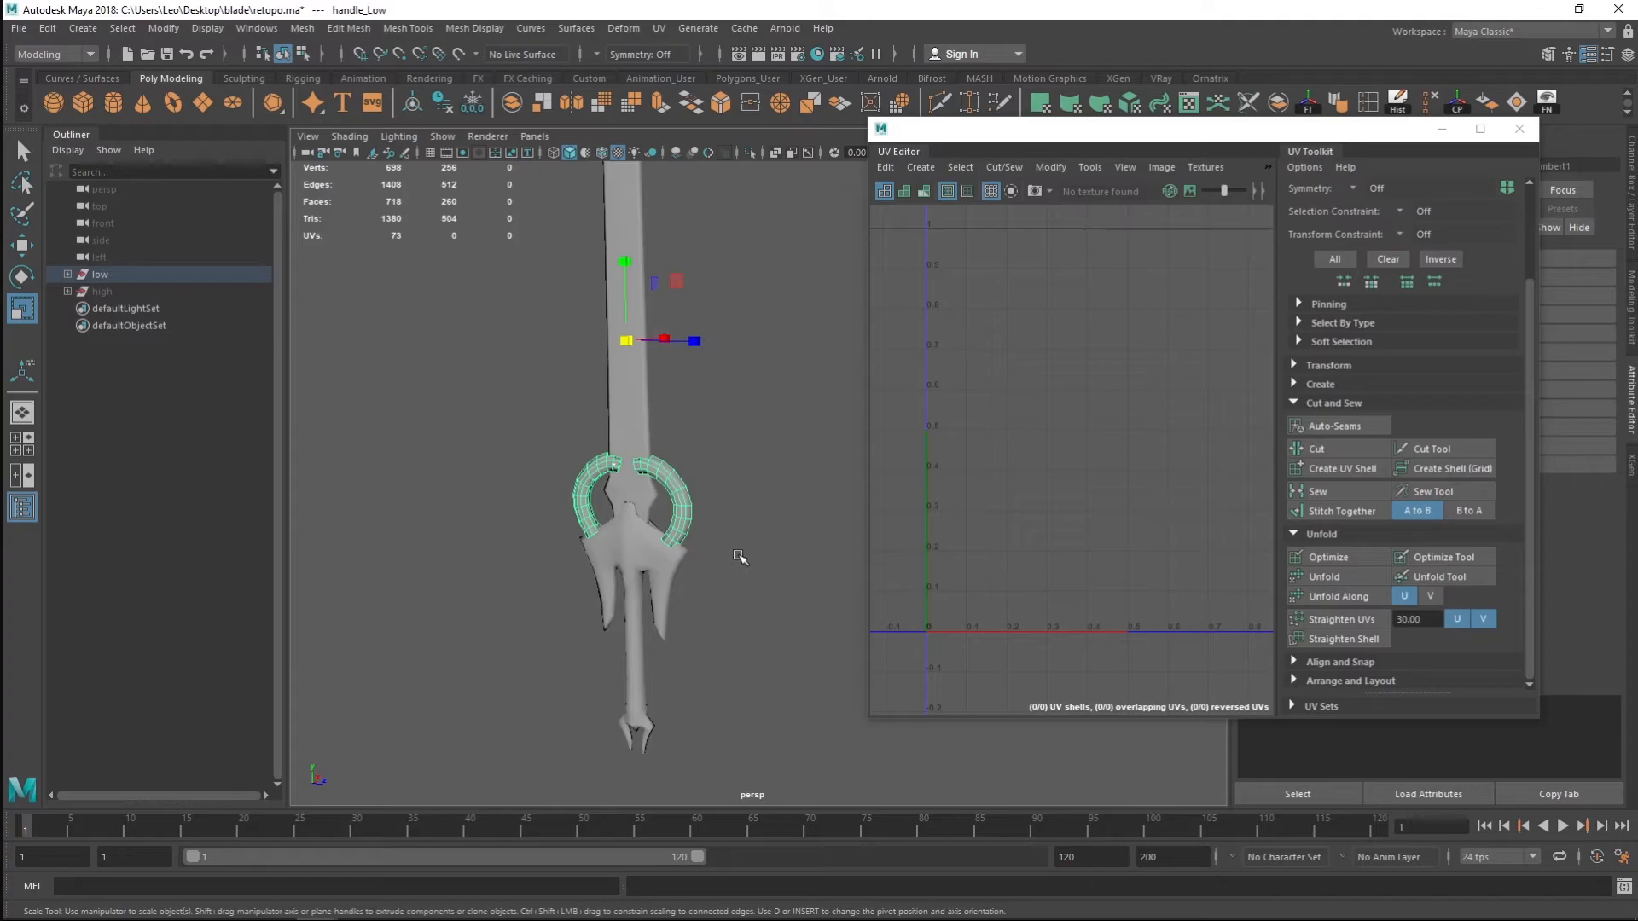
mouse_move(698, 435)
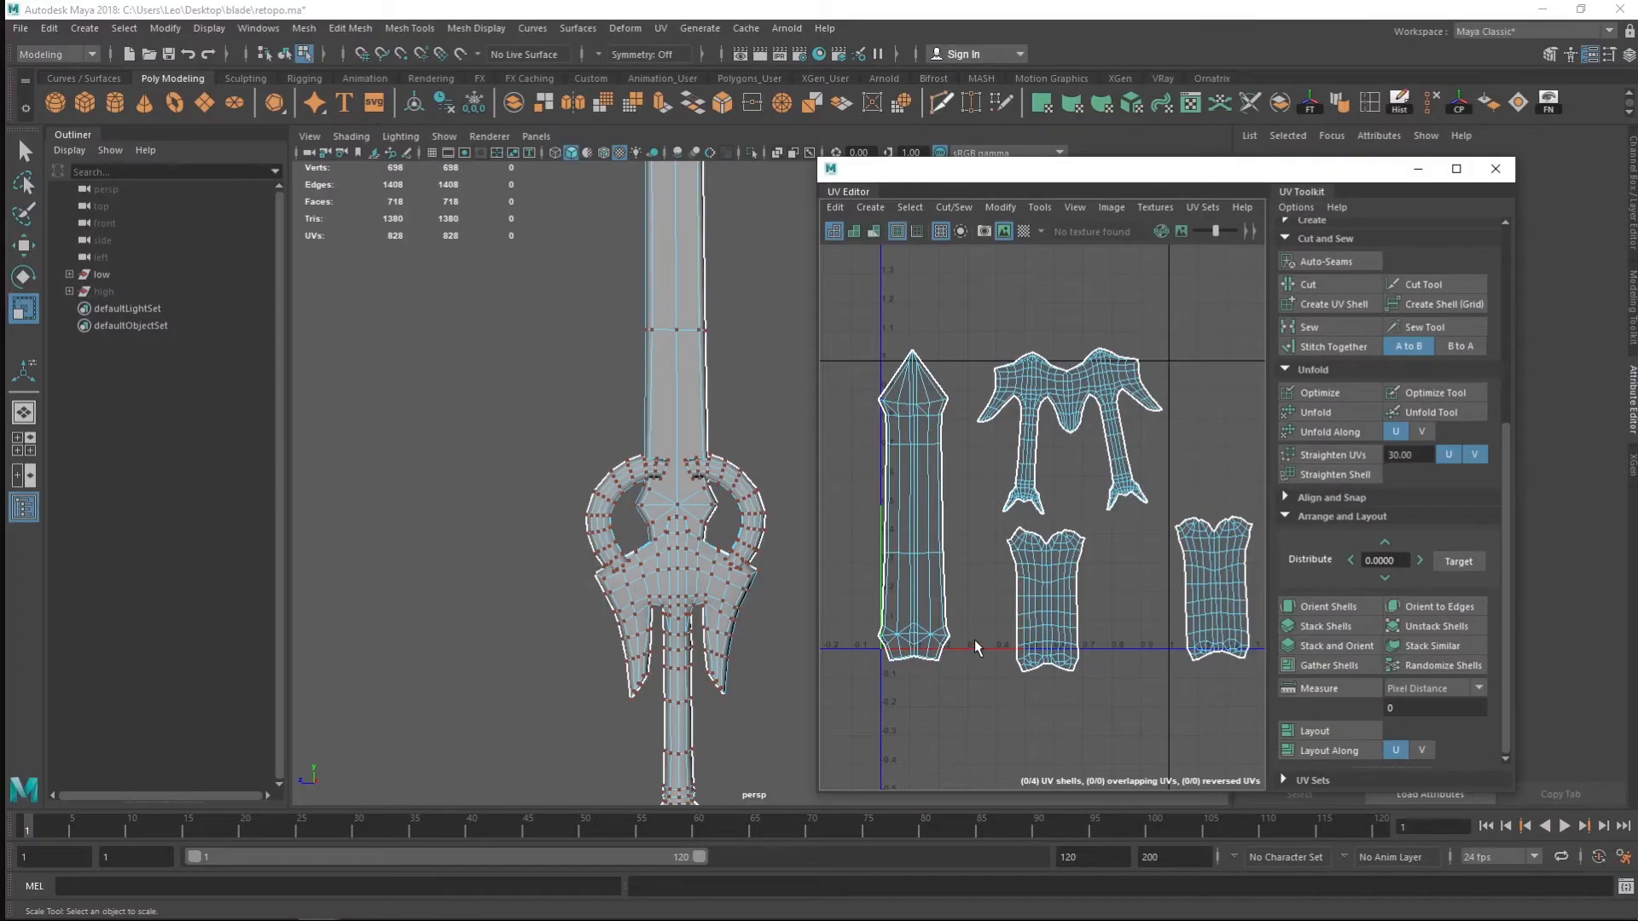
mouse_move(962, 346)
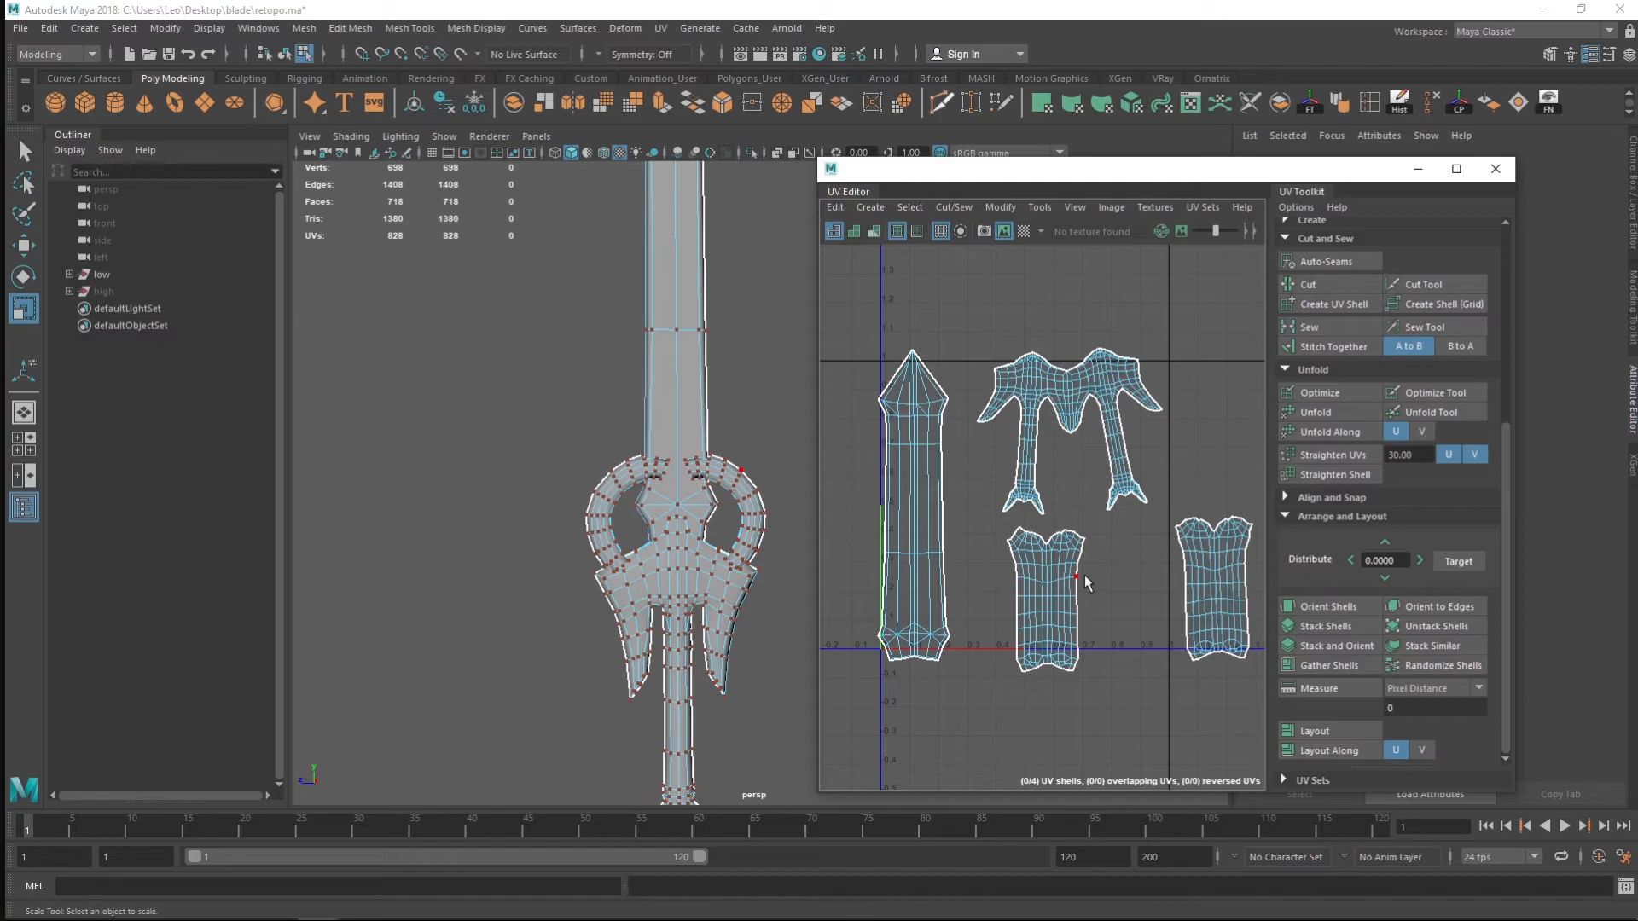
mouse_move(1025, 350)
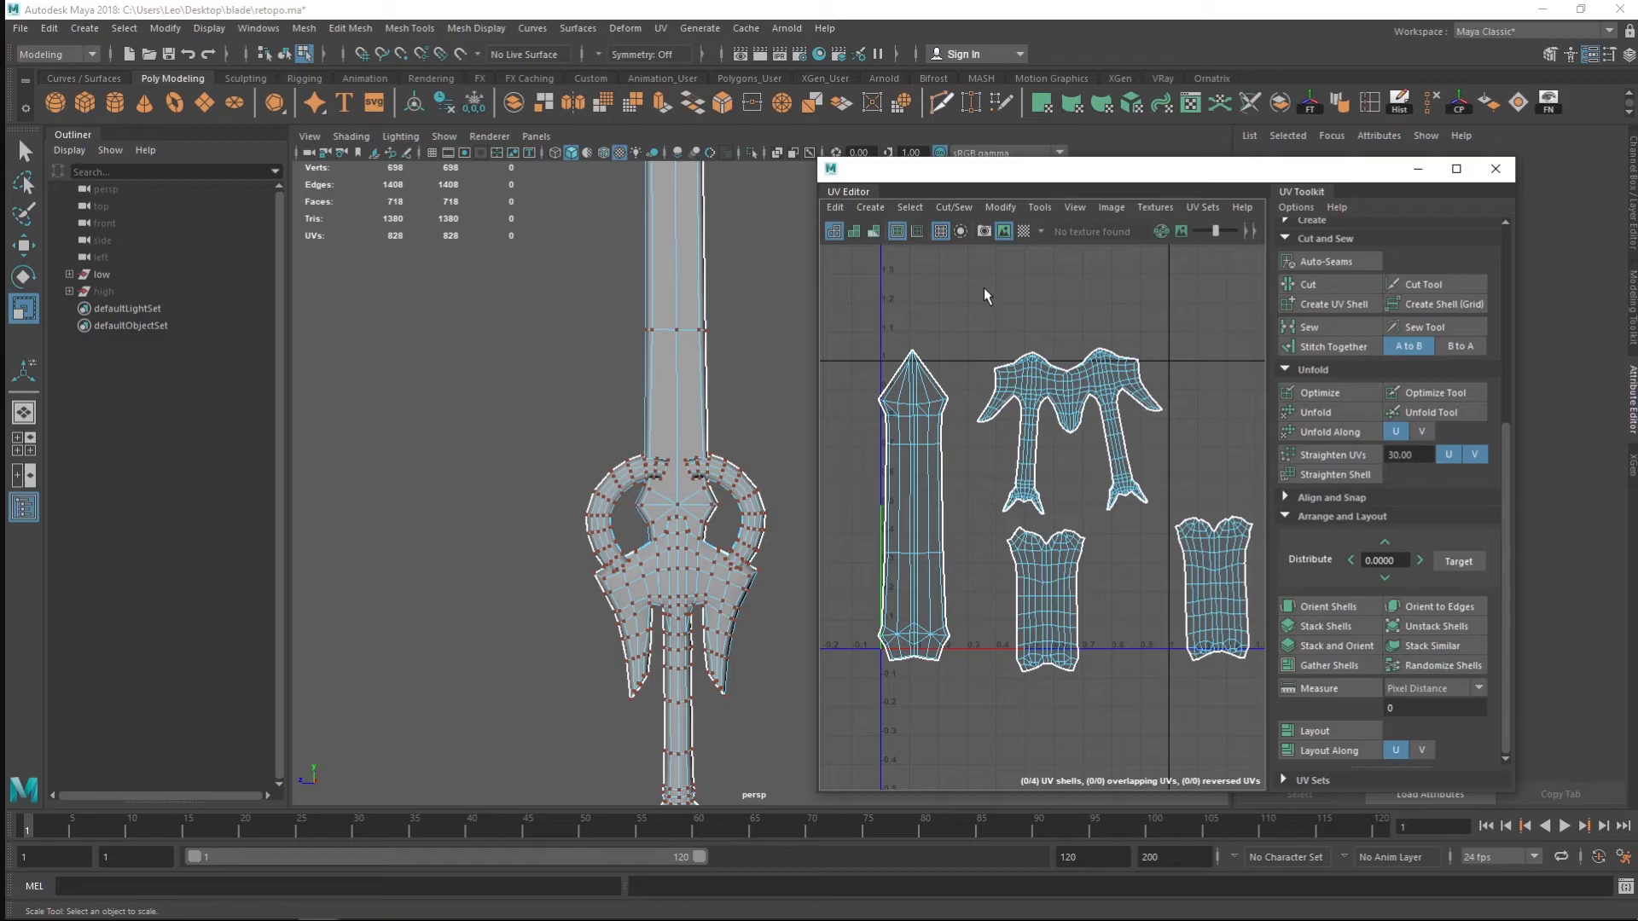
mouse_move(939, 386)
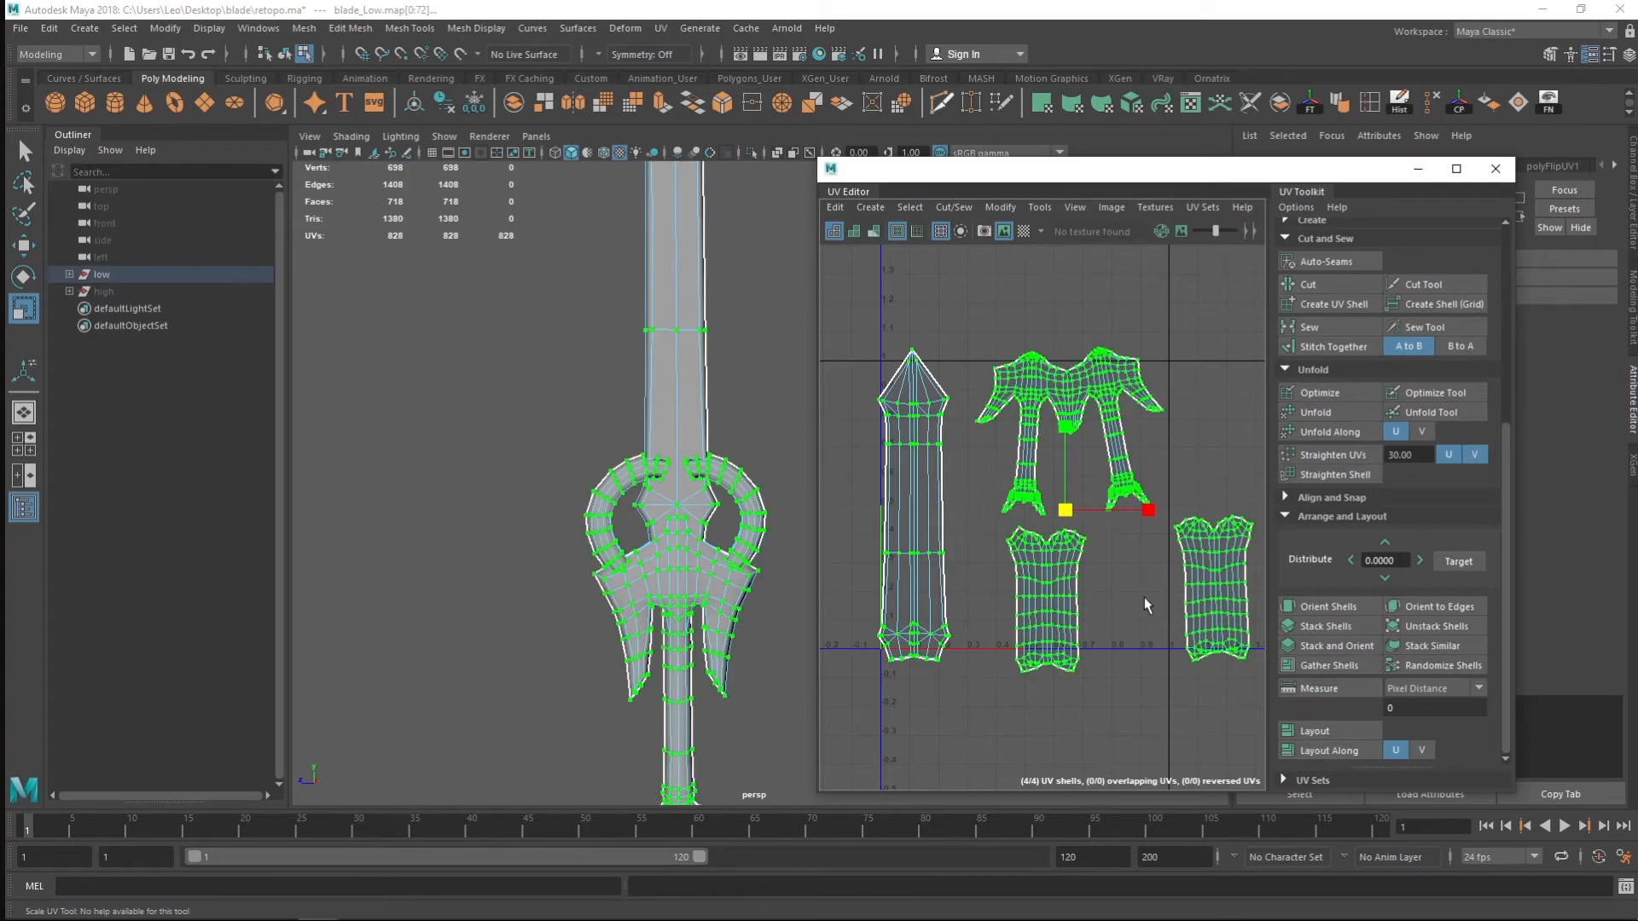
mouse_move(1315, 730)
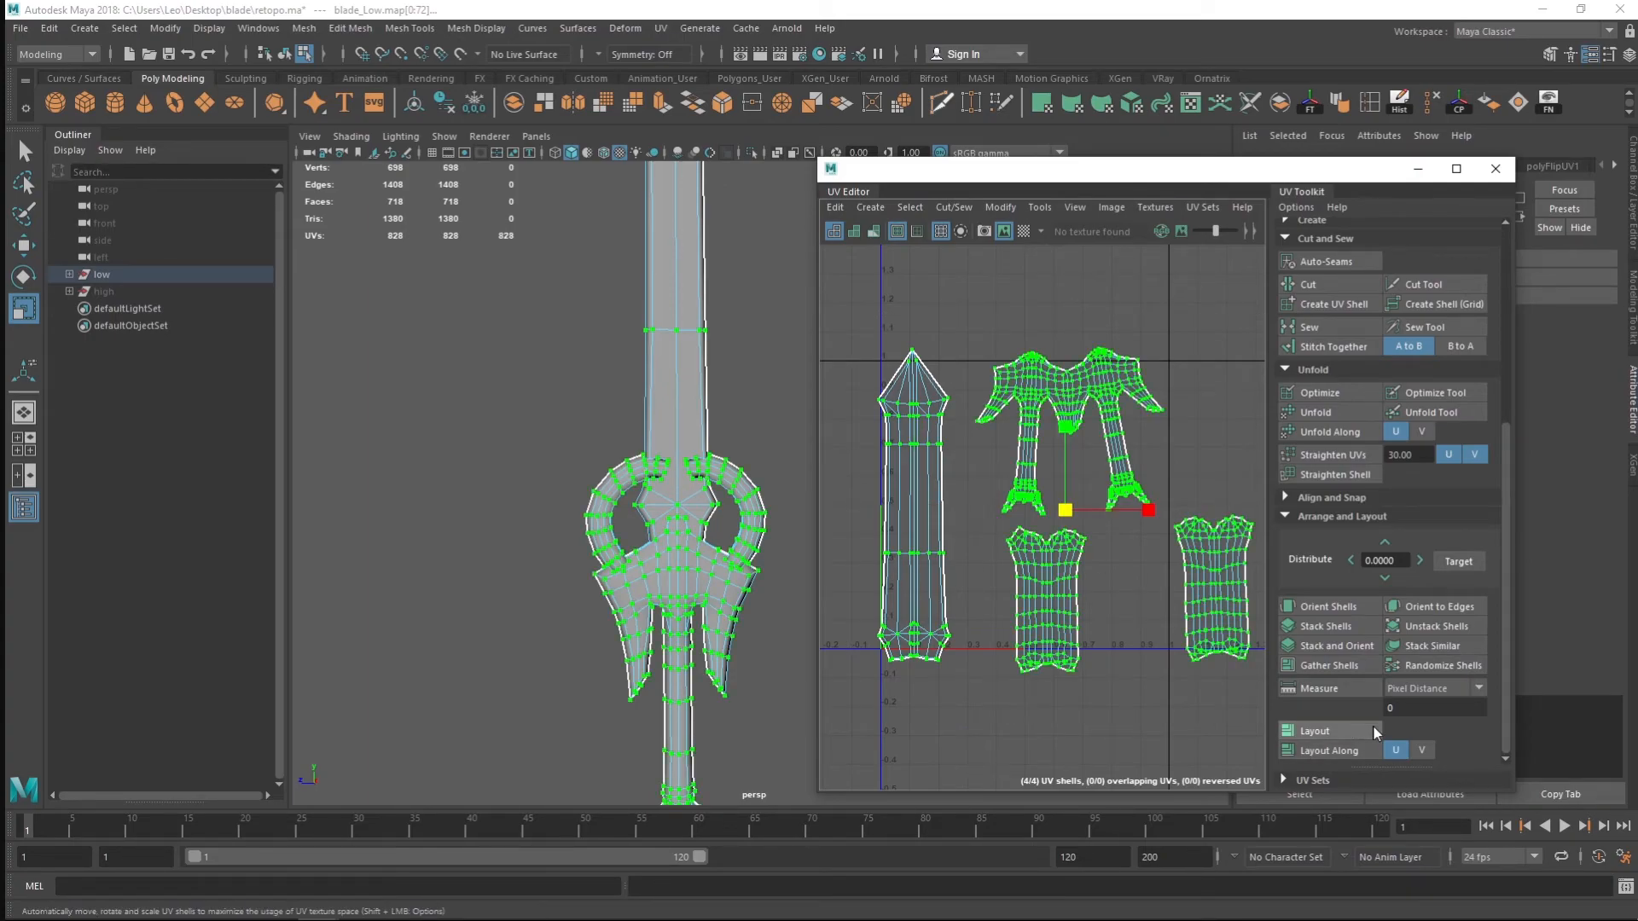
- Run Layout to pack the blade, two grip and guard shells into the 0–1 tile
click(1314, 730)
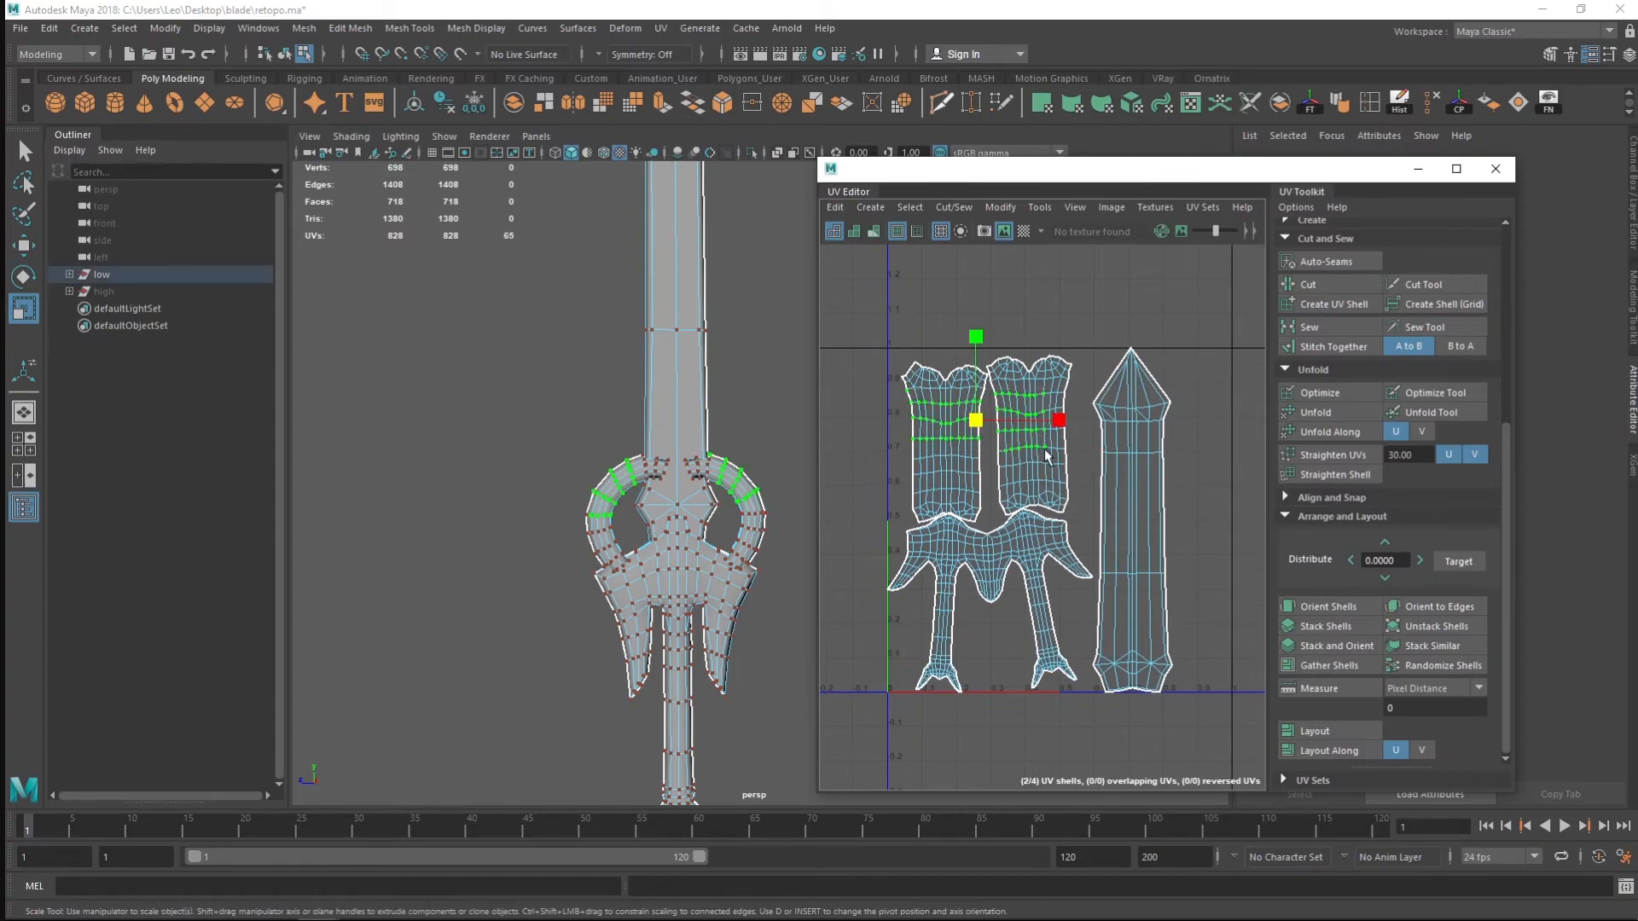
- Select the ornament shell and move it below the handle pieces, beside the blade
click(1309, 326)
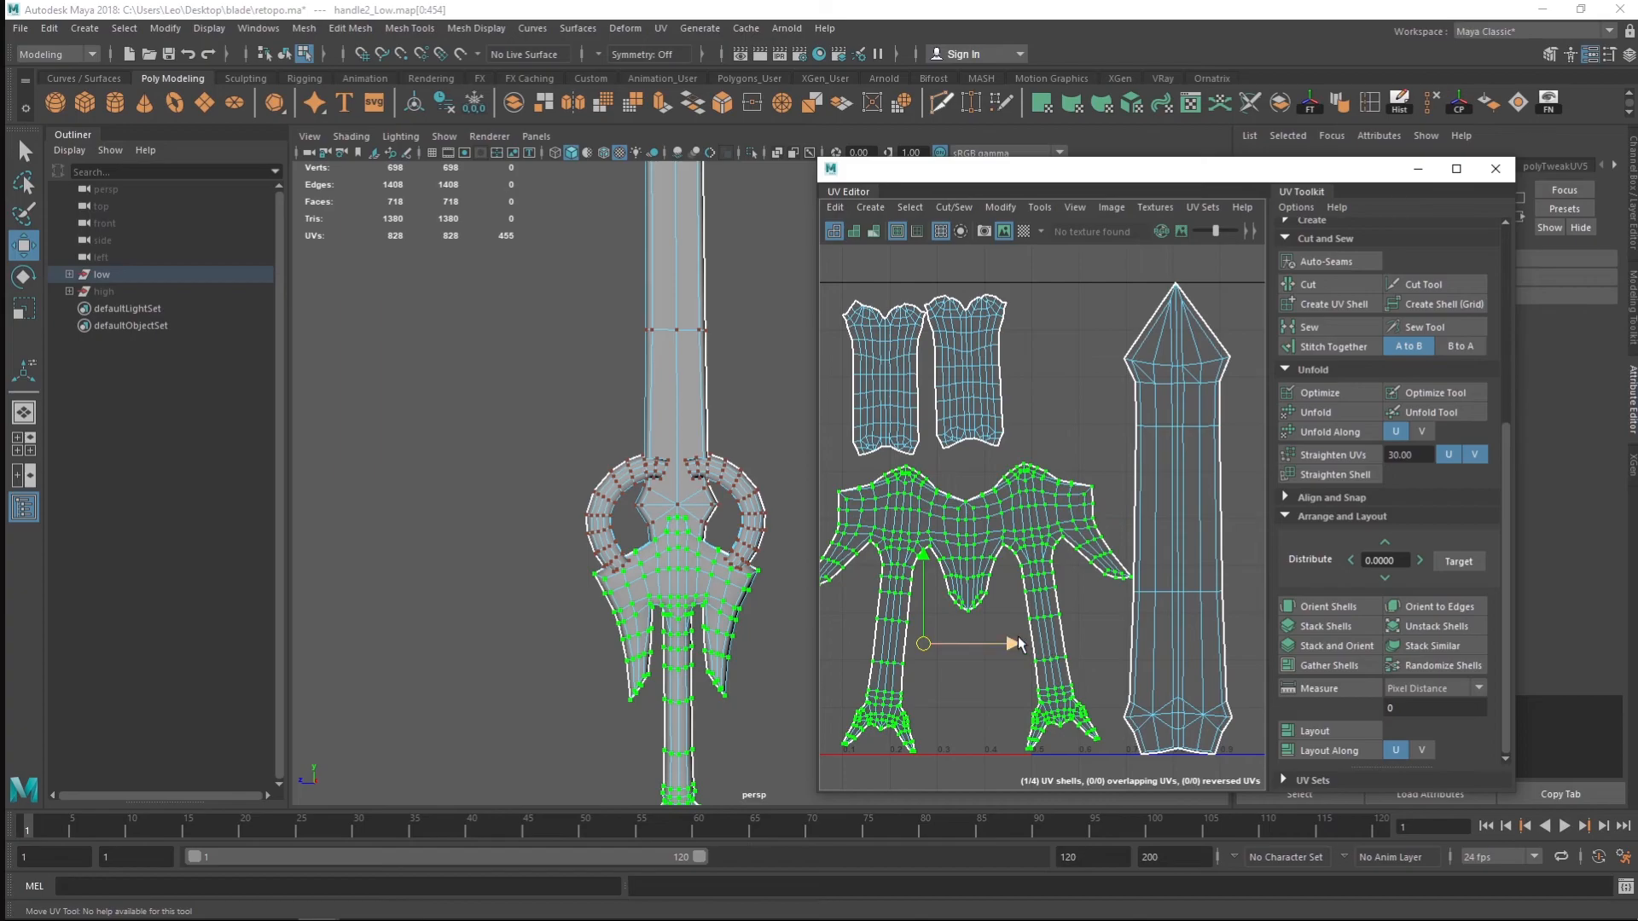
drag(1018, 645, 1008, 643)
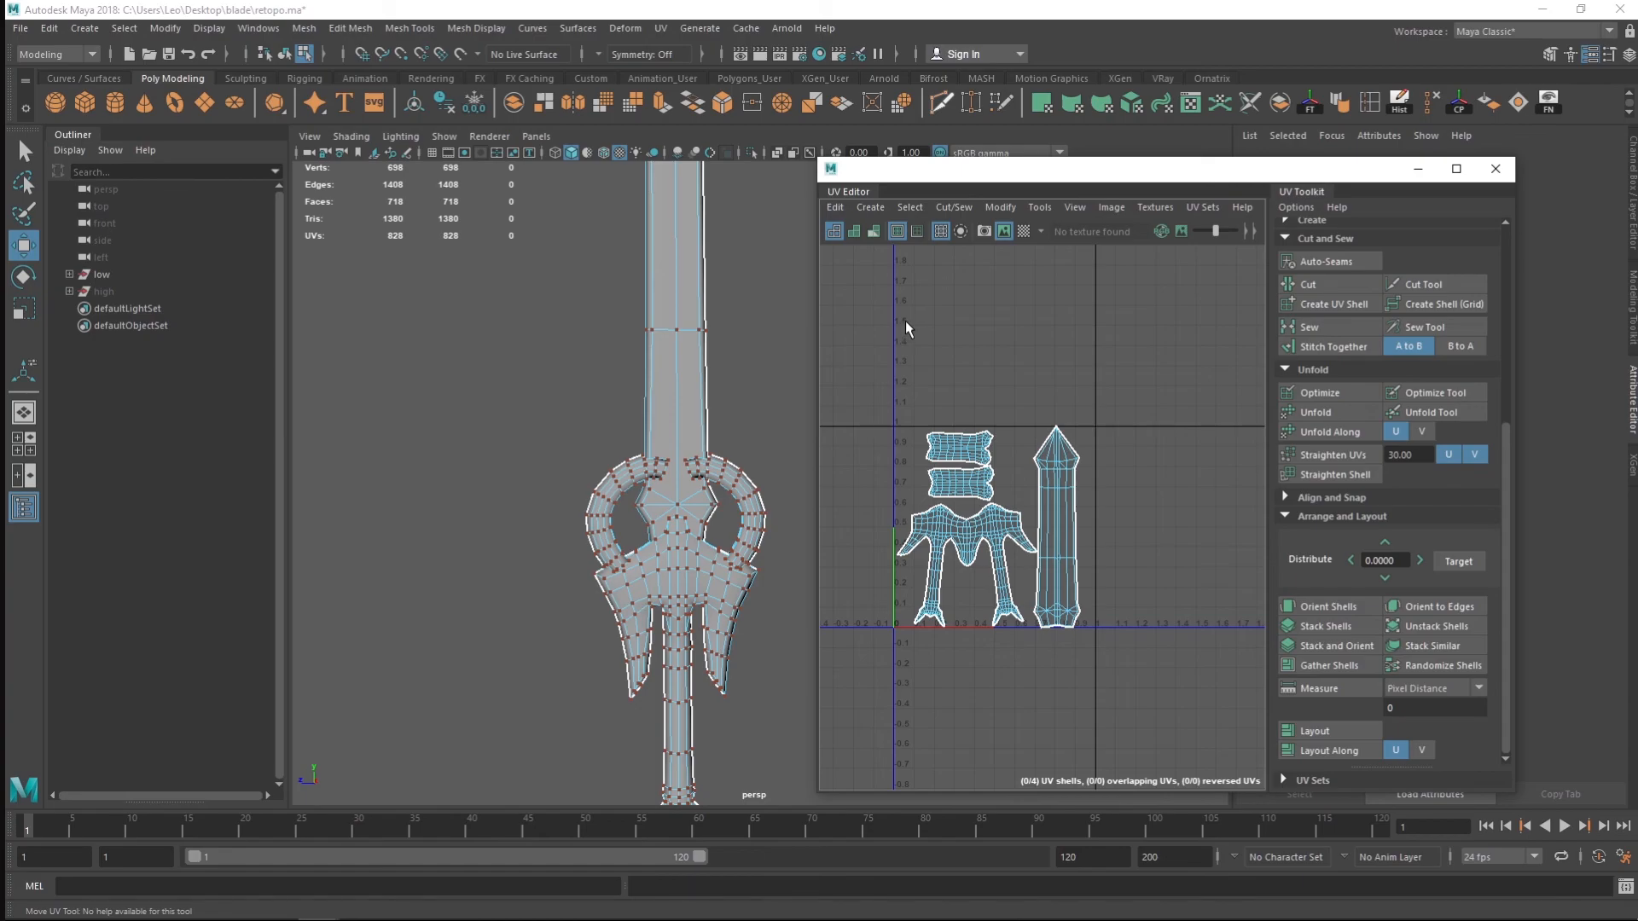
mouse_move(1118, 408)
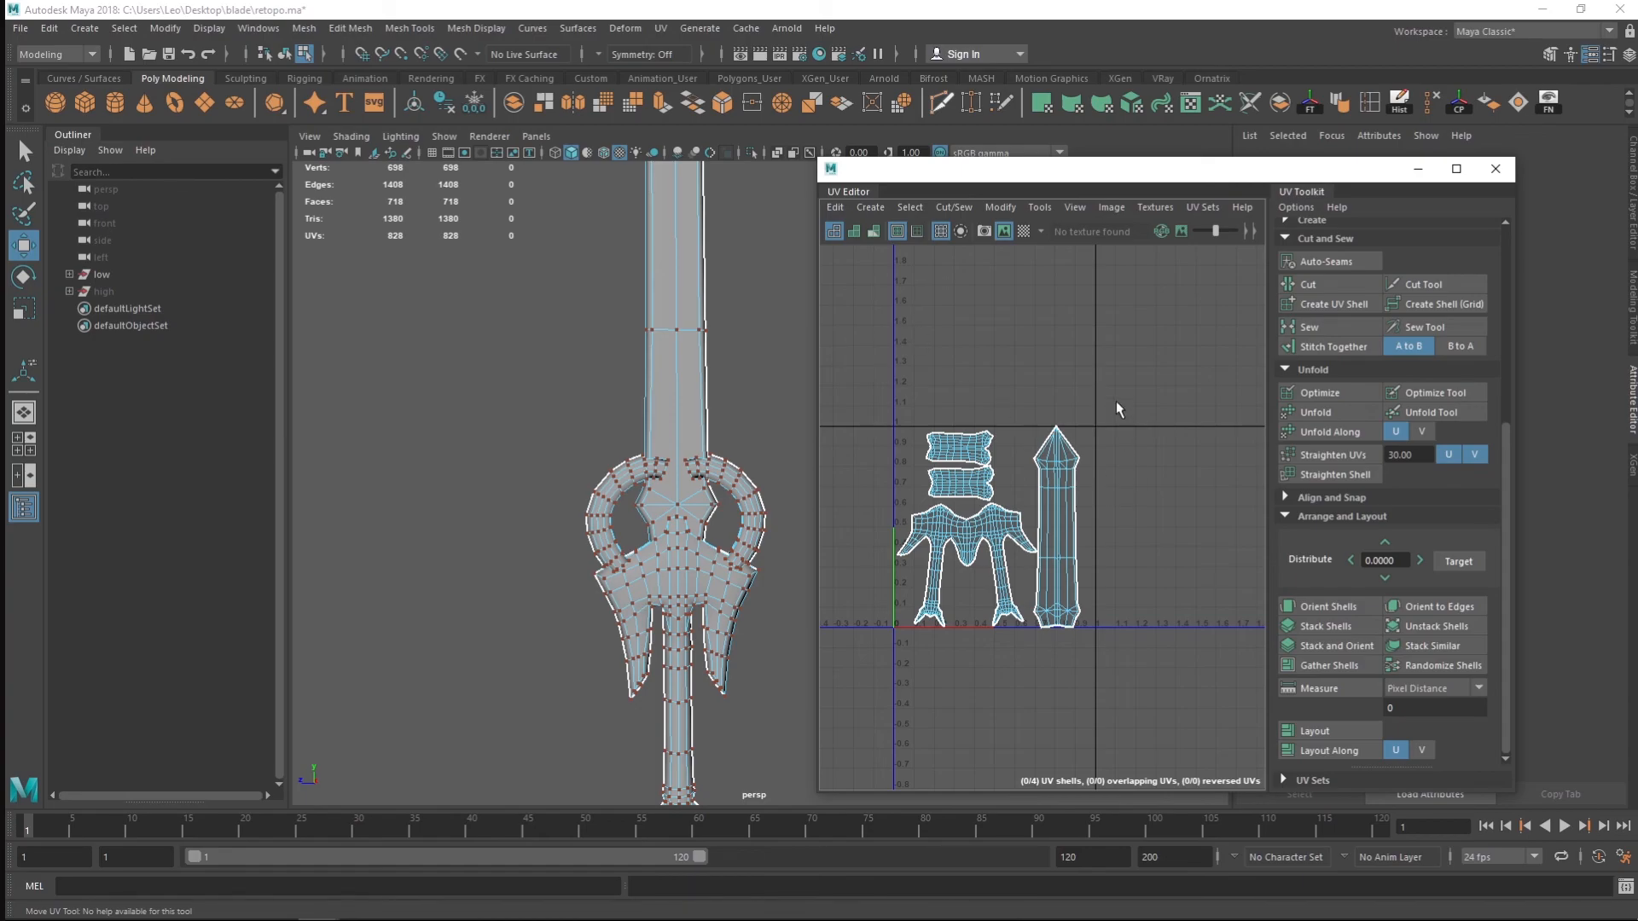